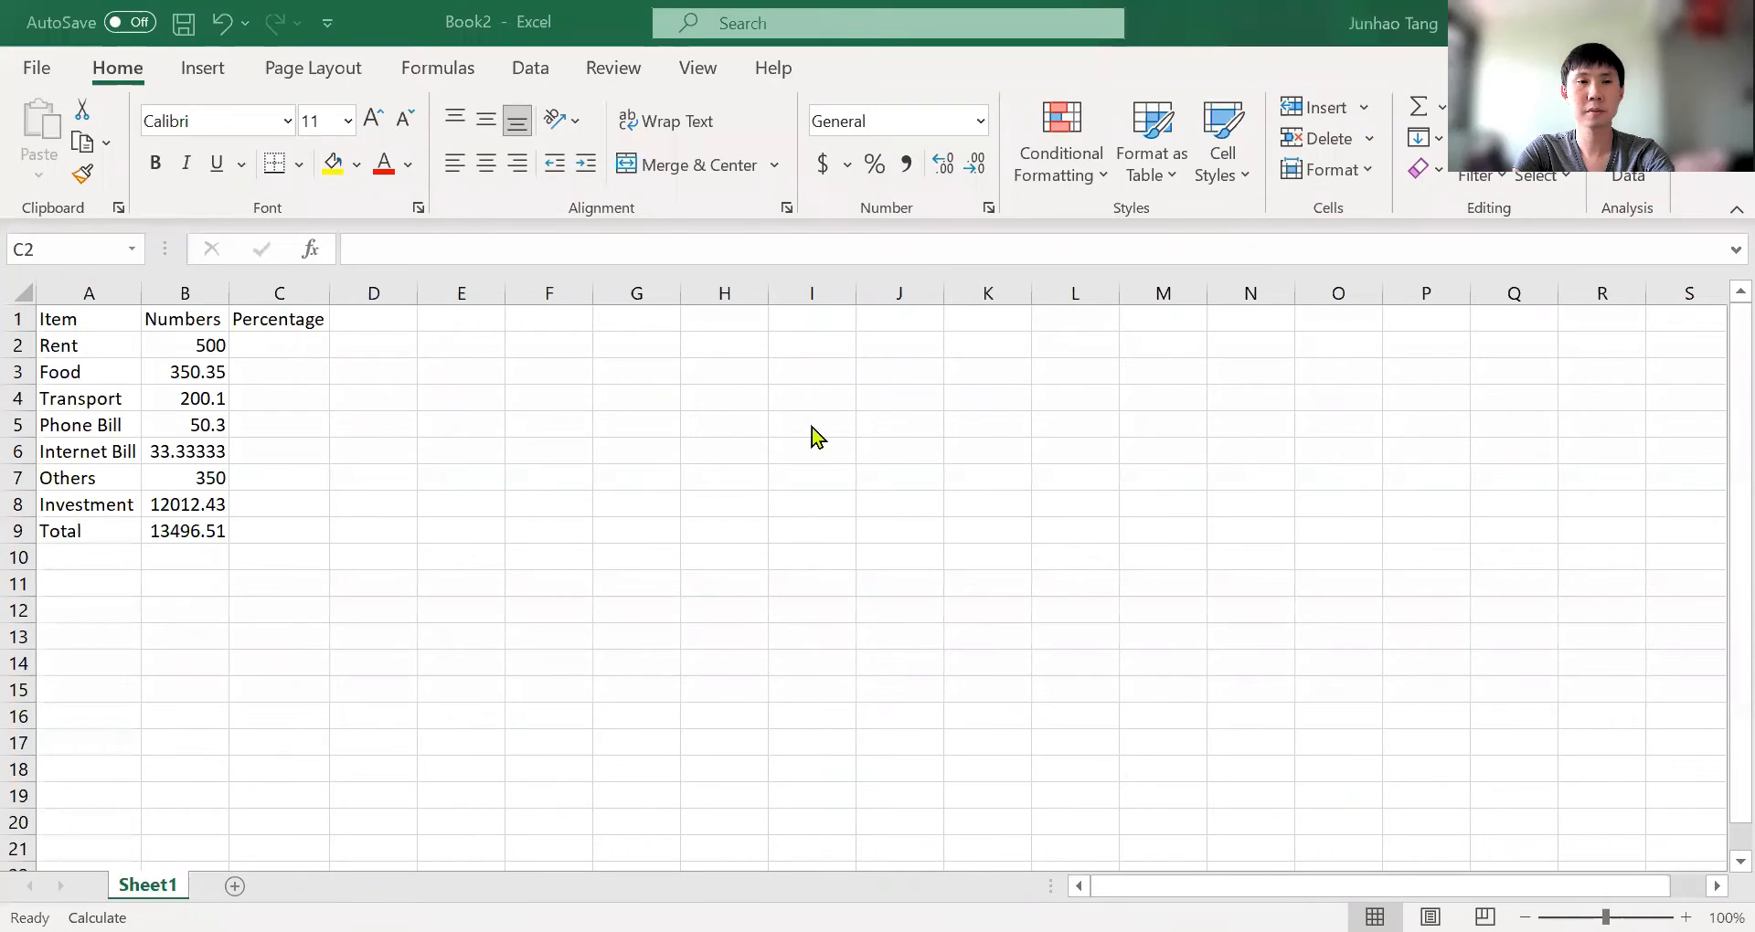
Step: Inspect the sheet's cells and formulas, including the Internet Bill formula in B6 and Total sum in B9
{"action": "left_click", "coordinate": [278, 345]}
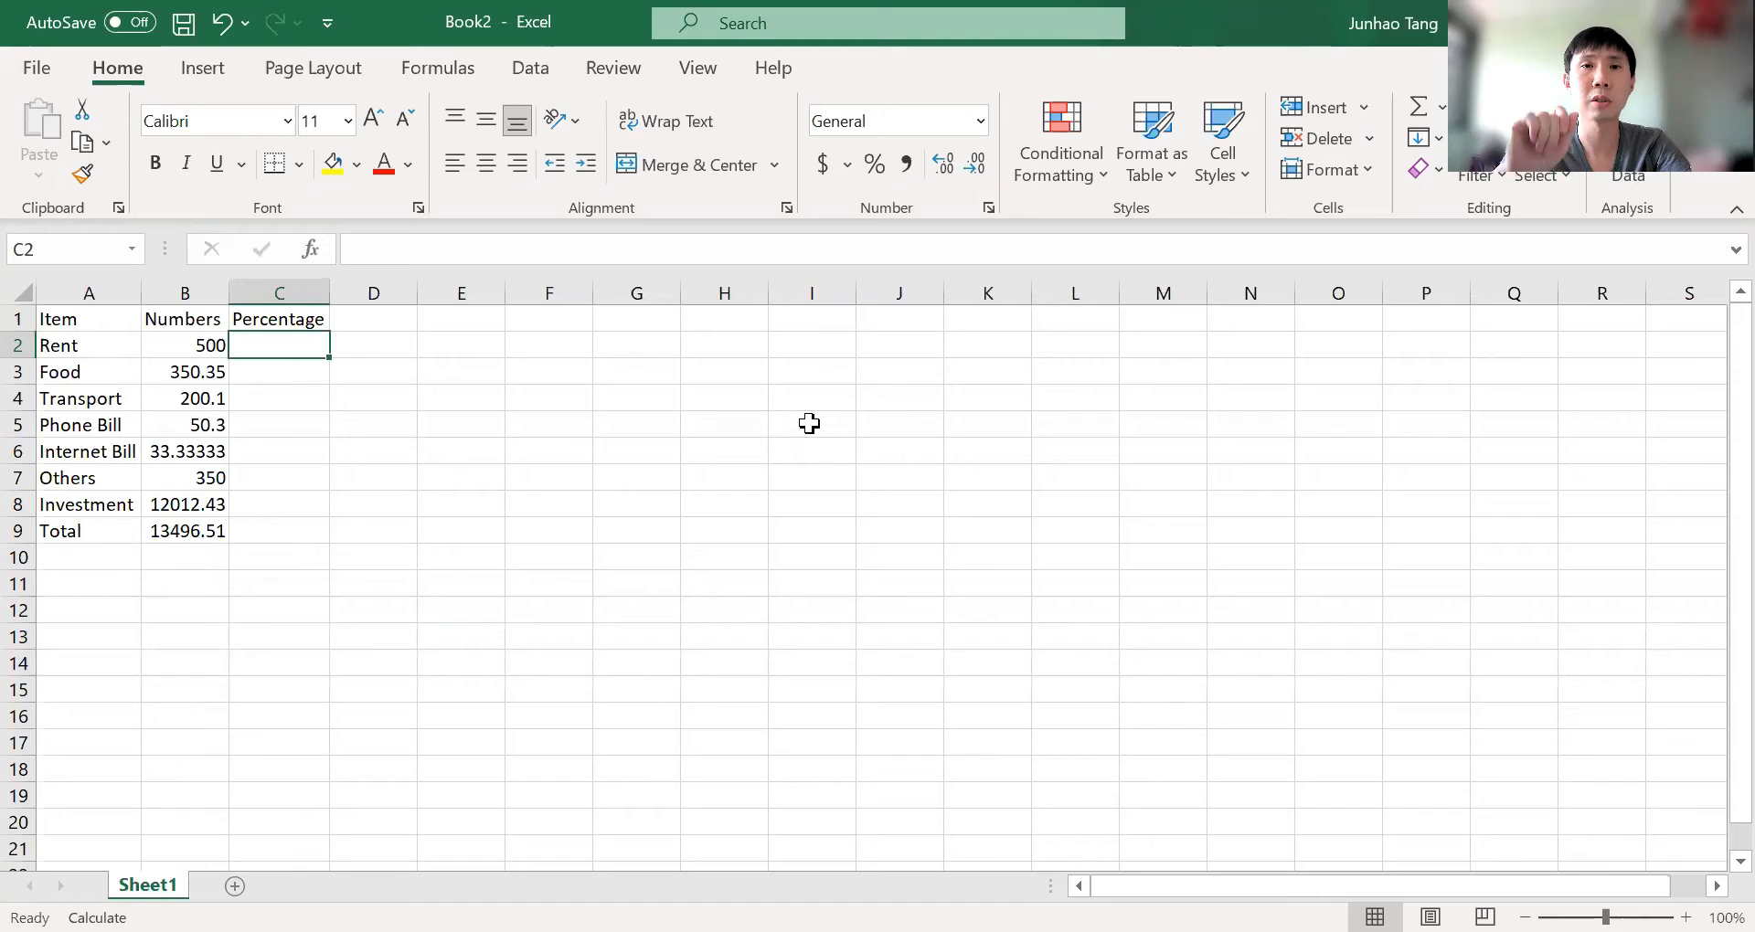
{"action": "left_click", "coordinate": [88, 318]}
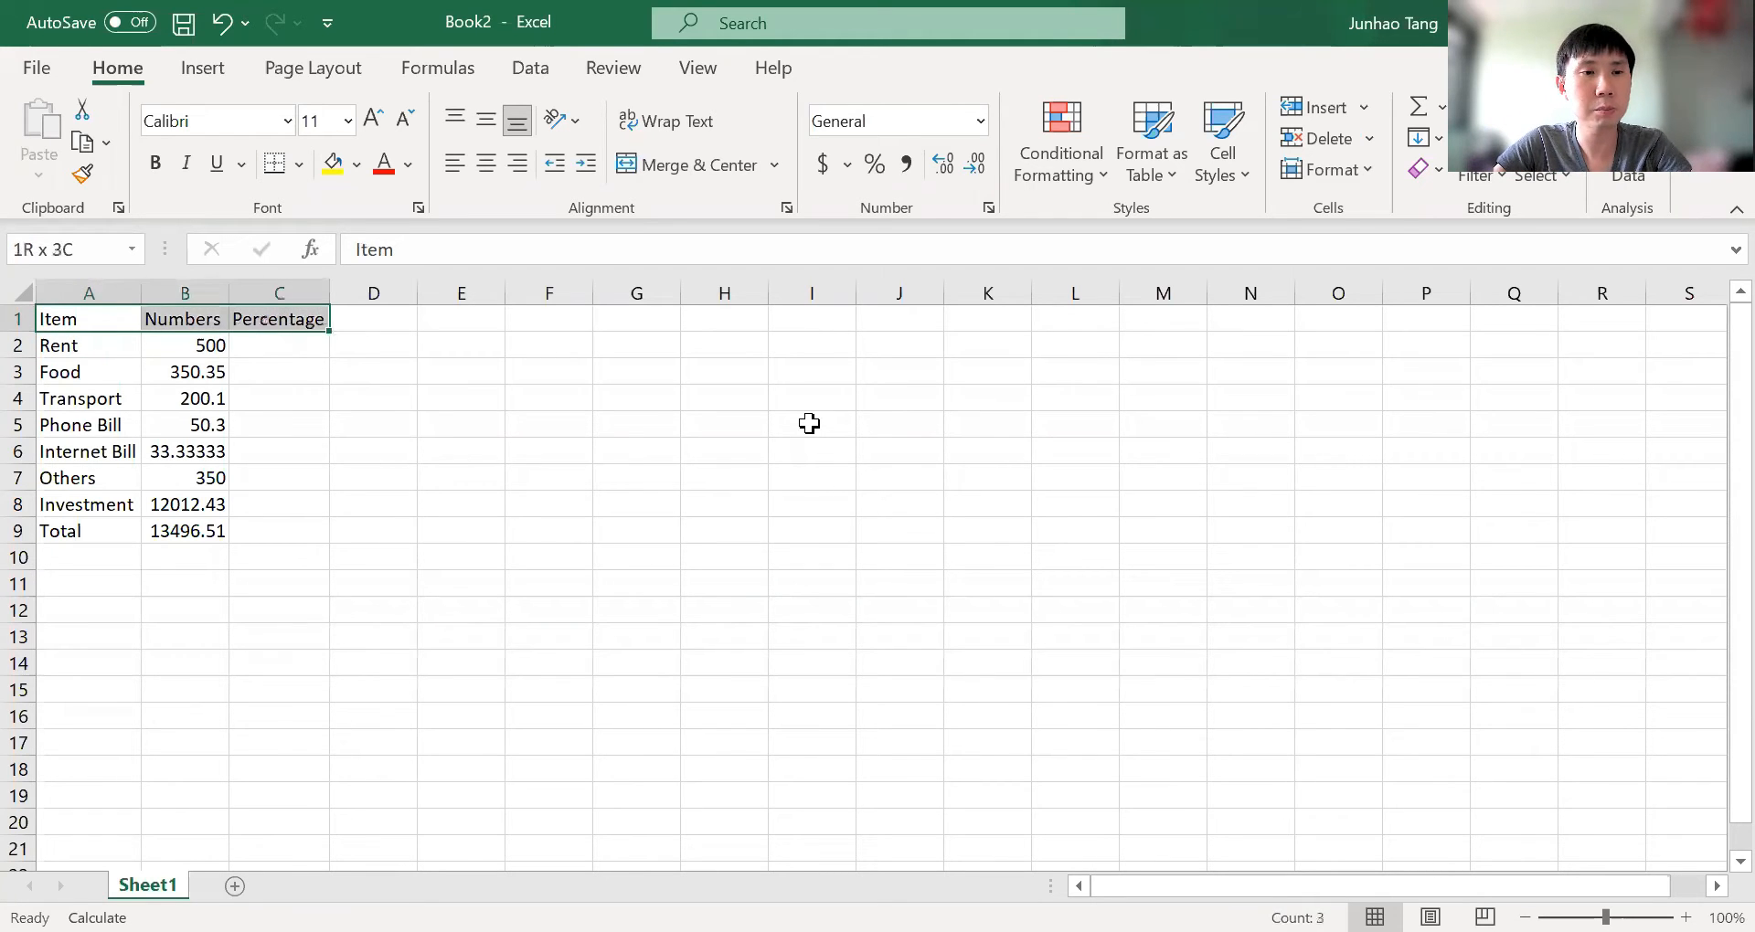
{"action": "left_click", "coordinate": [88, 293]}
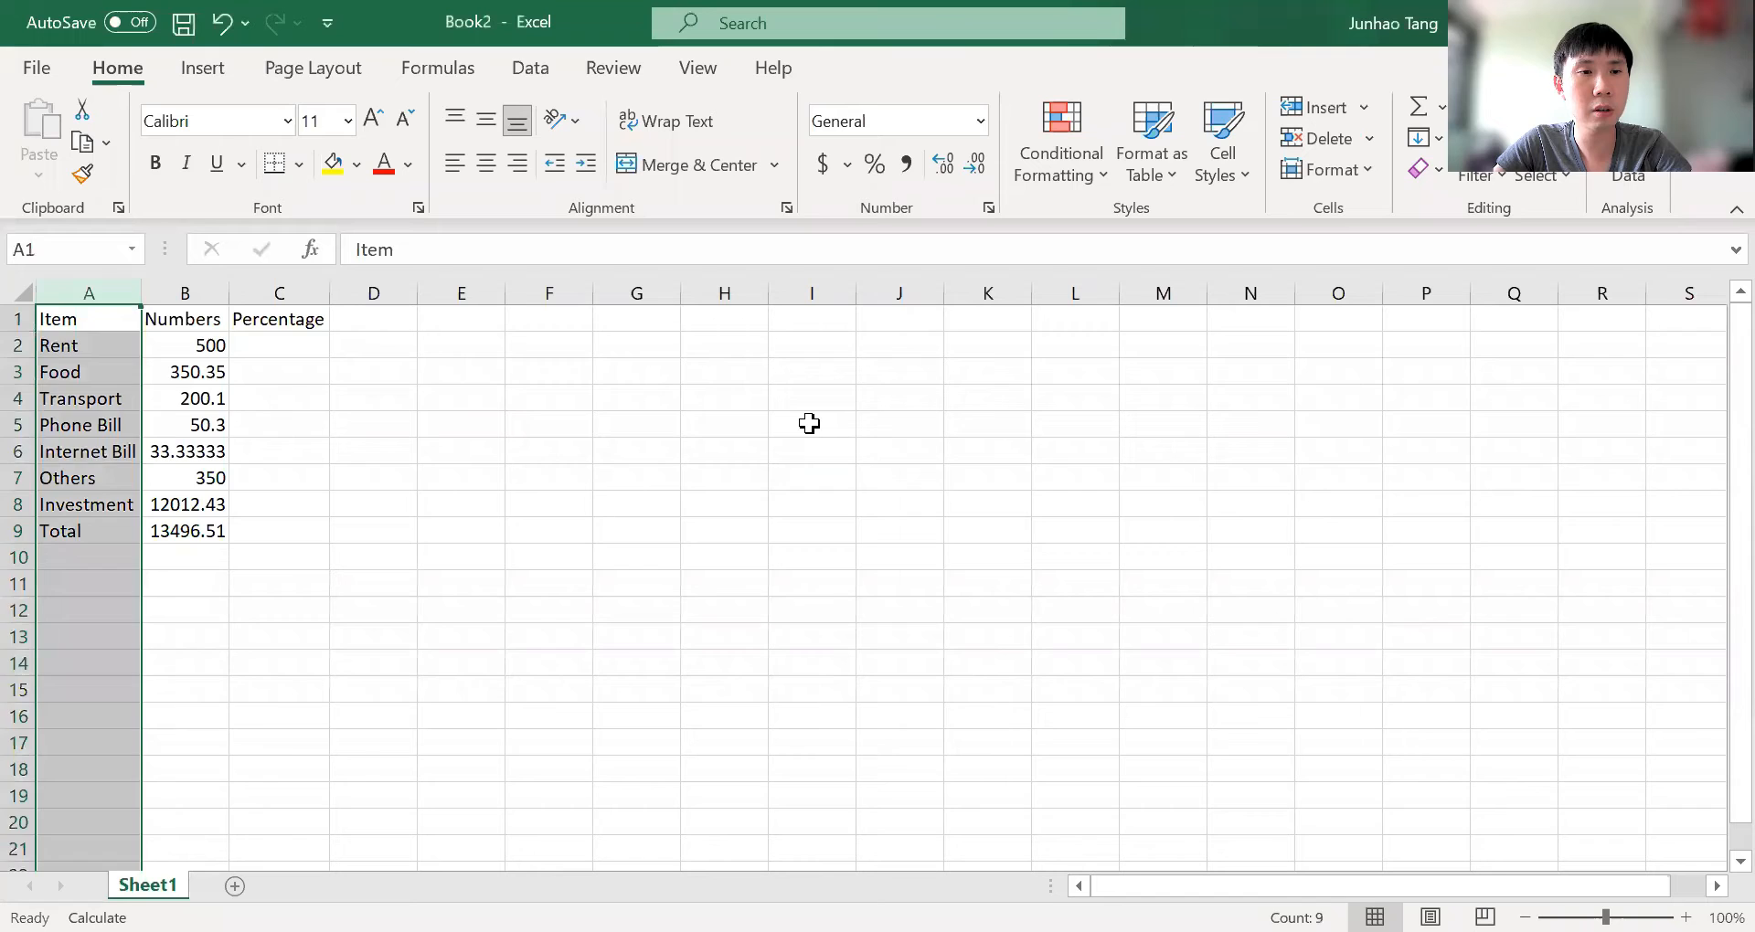
{"action": "left_click", "coordinate": [278, 293]}
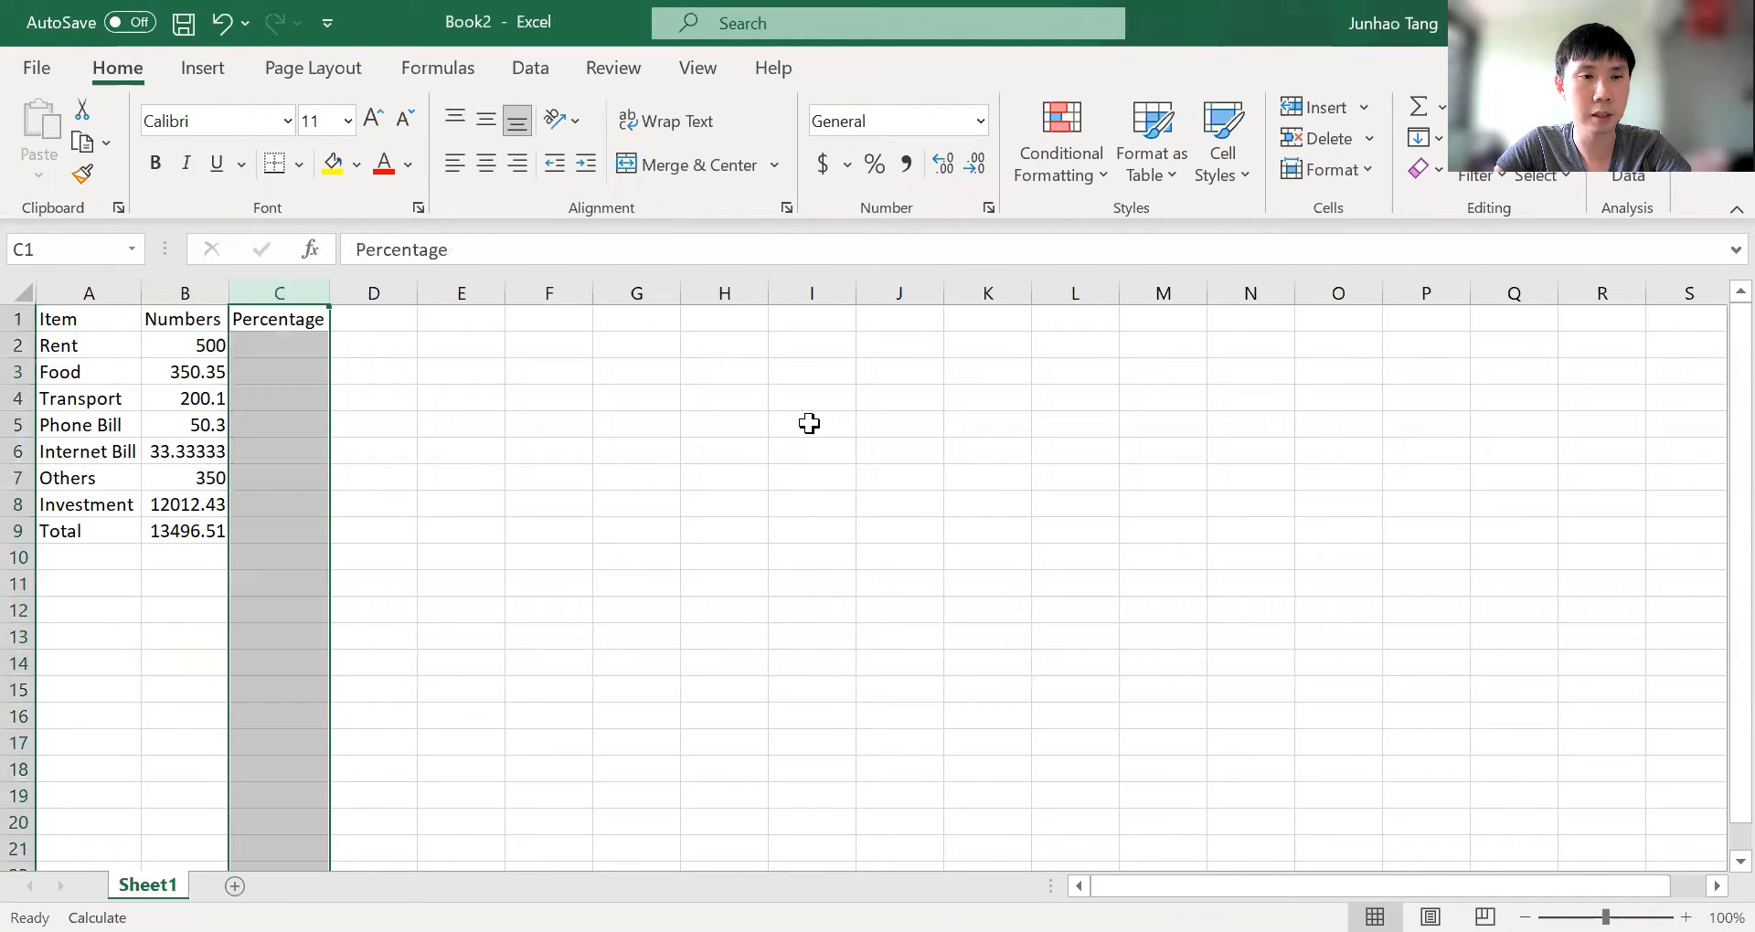
{"action": "left_click", "coordinate": [88, 318]}
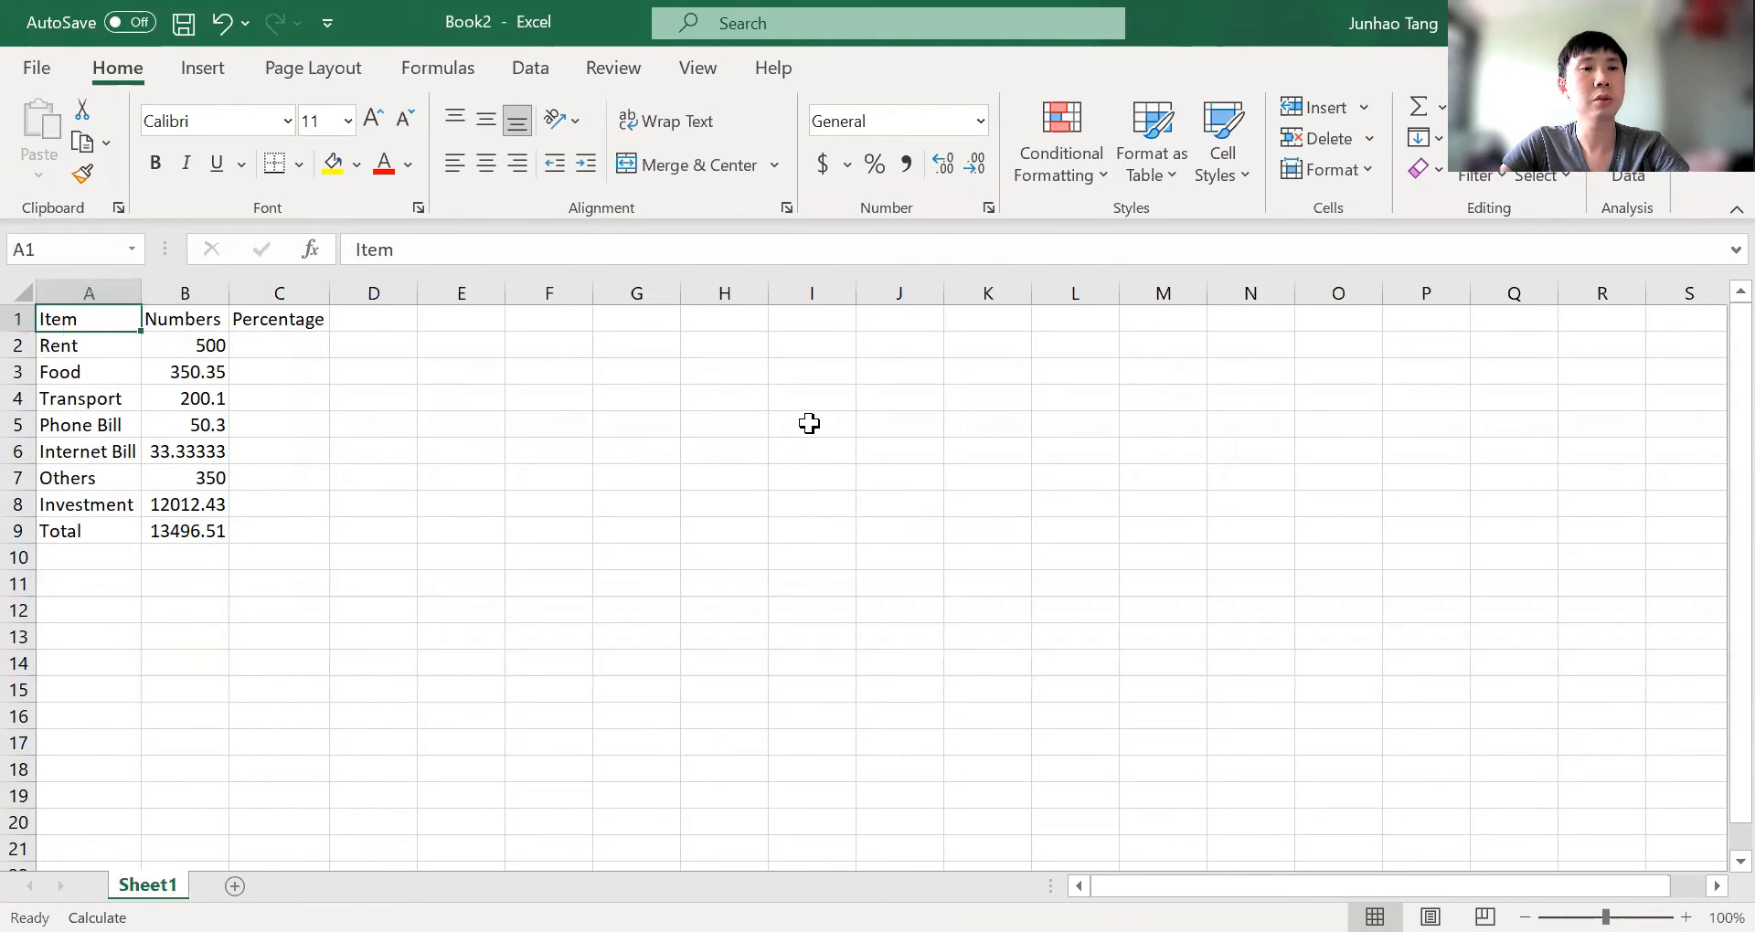
{"action": "left_click", "coordinate": [185, 345]}
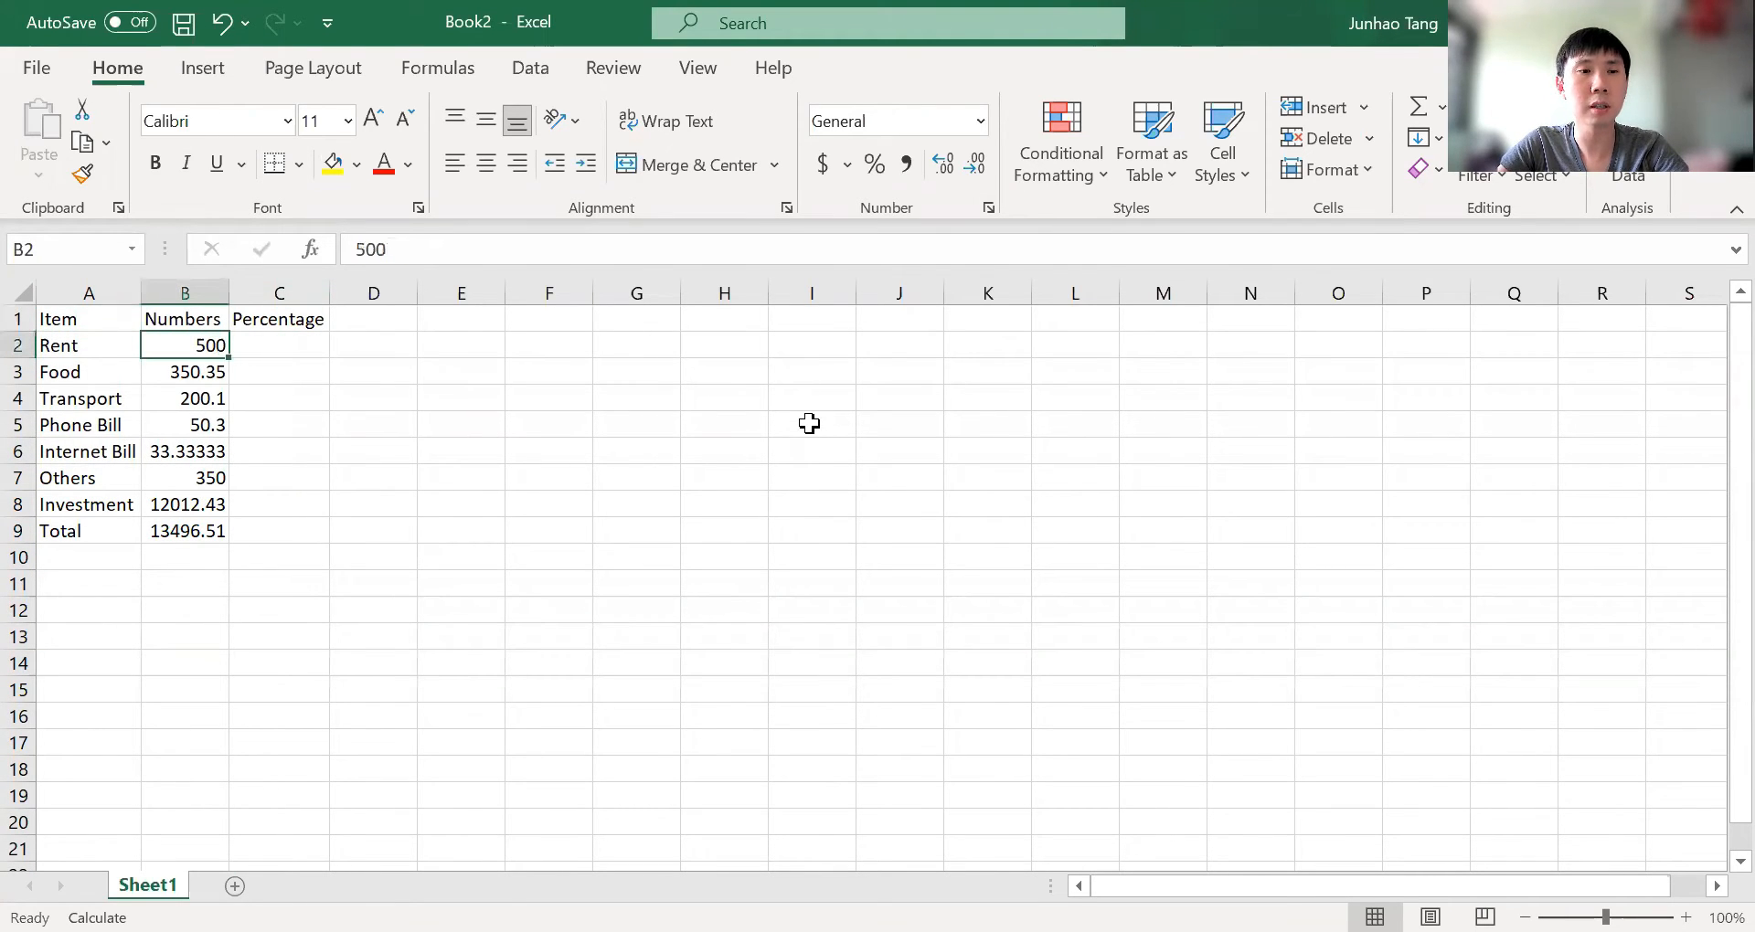
{"action": "left_click", "coordinate": [185, 371]}
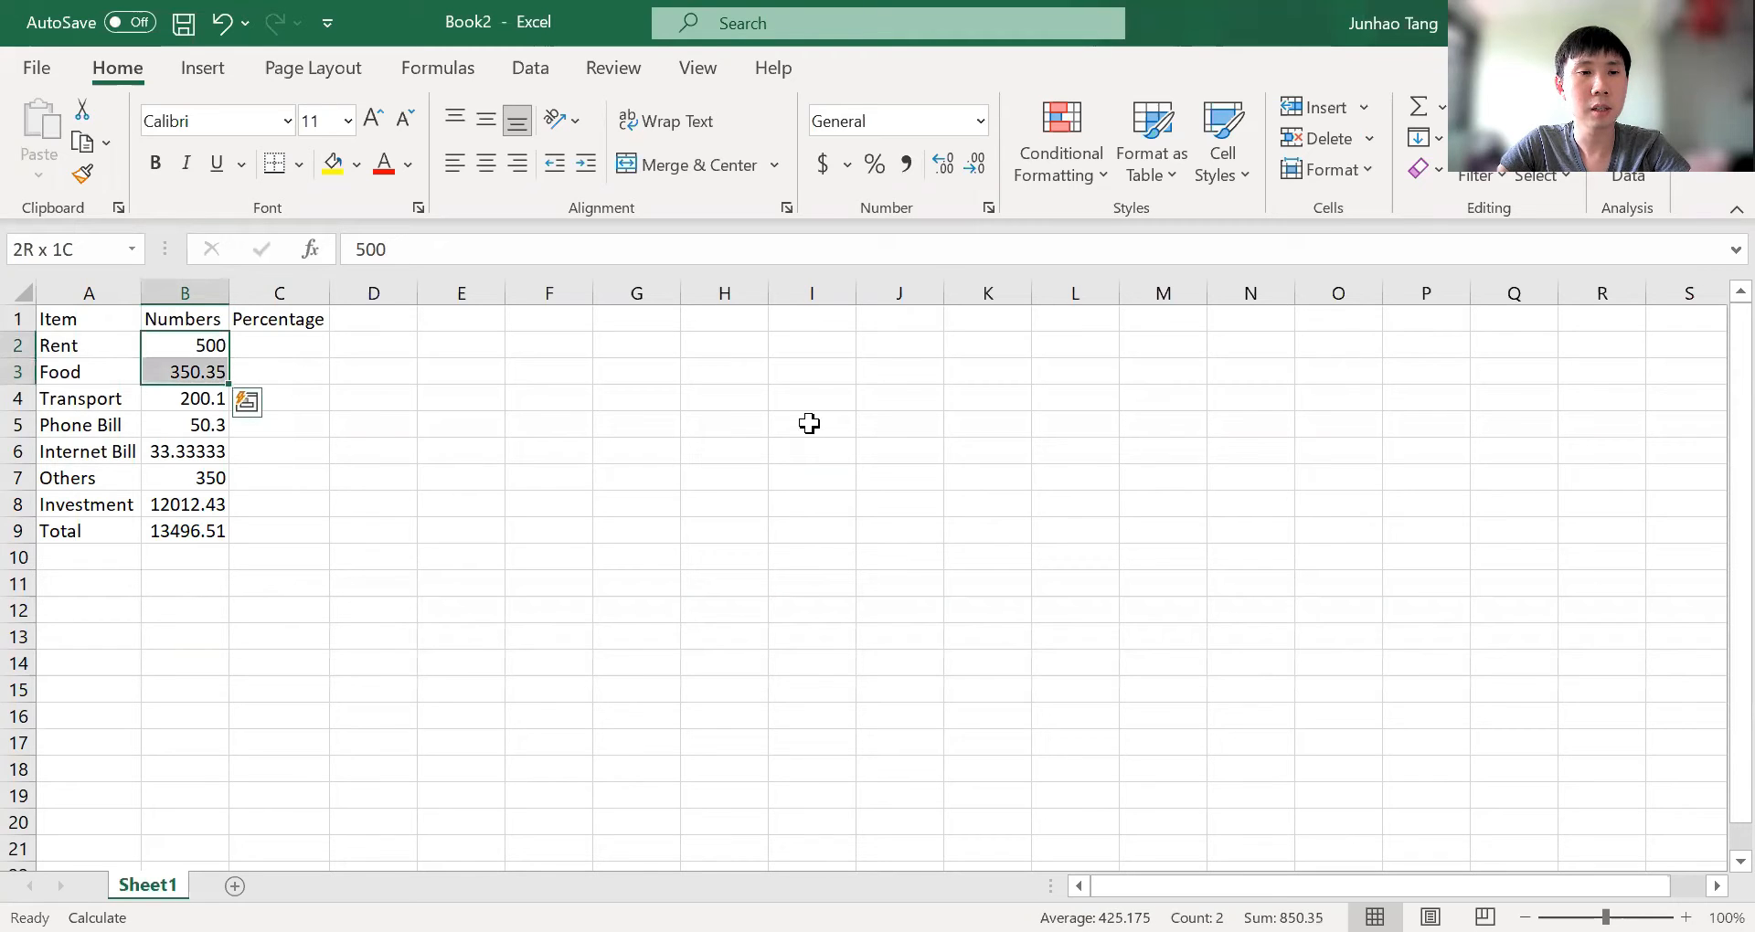
{"action": "left_click", "coordinate": [185, 346]}
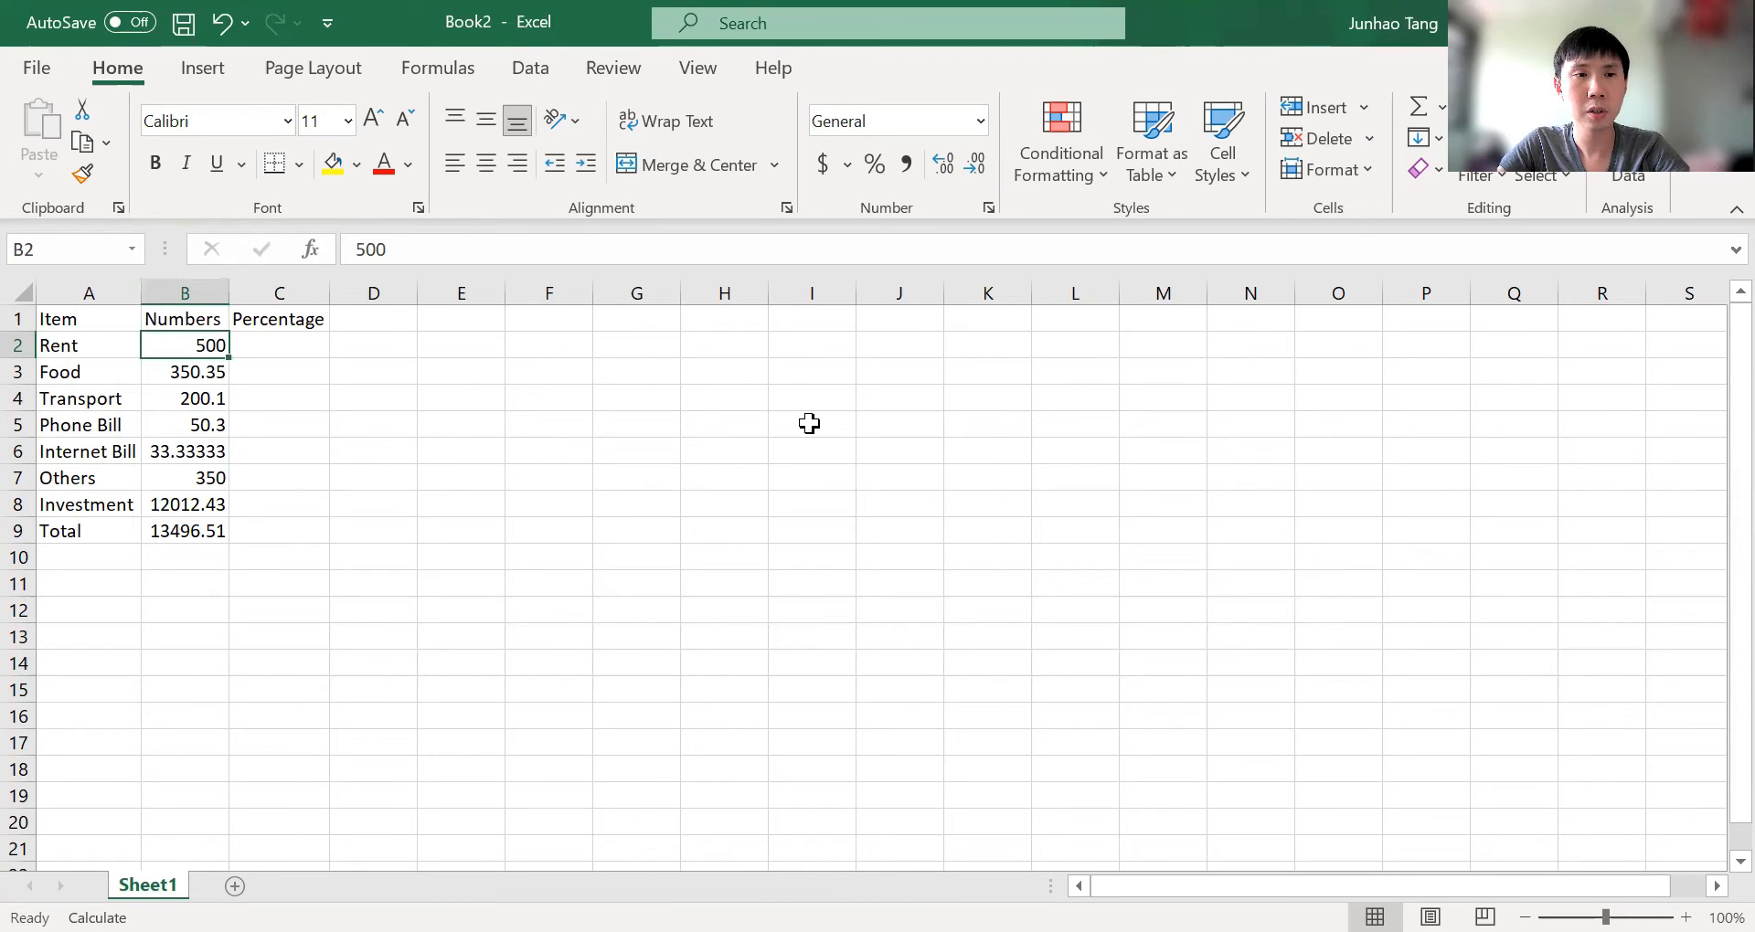
{"action": "left_click", "coordinate": [185, 371]}
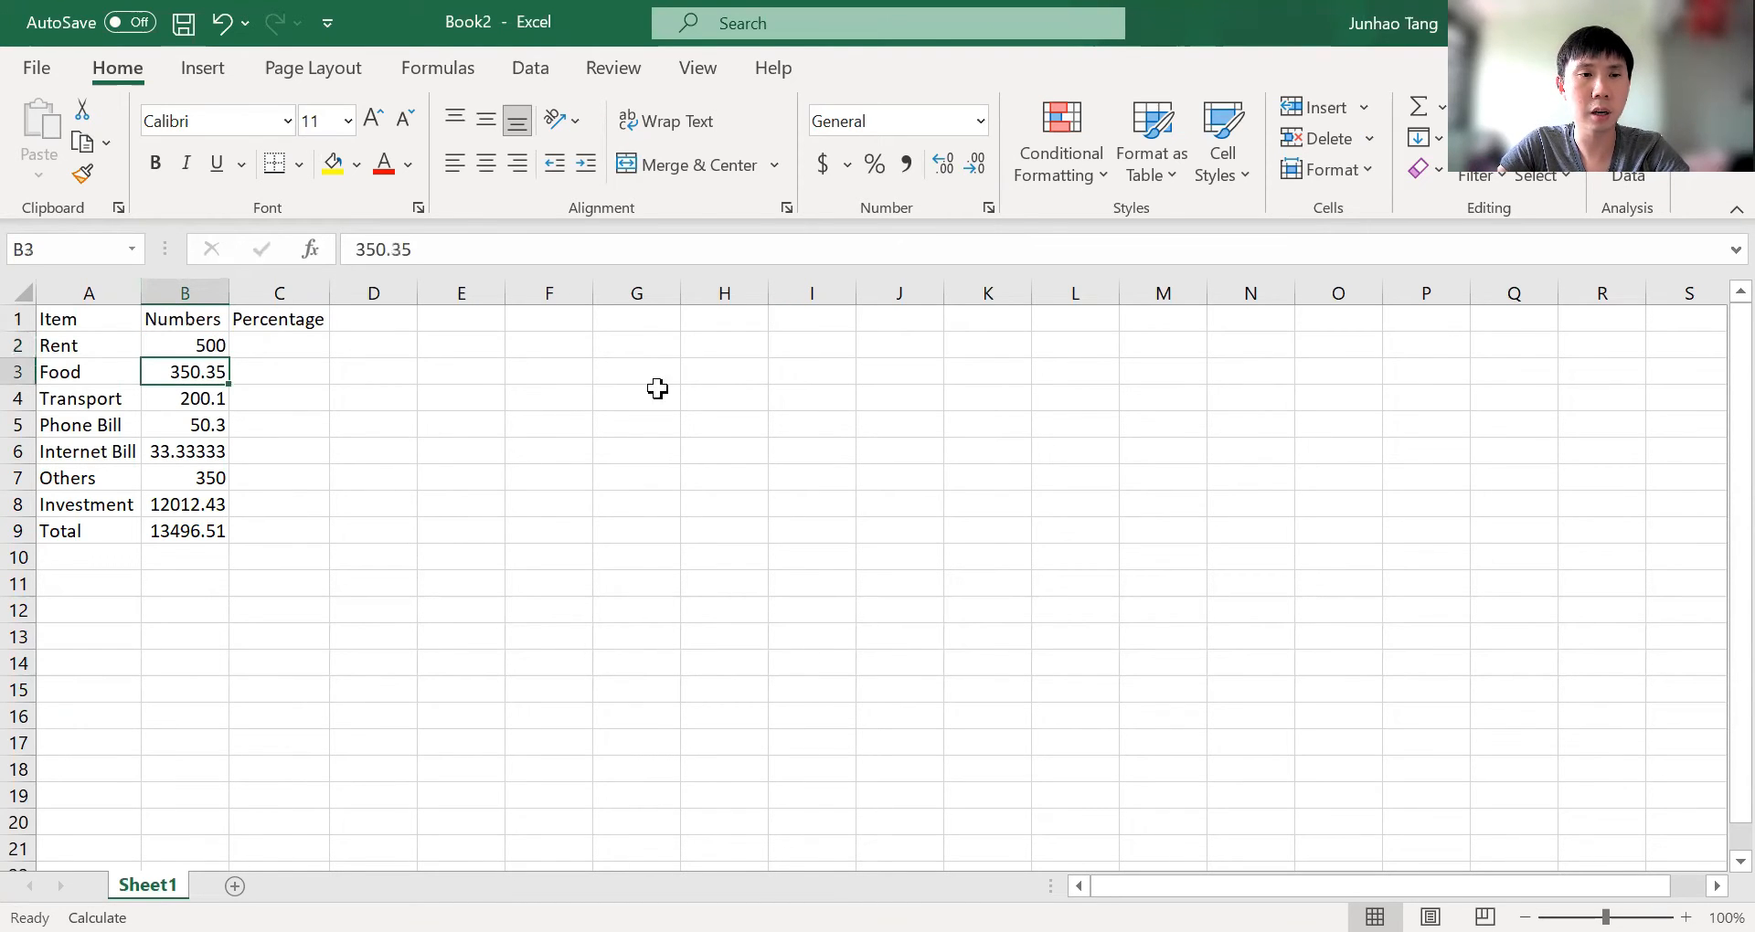
{"action": "mouse_move", "coordinate": [232, 441]}
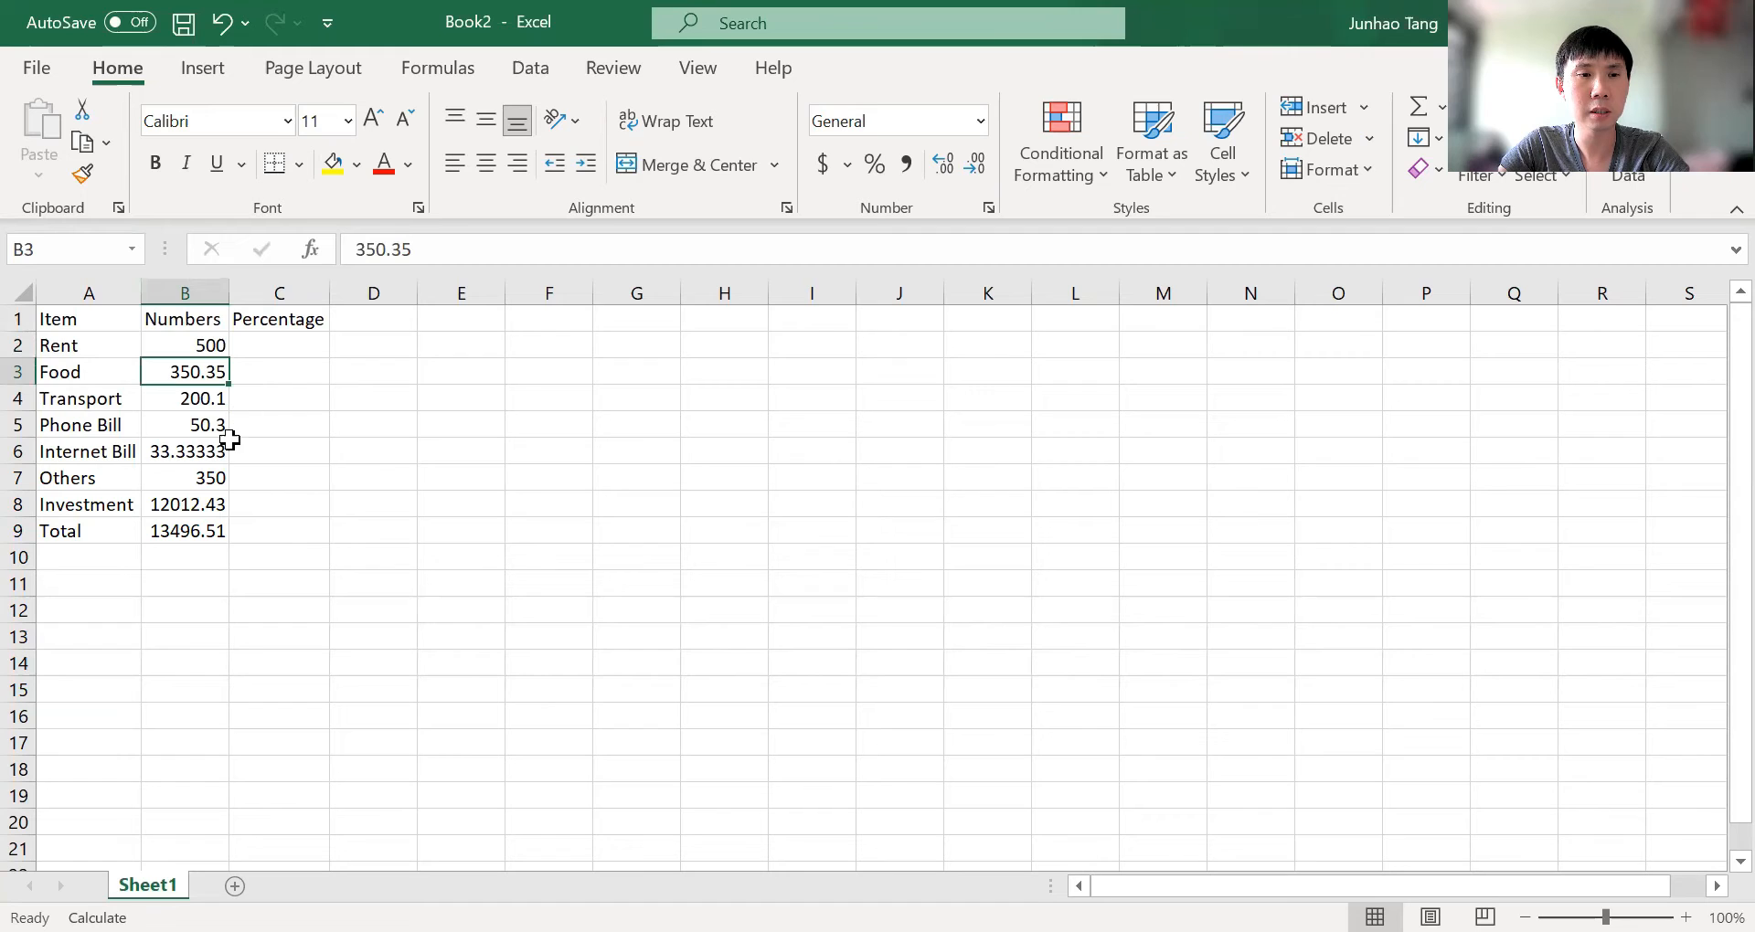
{"action": "left_click", "coordinate": [185, 452]}
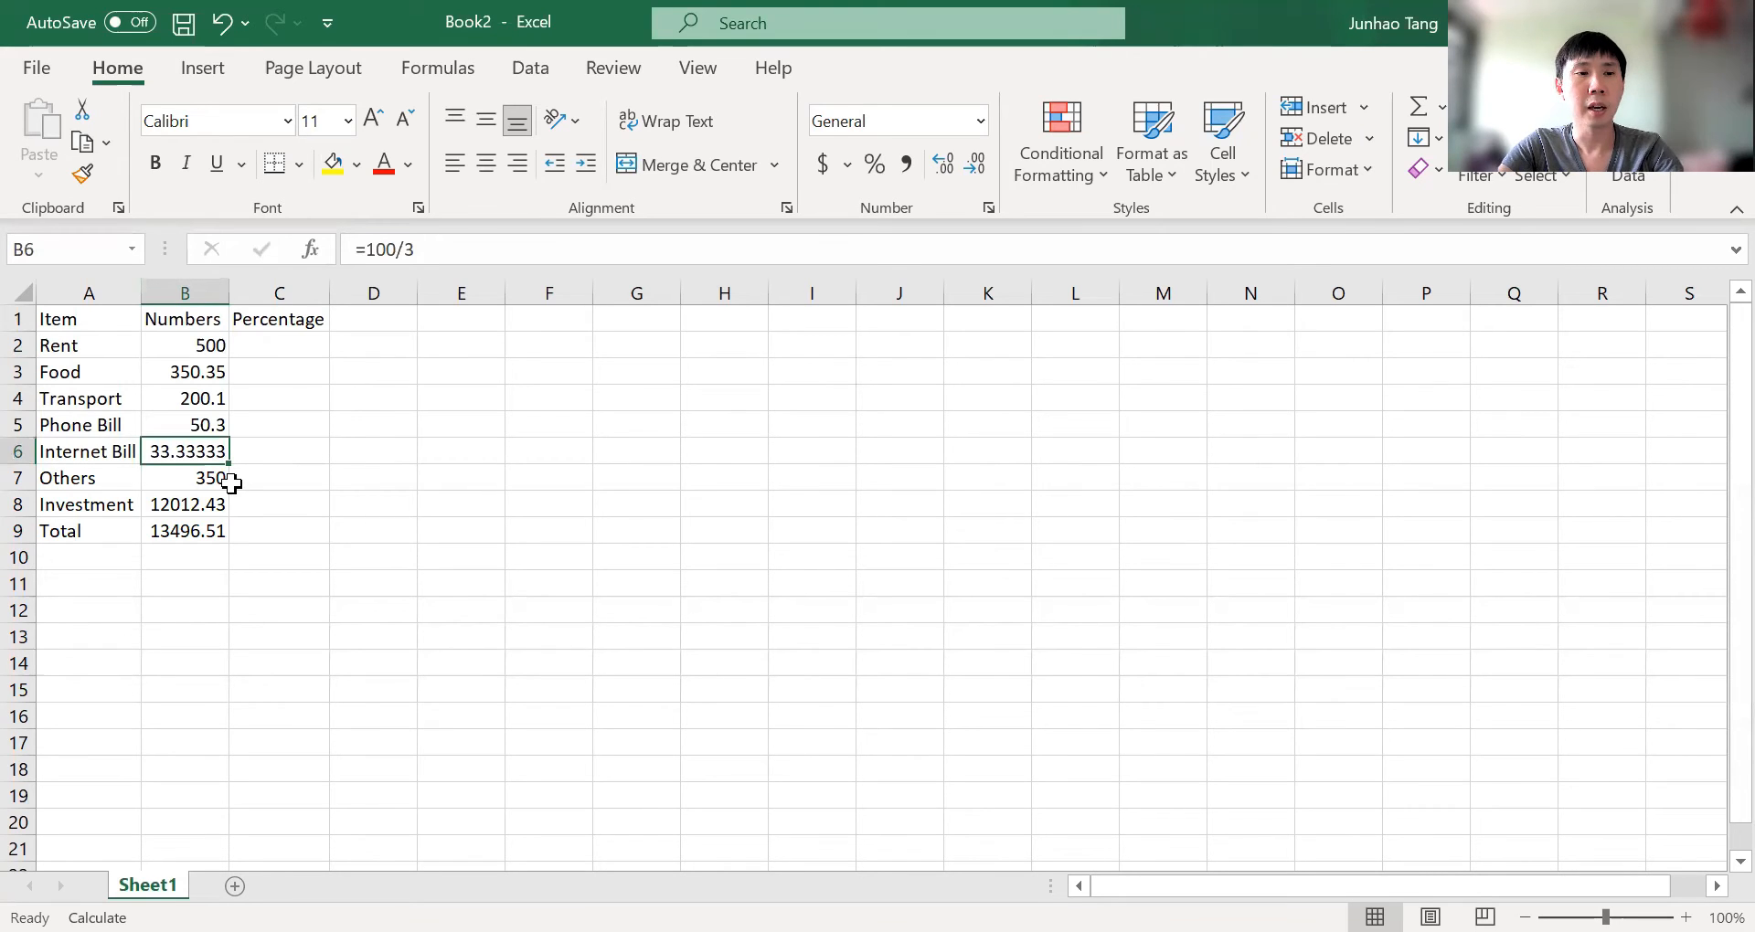
{"action": "left_click", "coordinate": [184, 505]}
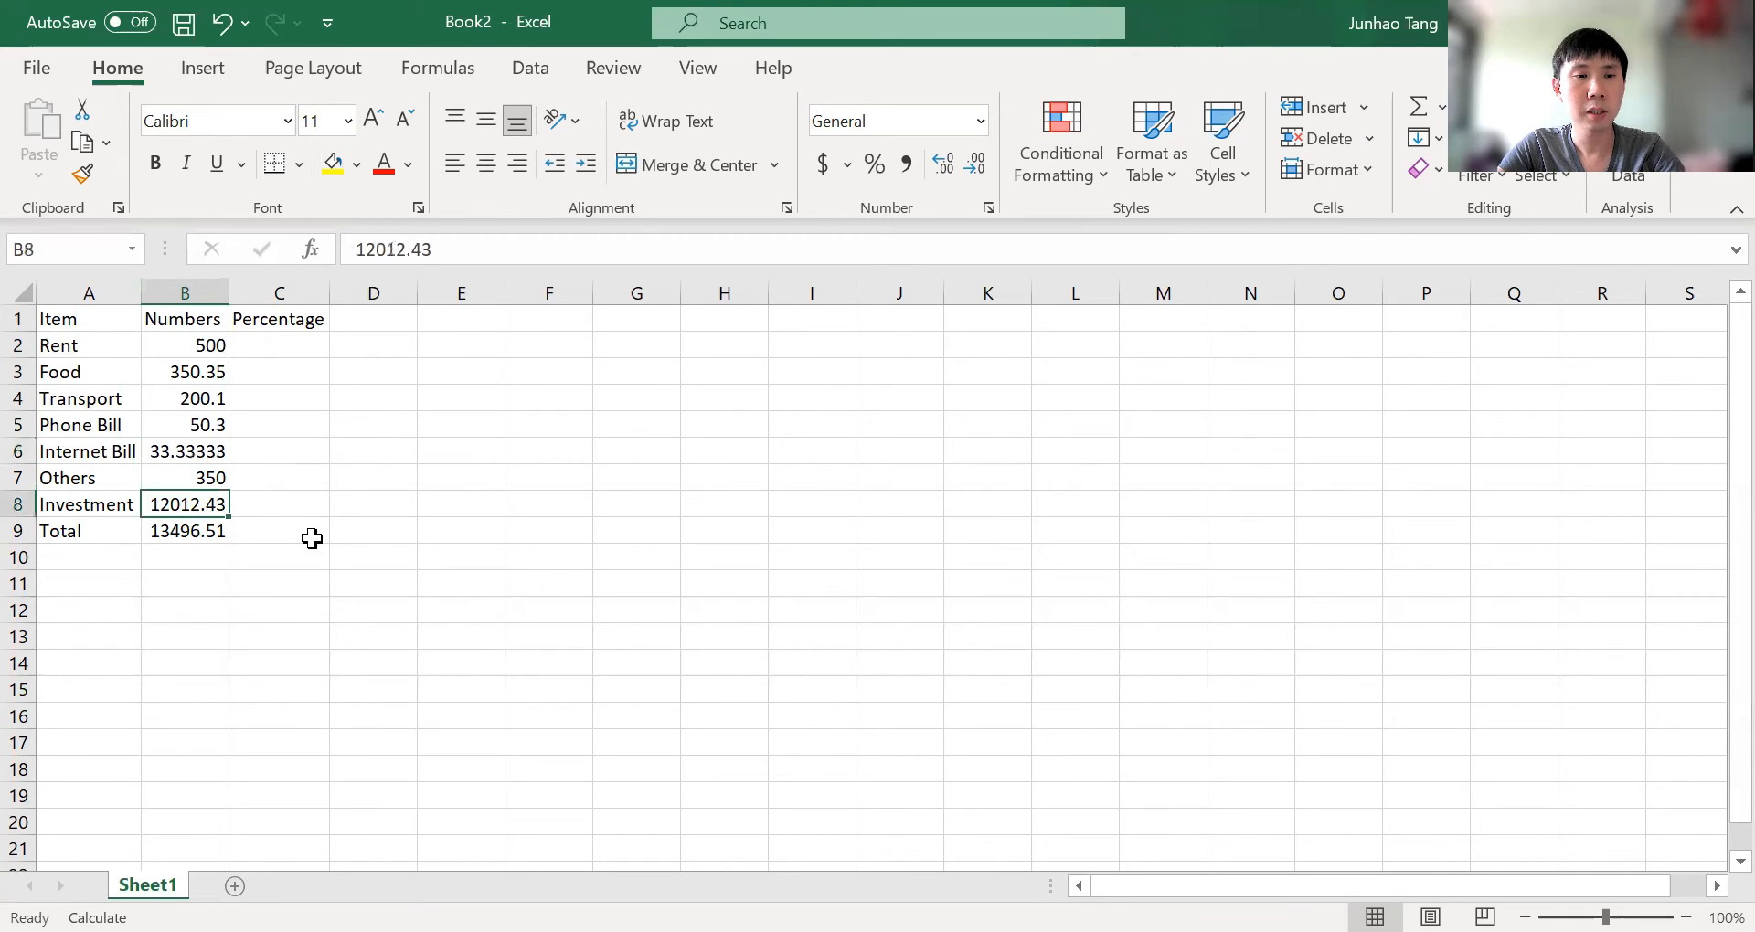
{"action": "left_click", "coordinate": [186, 530]}
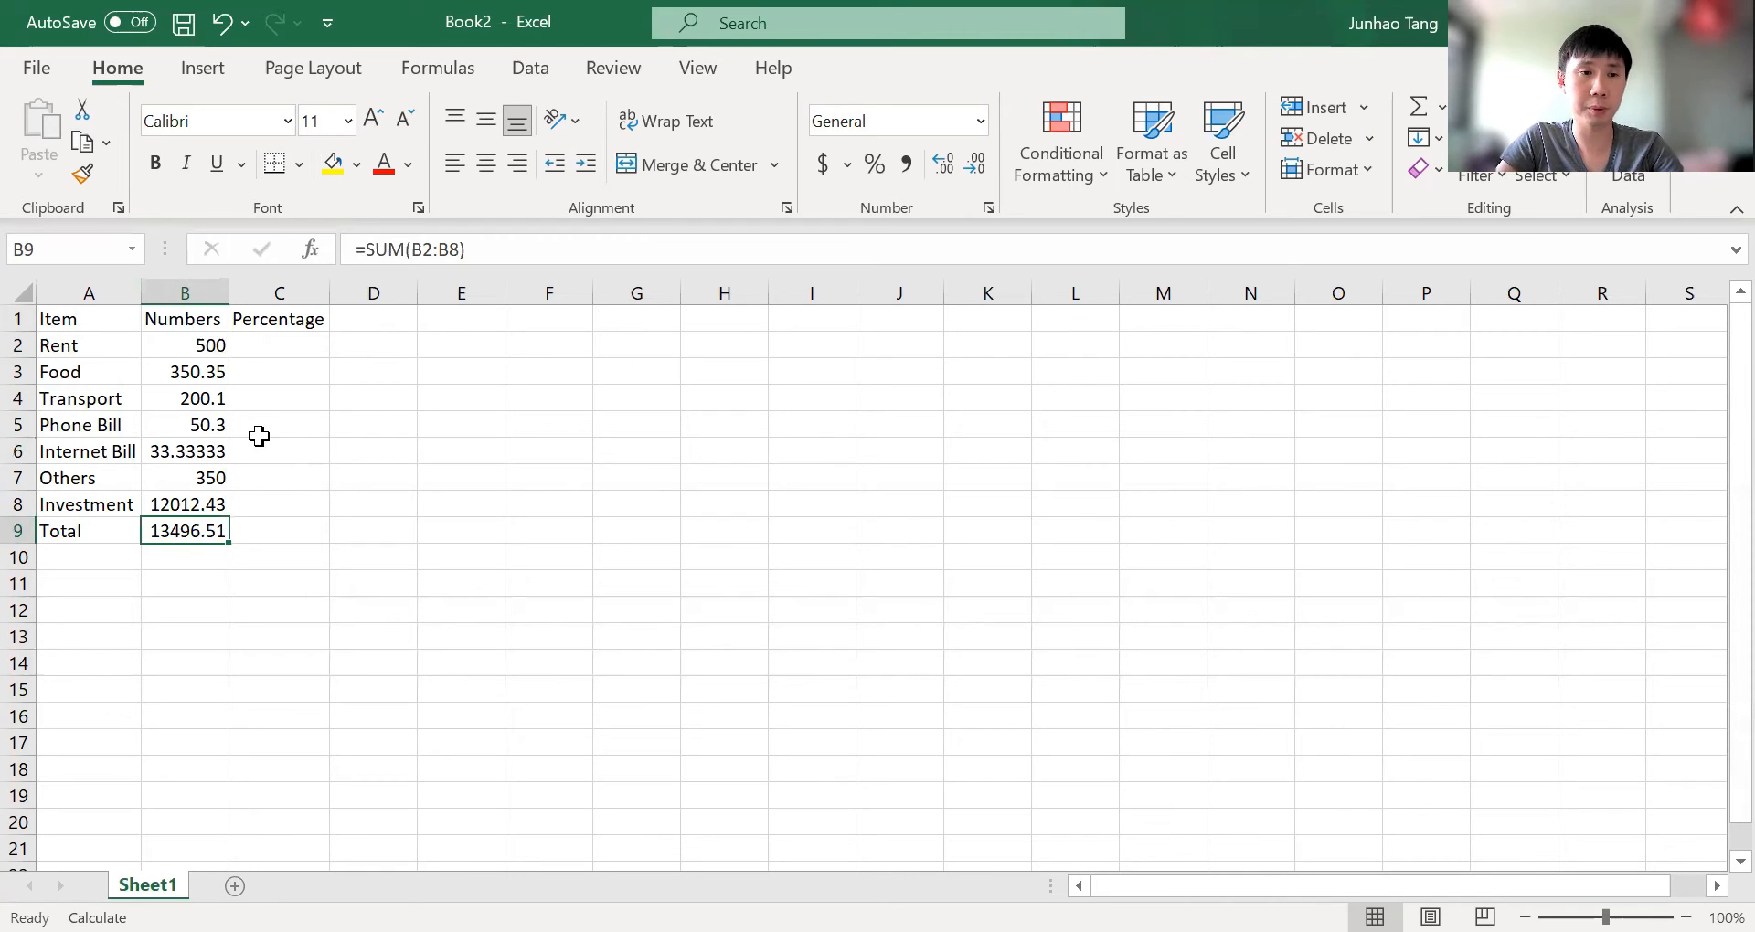
Step: Apply the two-decimal Number format to the Numbers values B2:B9, e.g. 500.00 and 33.33
{"action": "left_click", "coordinate": [187, 346]}
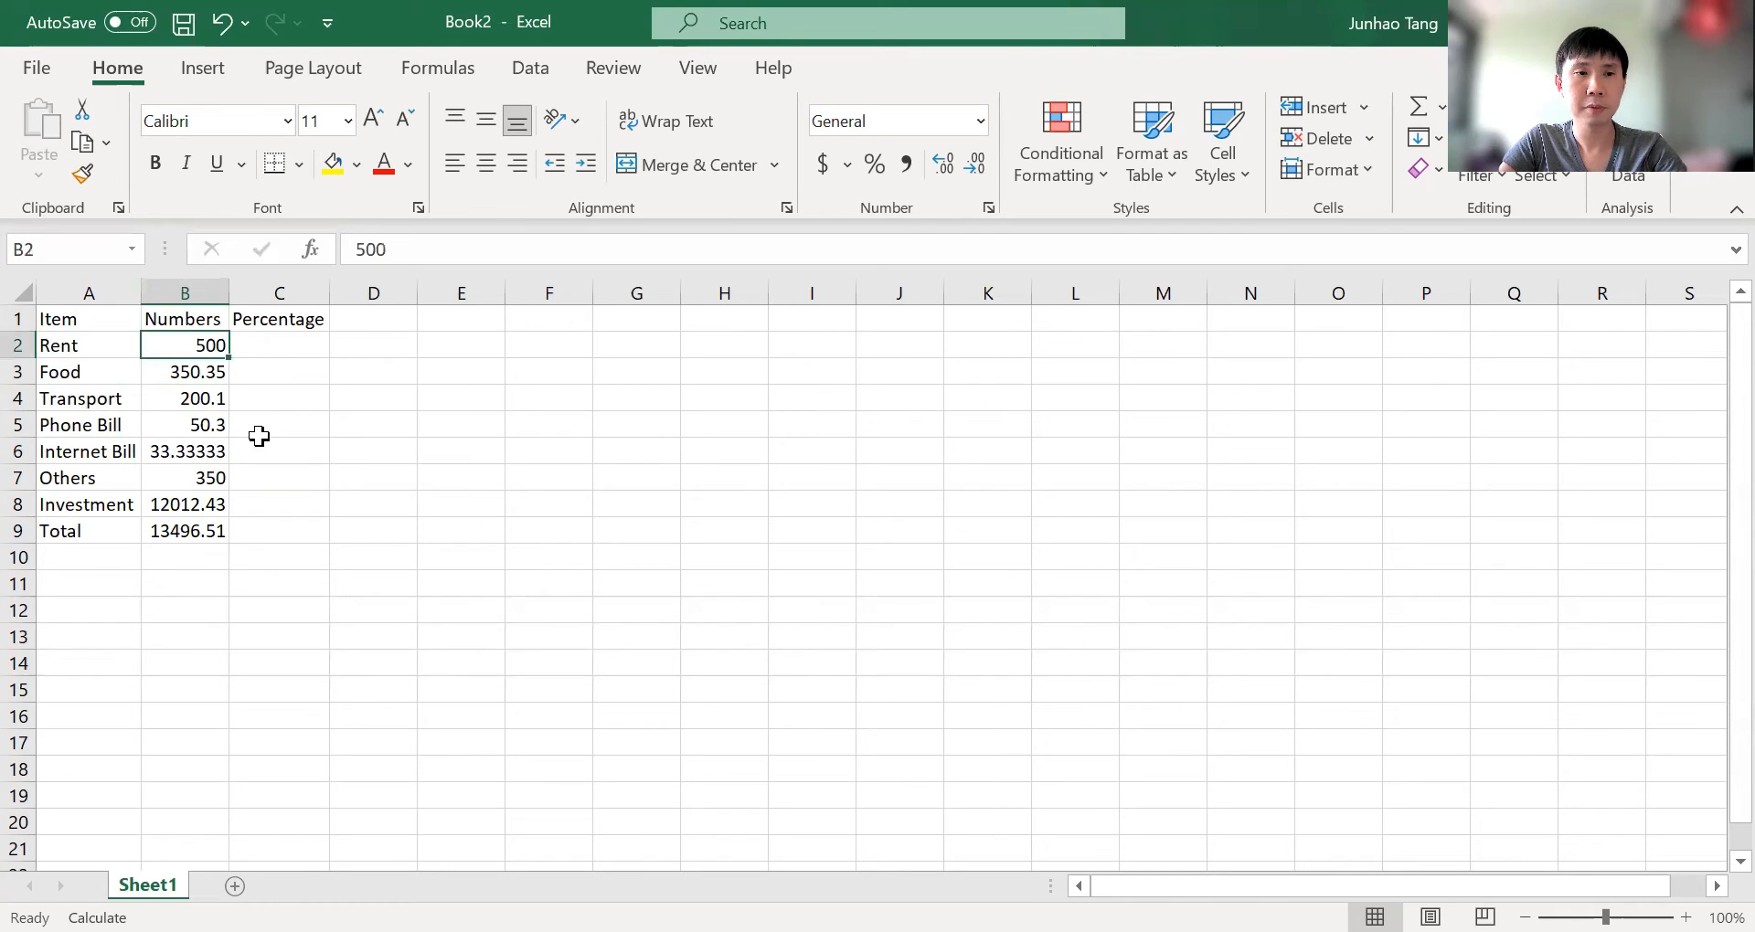
{"action": "mouse_move", "coordinate": [694, 312]}
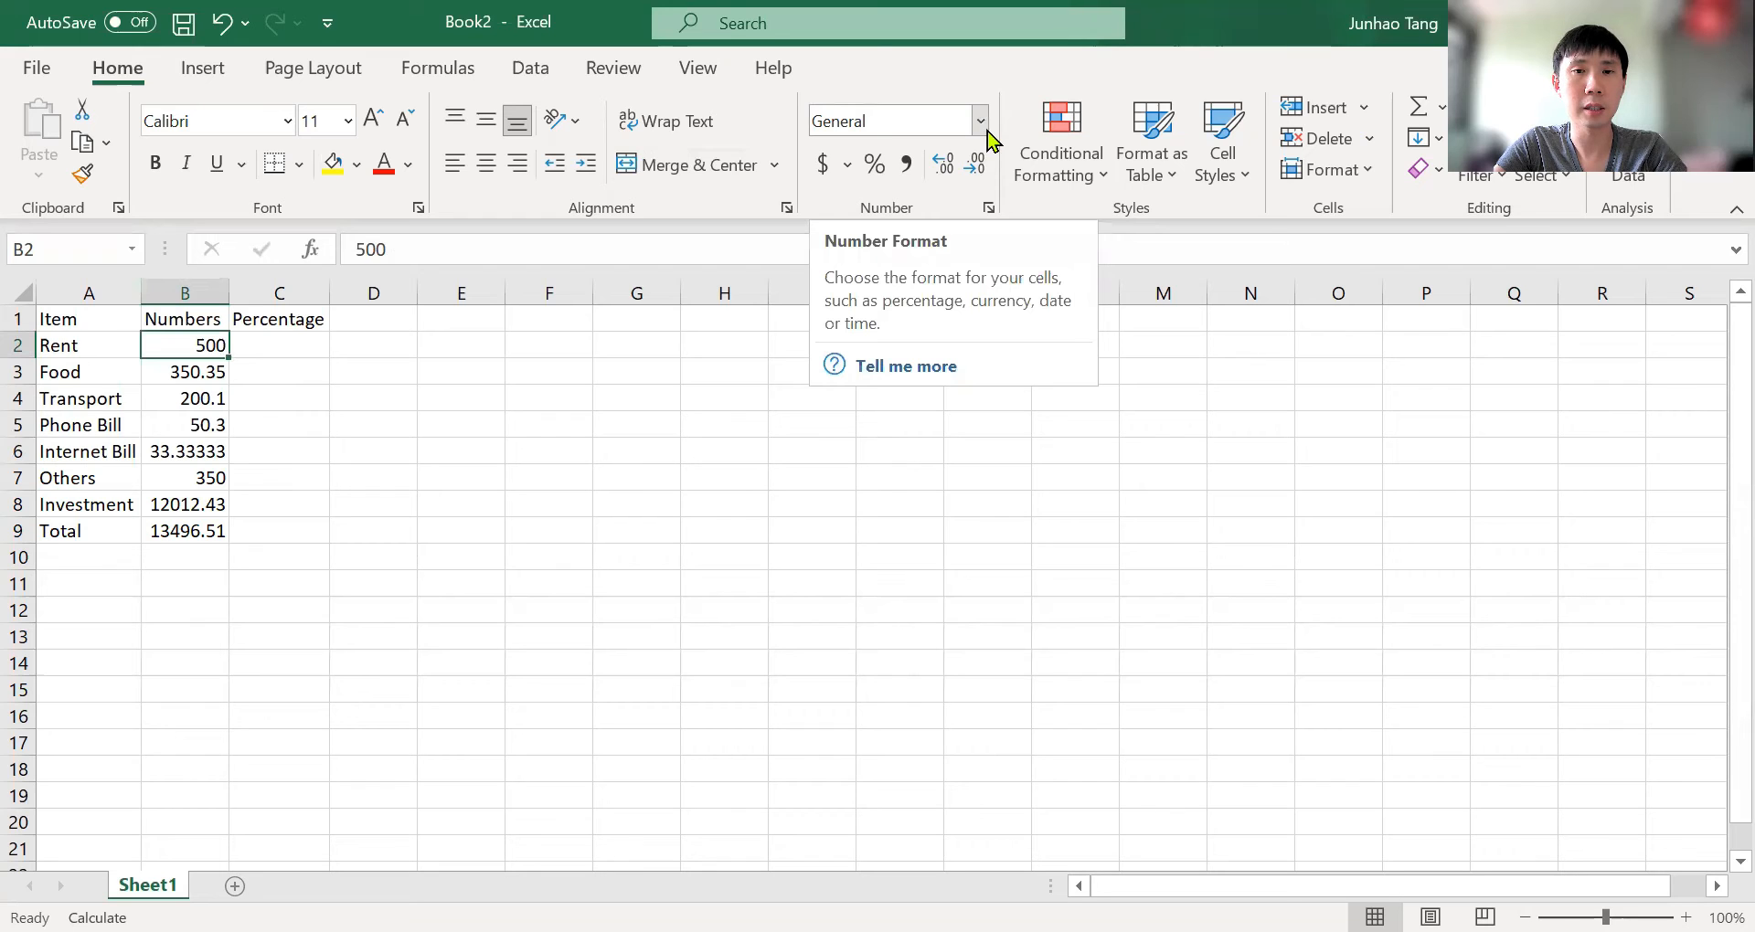
{"action": "left_click", "coordinate": [979, 120]}
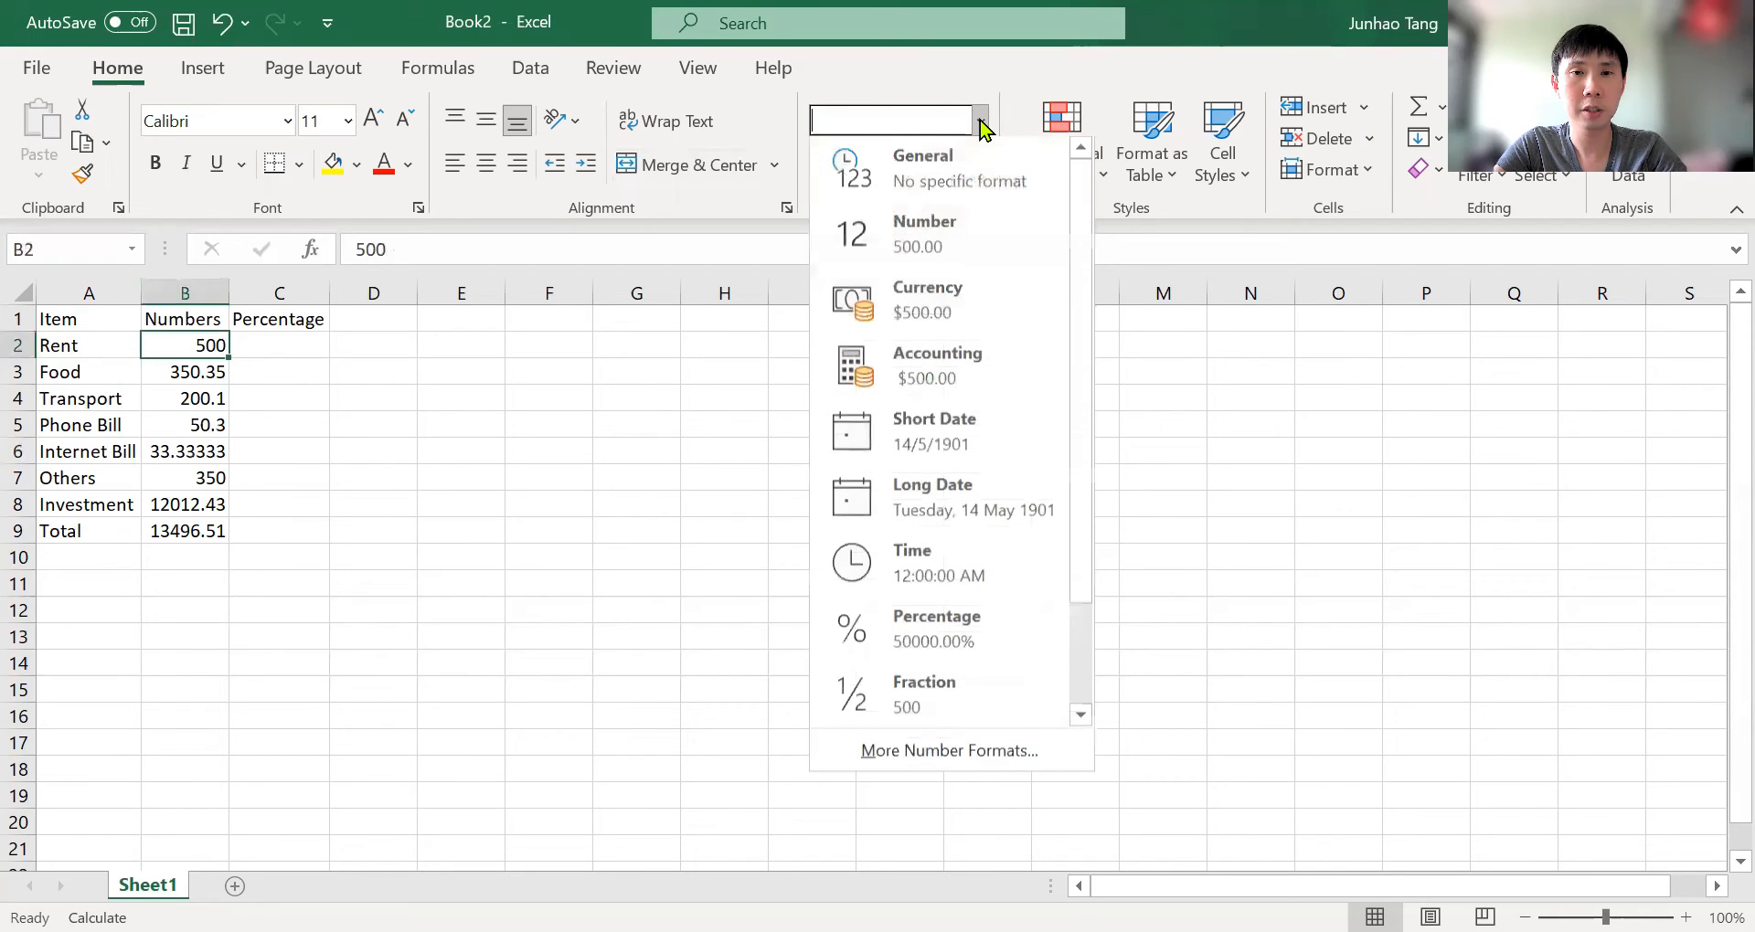
{"action": "mouse_move", "coordinate": [934, 170]}
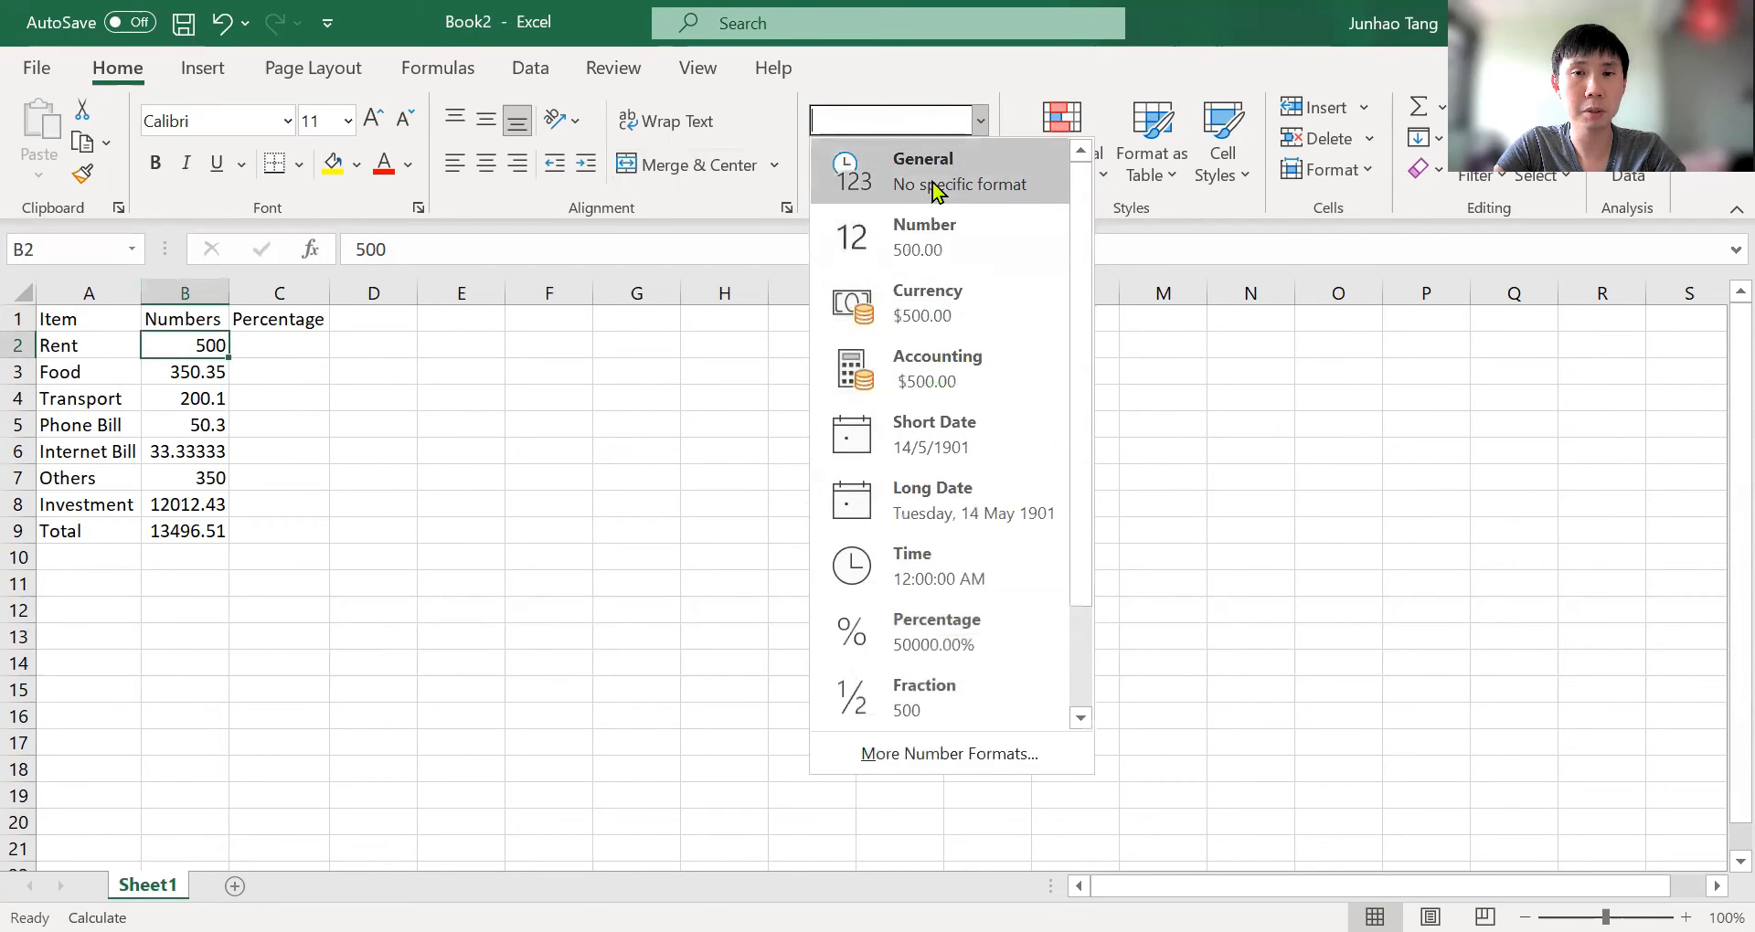
{"action": "left_click", "coordinate": [919, 170]}
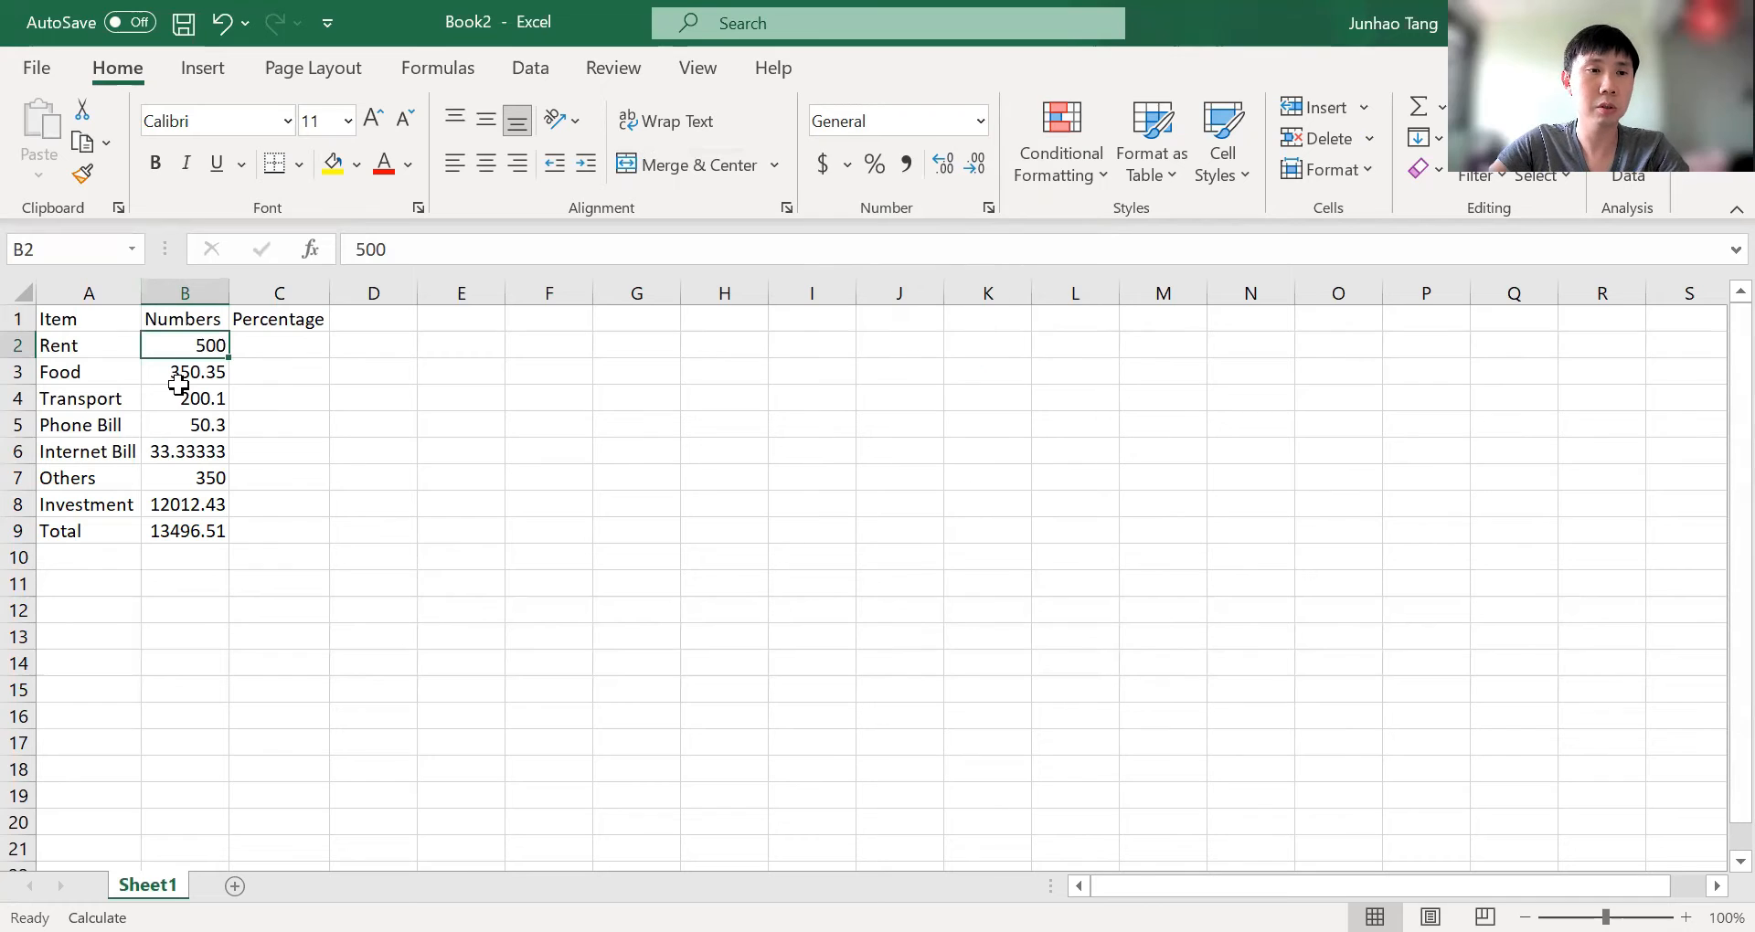
{"action": "left_click", "coordinate": [184, 504]}
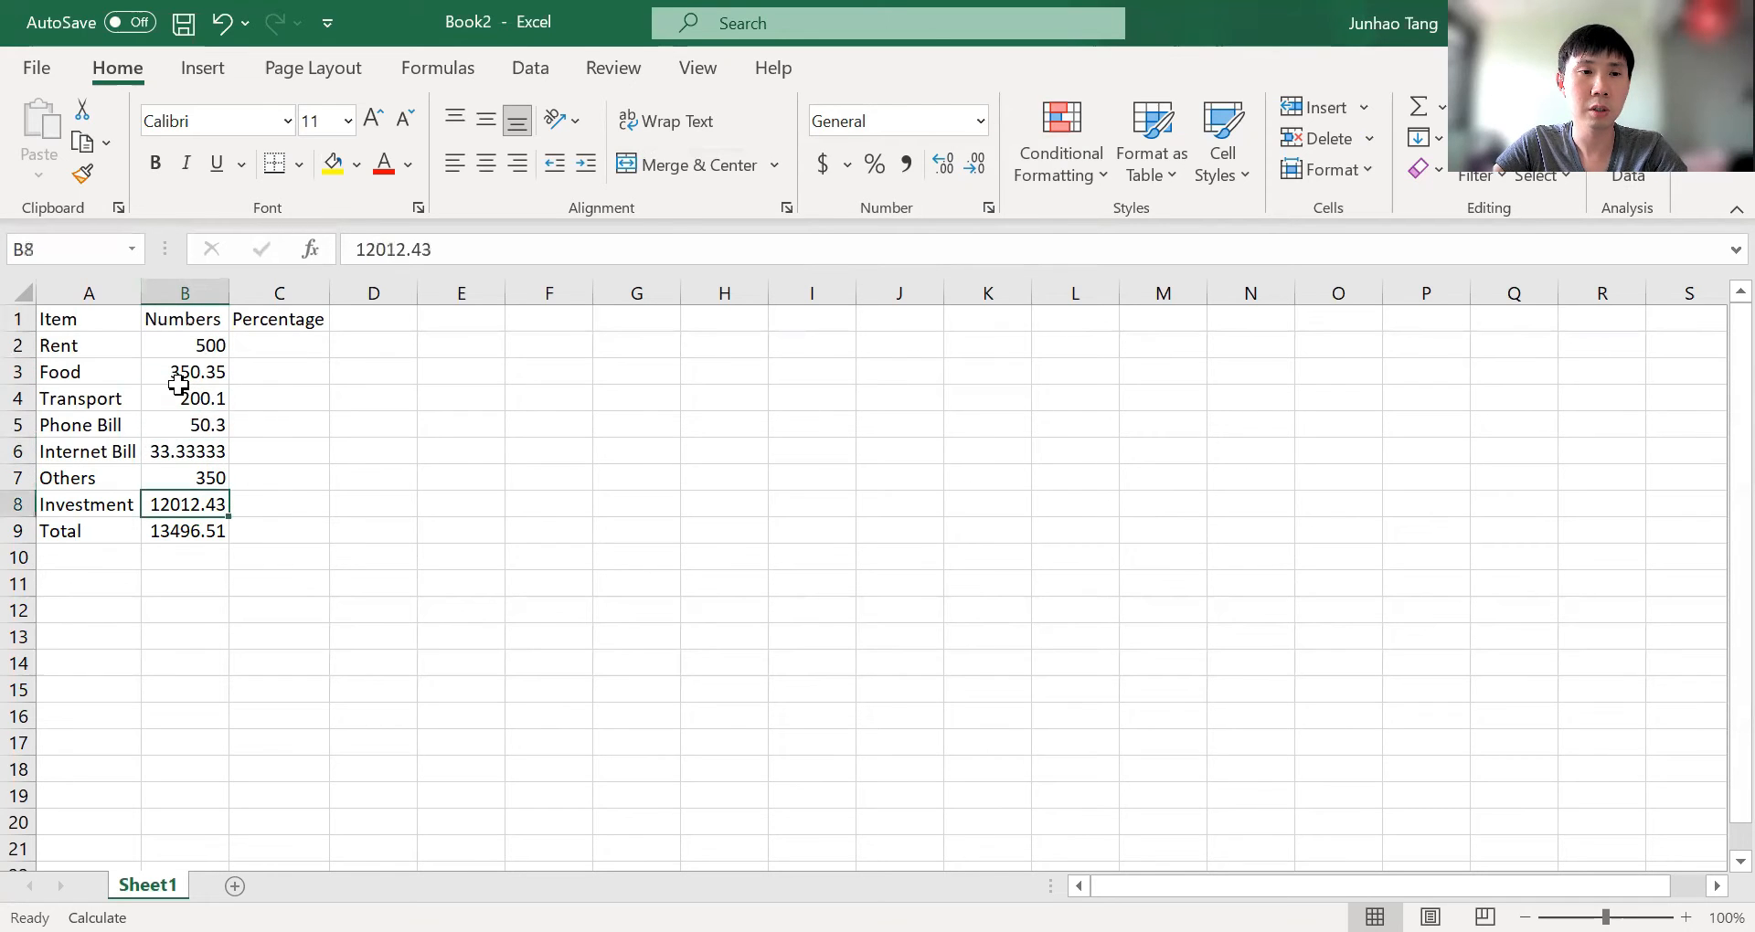
{"action": "left_click", "coordinate": [184, 426]}
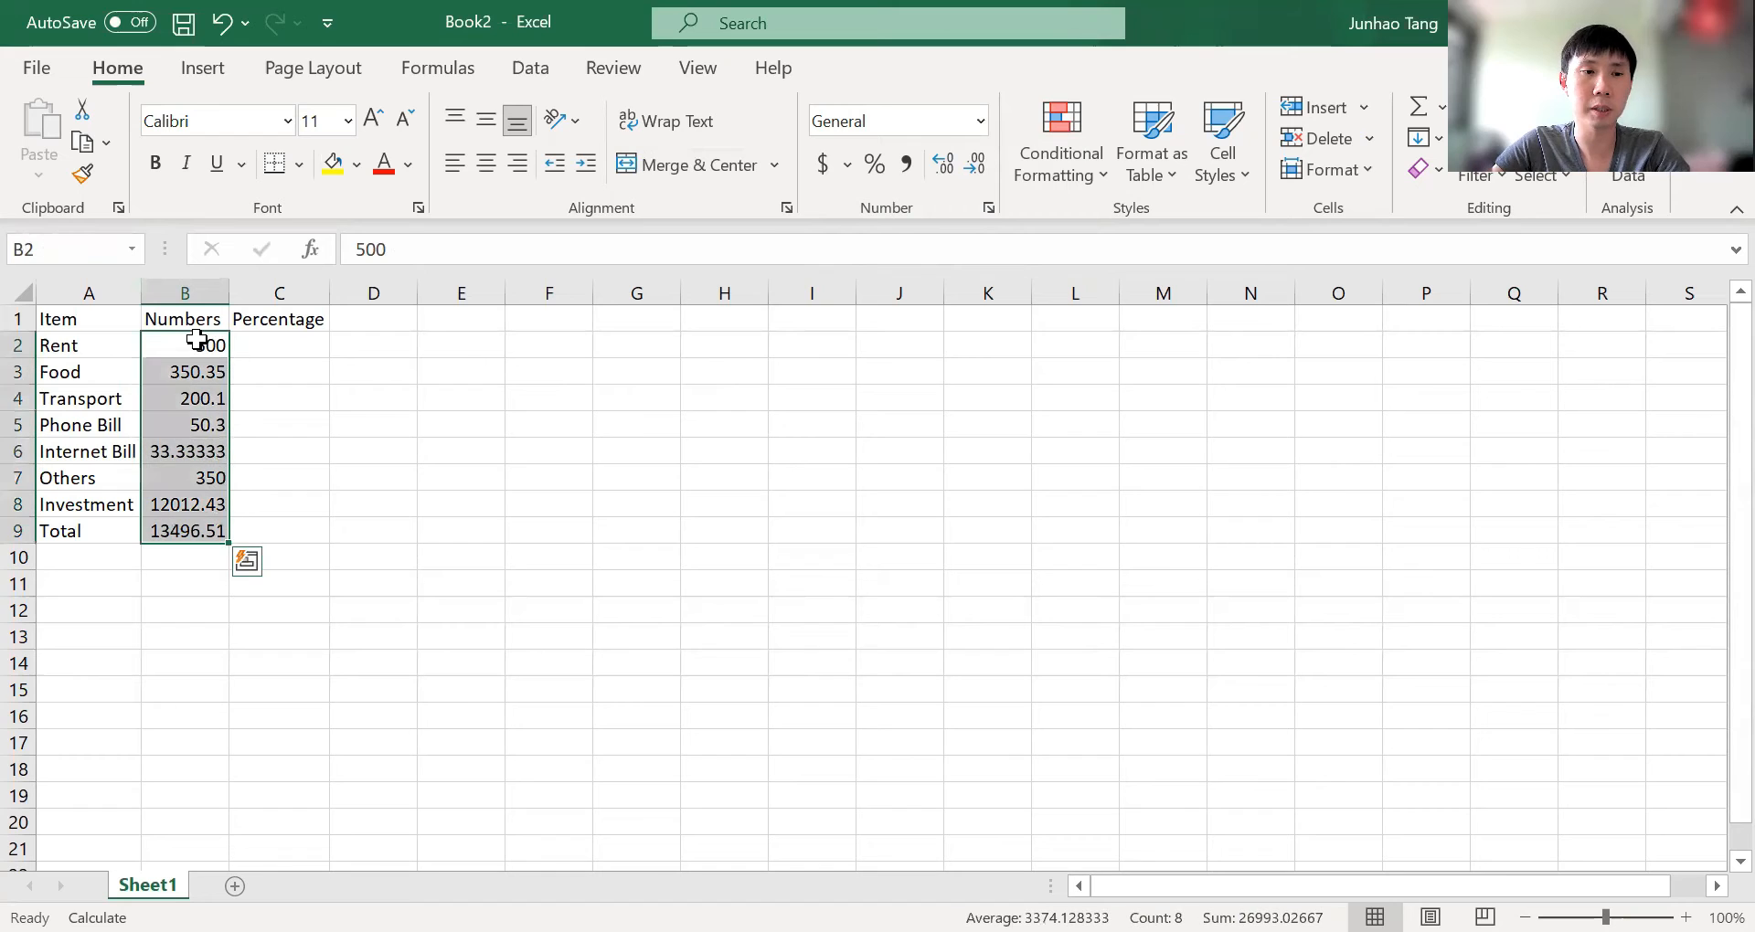
{"action": "left_click", "coordinate": [185, 346]}
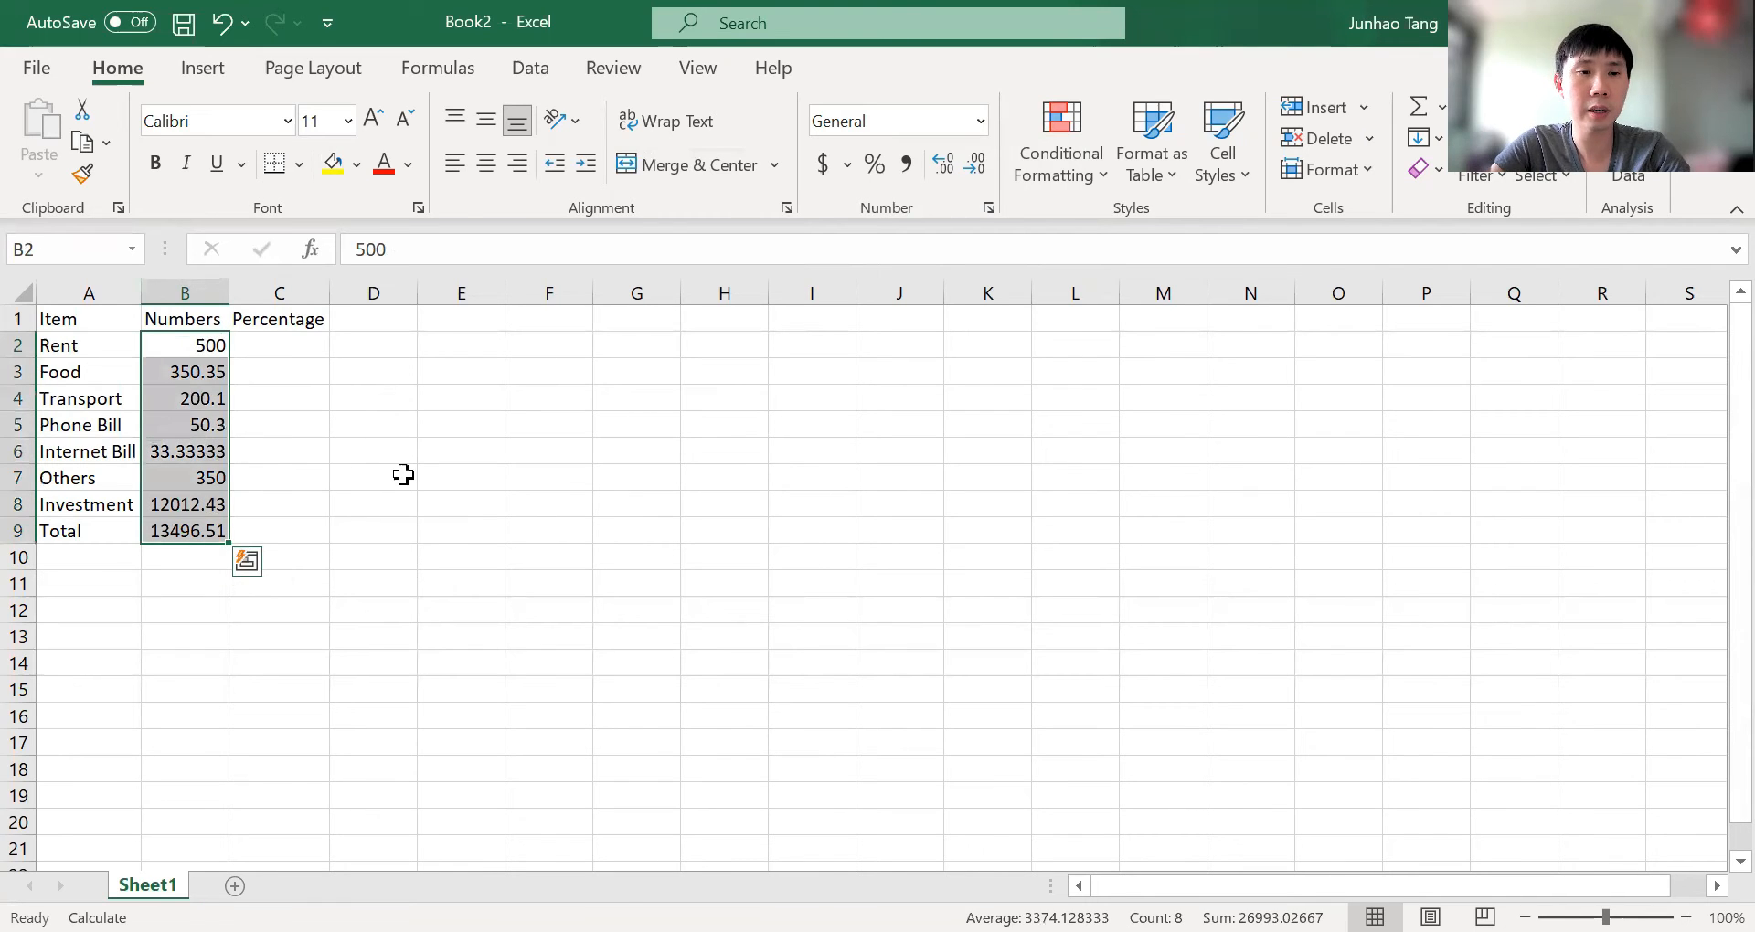
{"action": "left_click", "coordinate": [980, 121]}
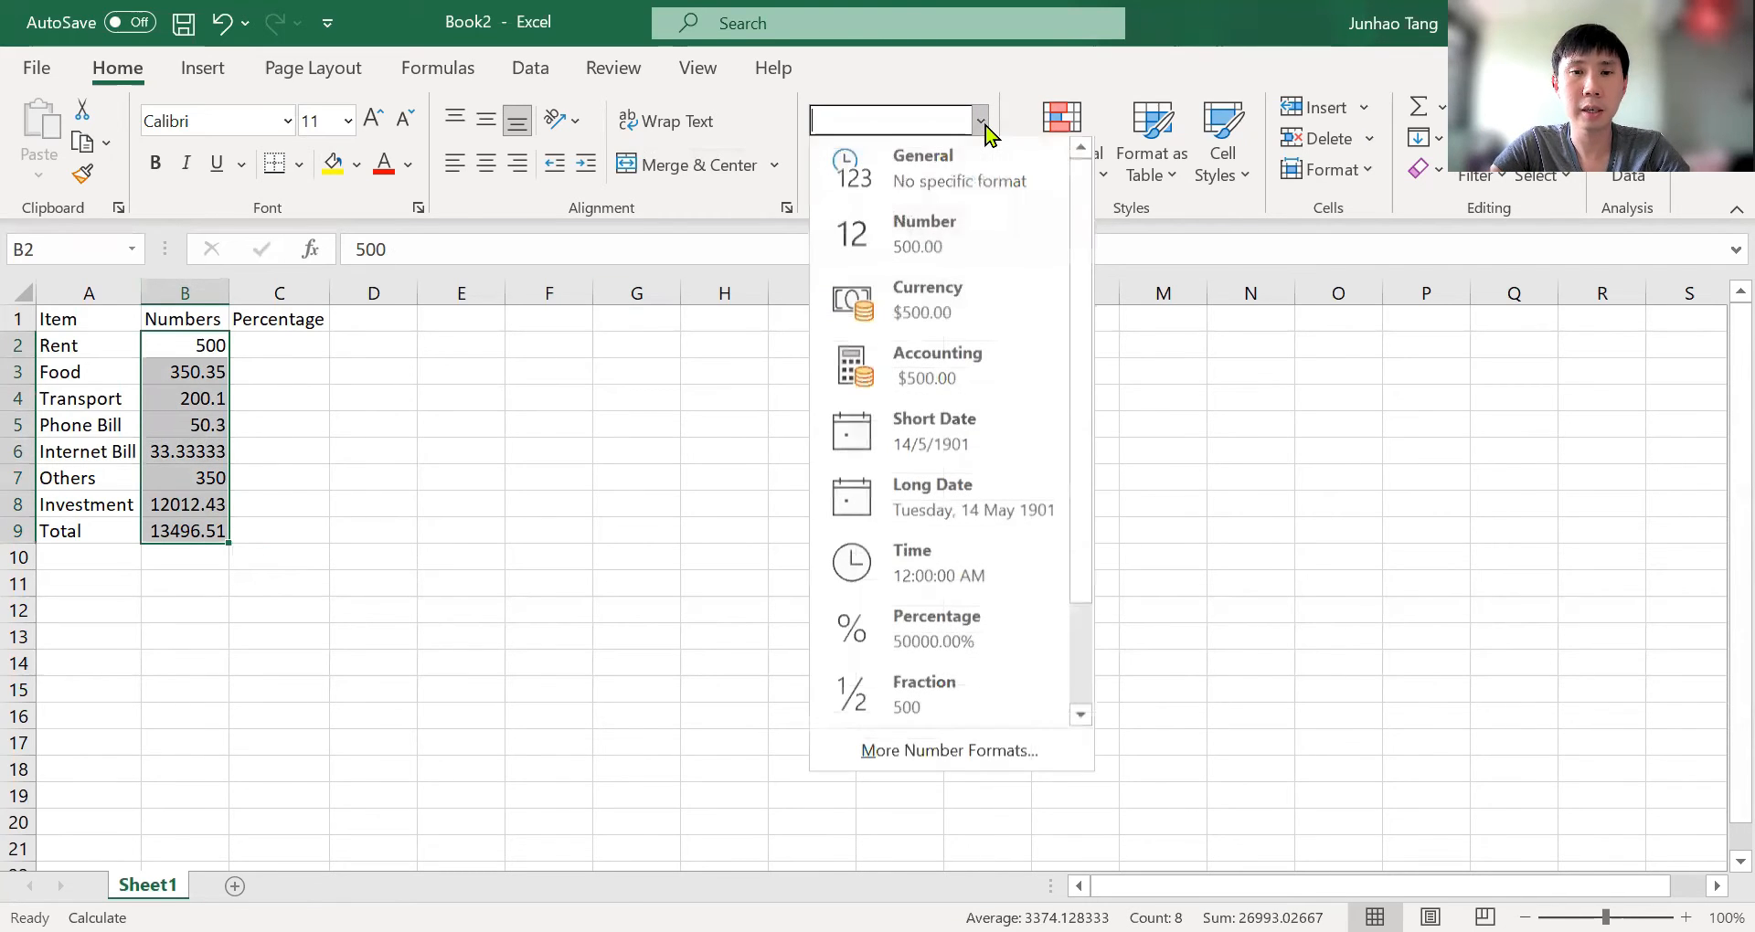
{"action": "left_click", "coordinate": [925, 232]}
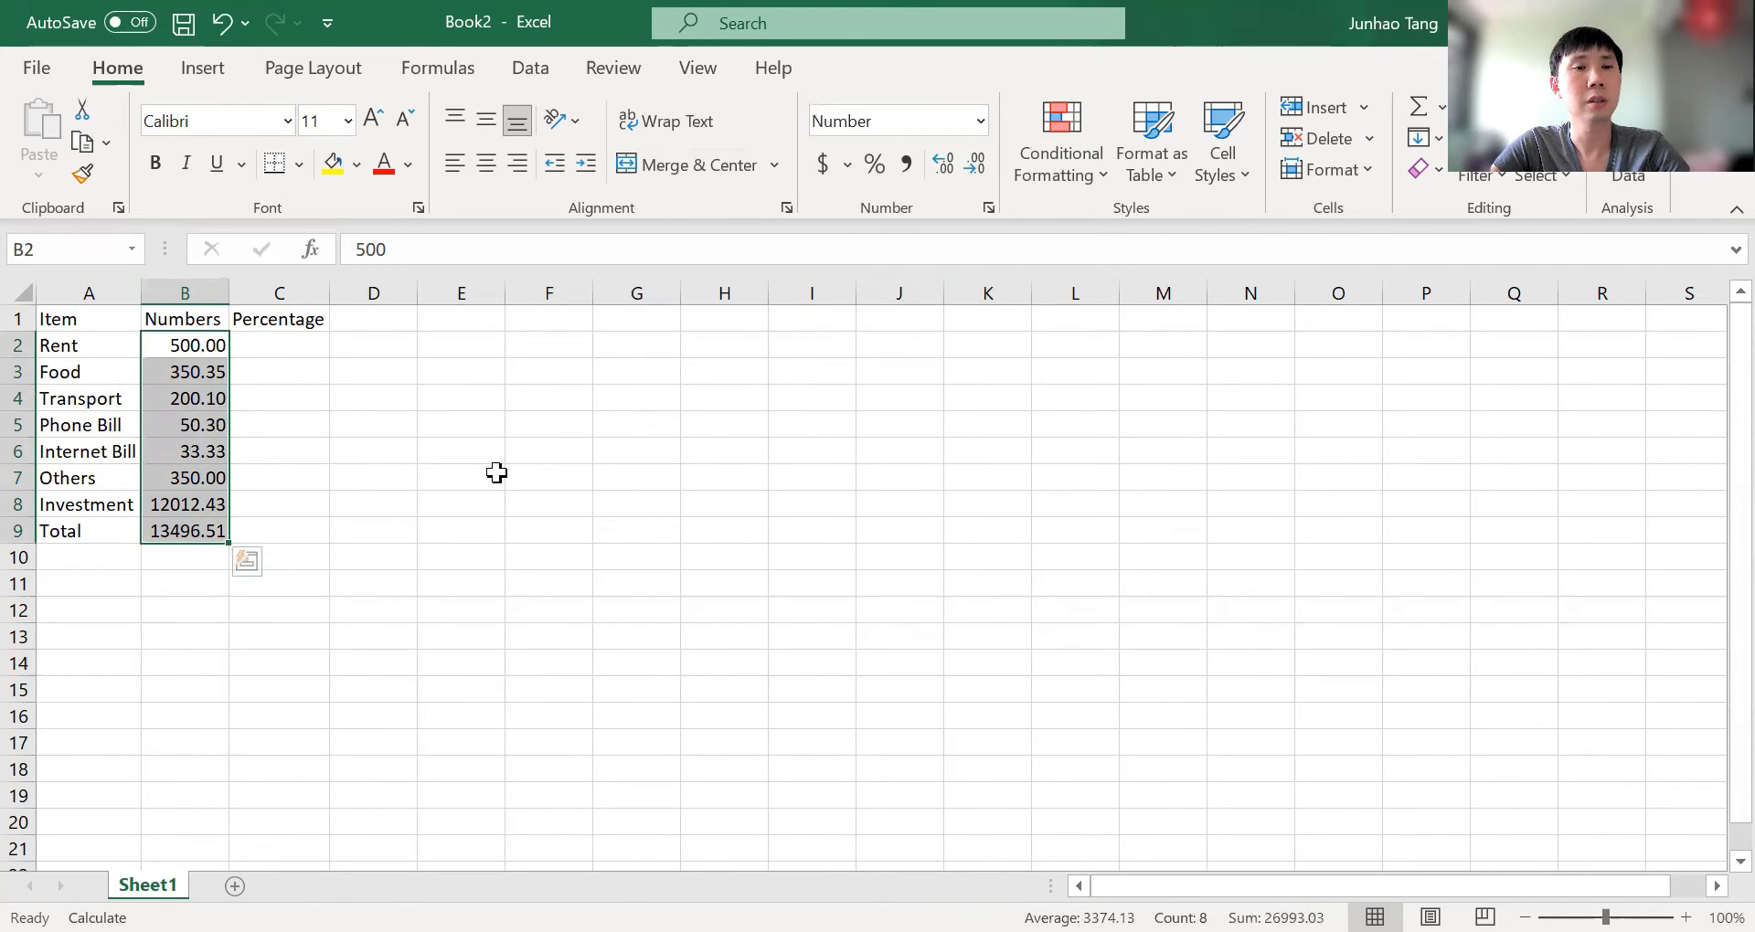
{"action": "mouse_move", "coordinate": [207, 449]}
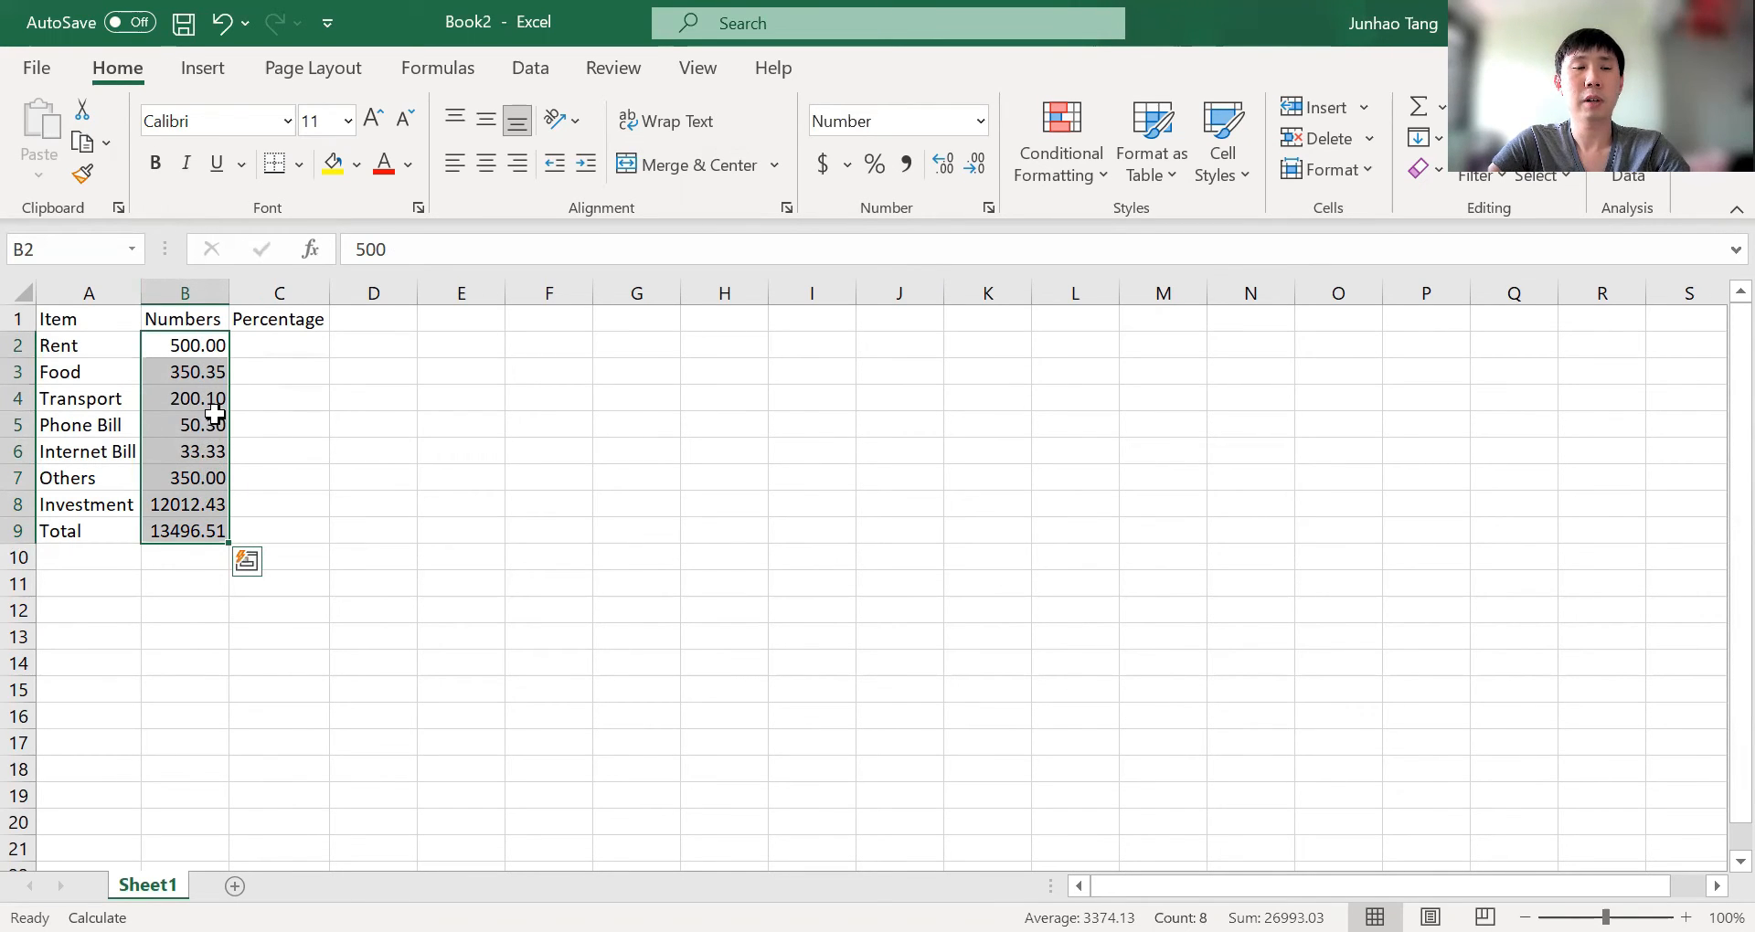
{"action": "mouse_move", "coordinate": [201, 345]}
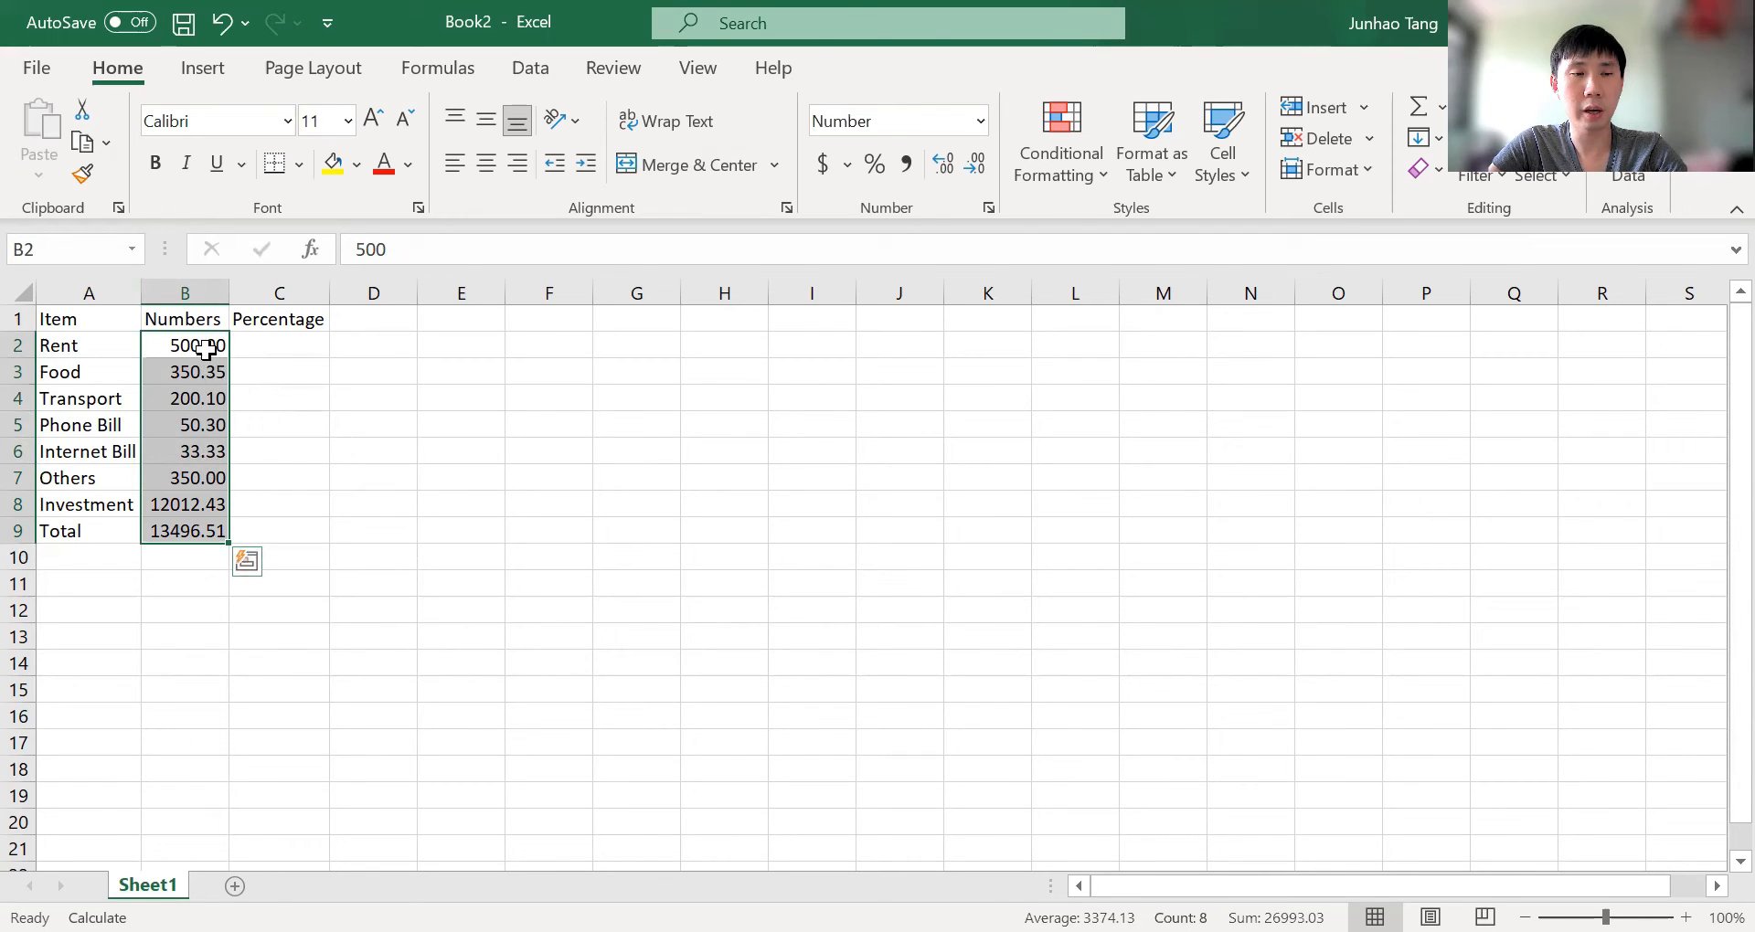
{"action": "left_click", "coordinate": [184, 345]}
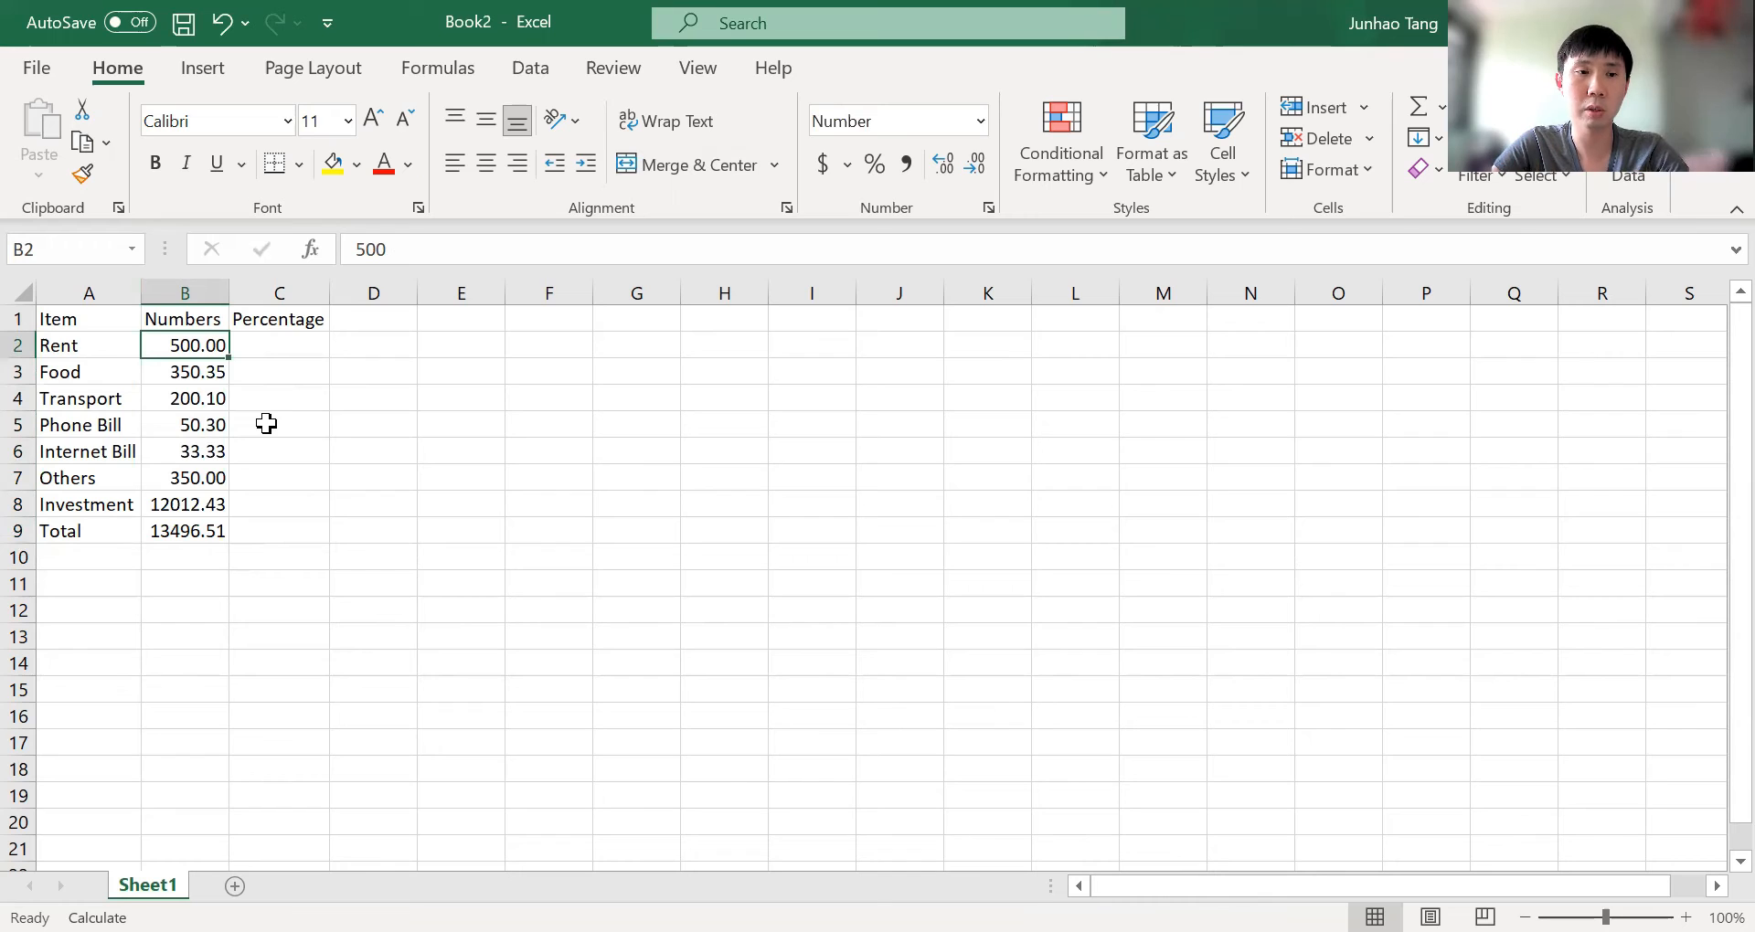
Step: Select the Numbers values B2:B9 and bring up the detailed number formatting options for them
{"action": "left_click_drag", "start_coordinate": [185, 318], "coordinate": [184, 504]}
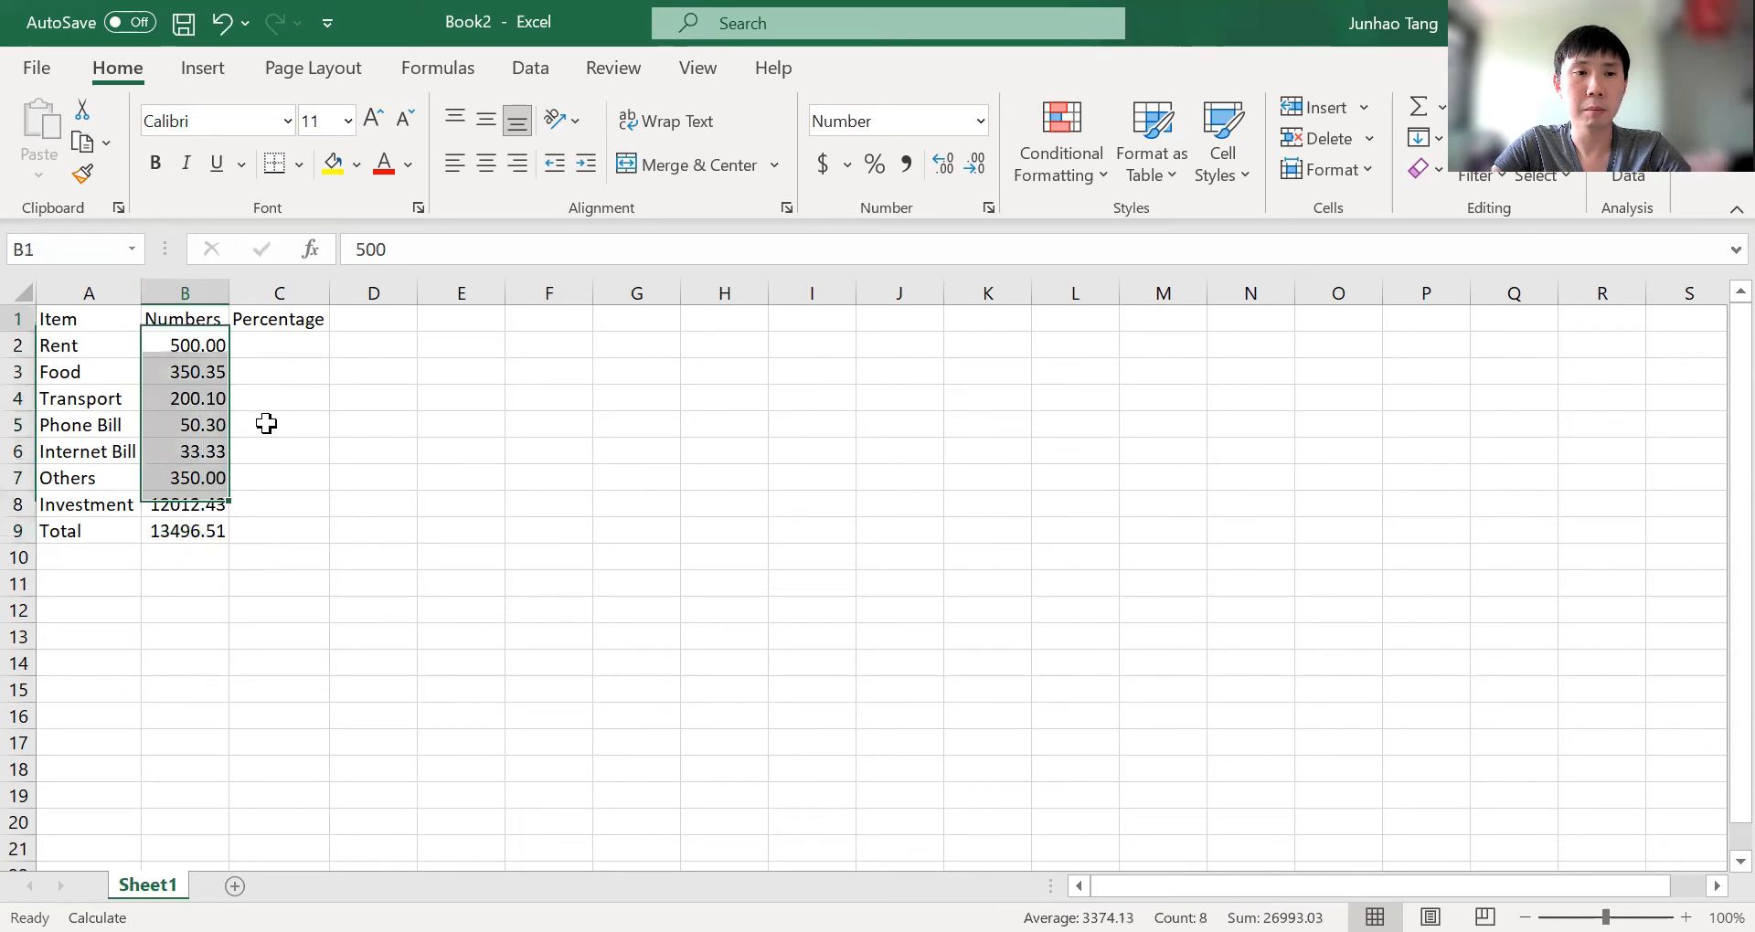
{"action": "left_click", "coordinate": [185, 346]}
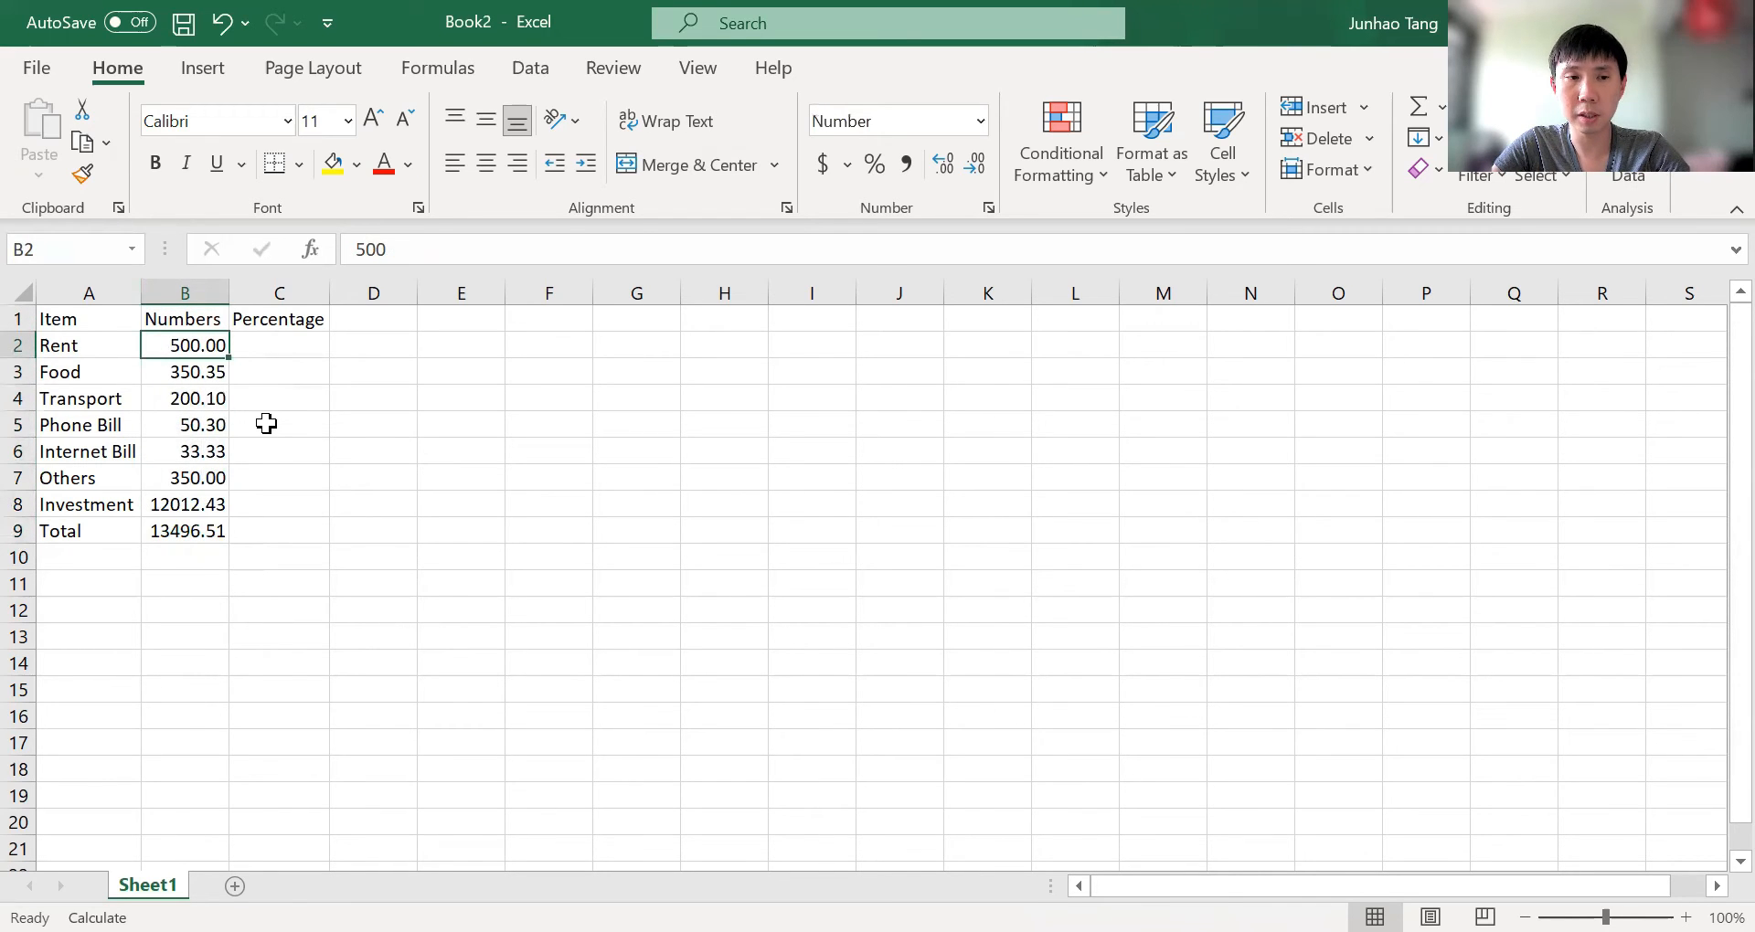
{"action": "left_click_drag", "start_coordinate": [185, 345], "coordinate": [185, 530]}
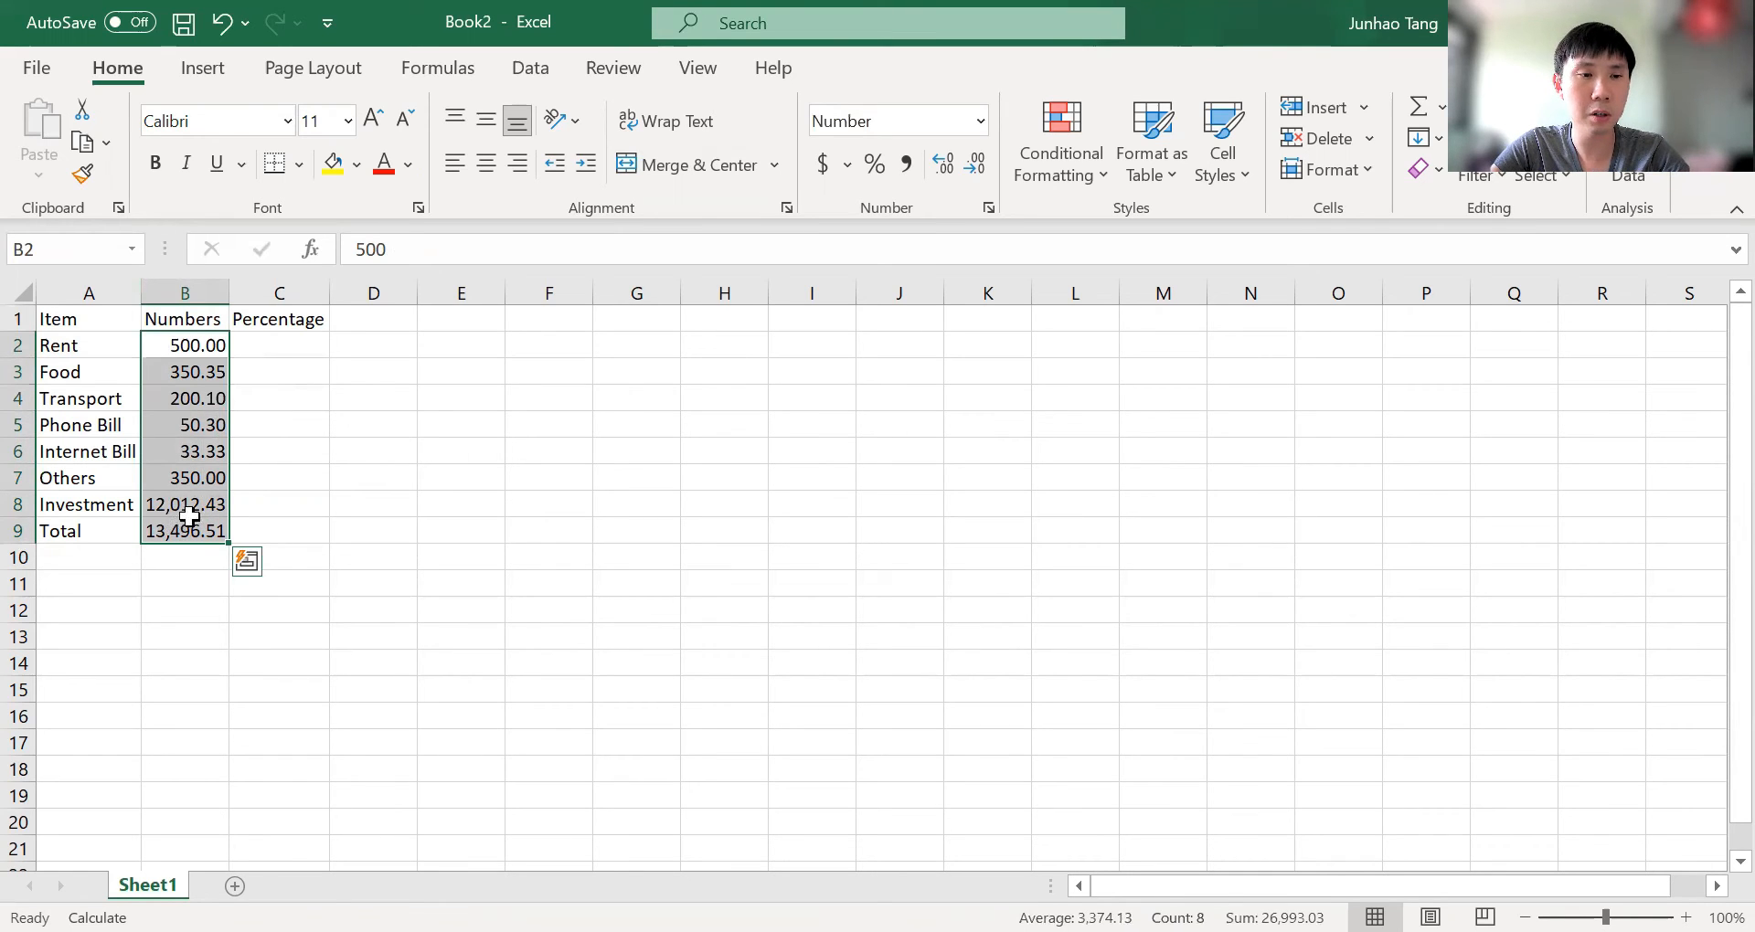
{"action": "mouse_move", "coordinate": [313, 550]}
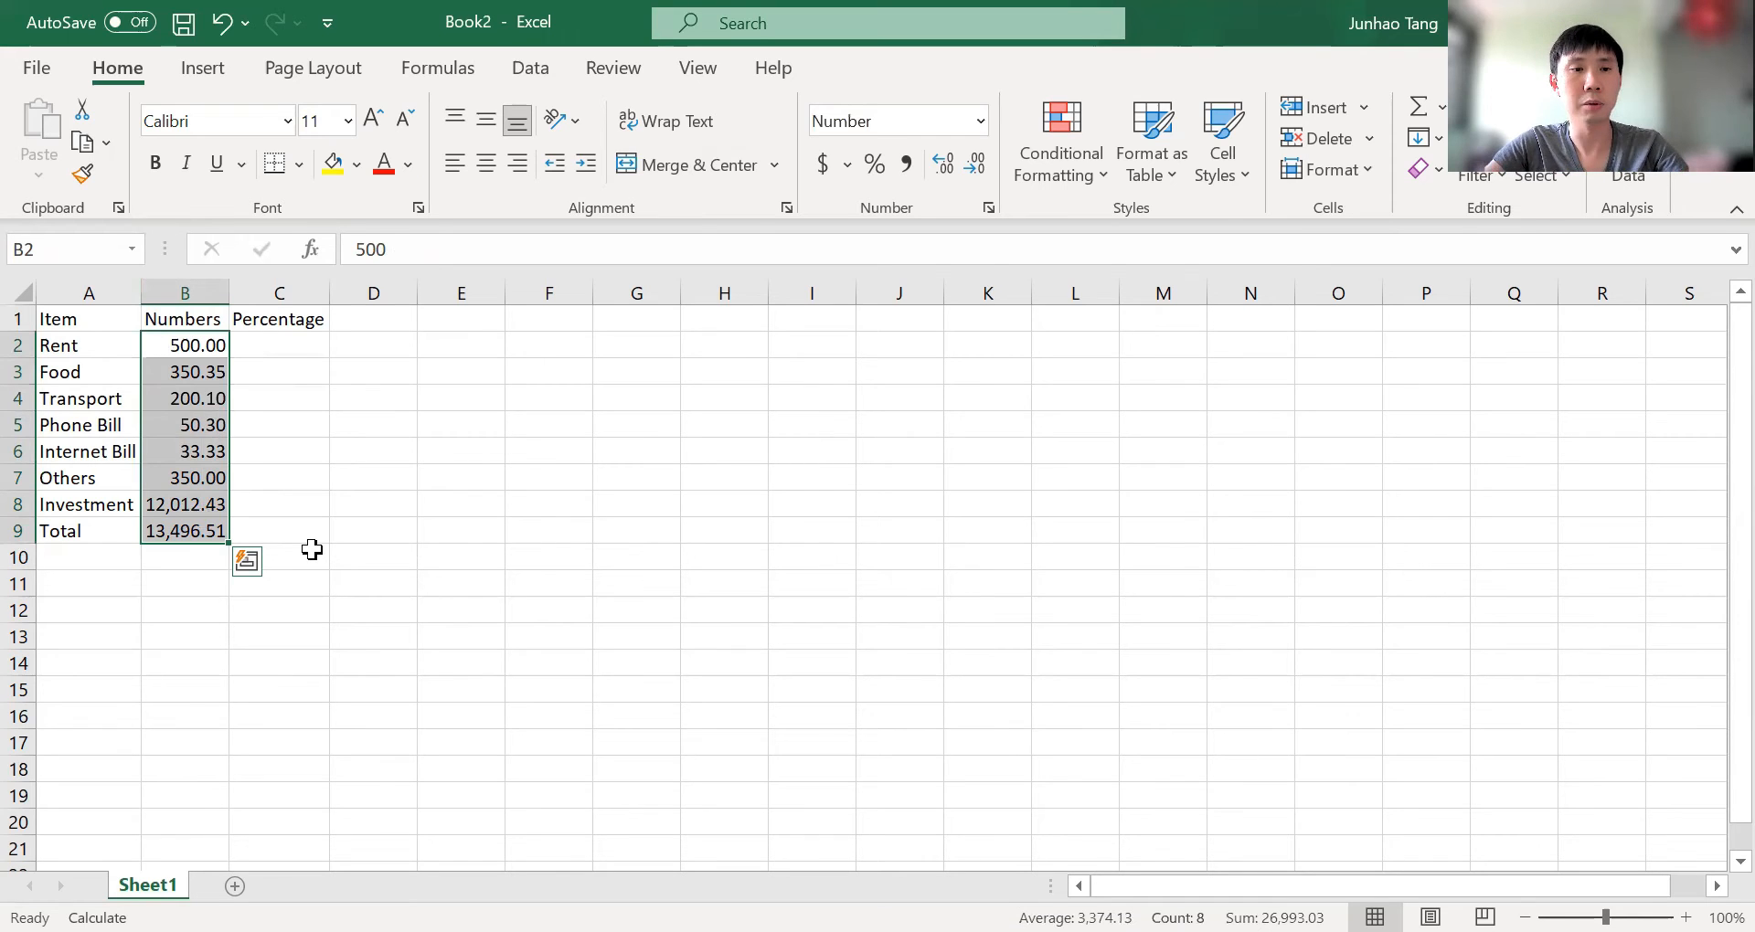
{"action": "mouse_move", "coordinate": [218, 481]}
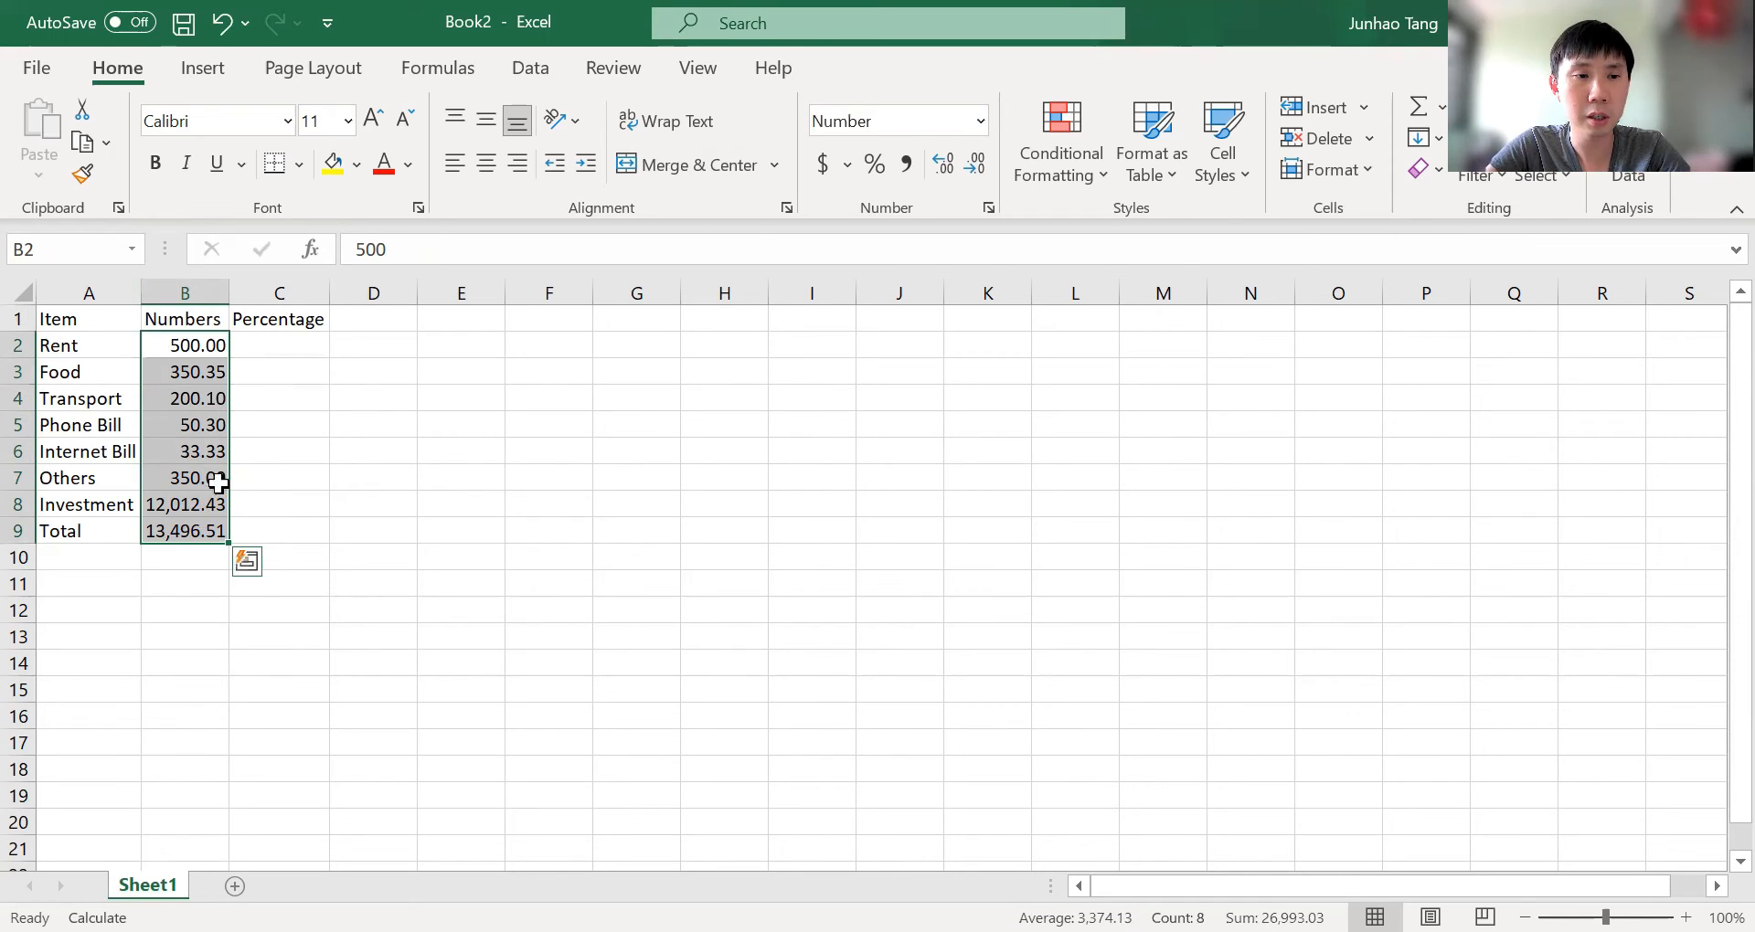
{"action": "mouse_move", "coordinate": [431, 440]}
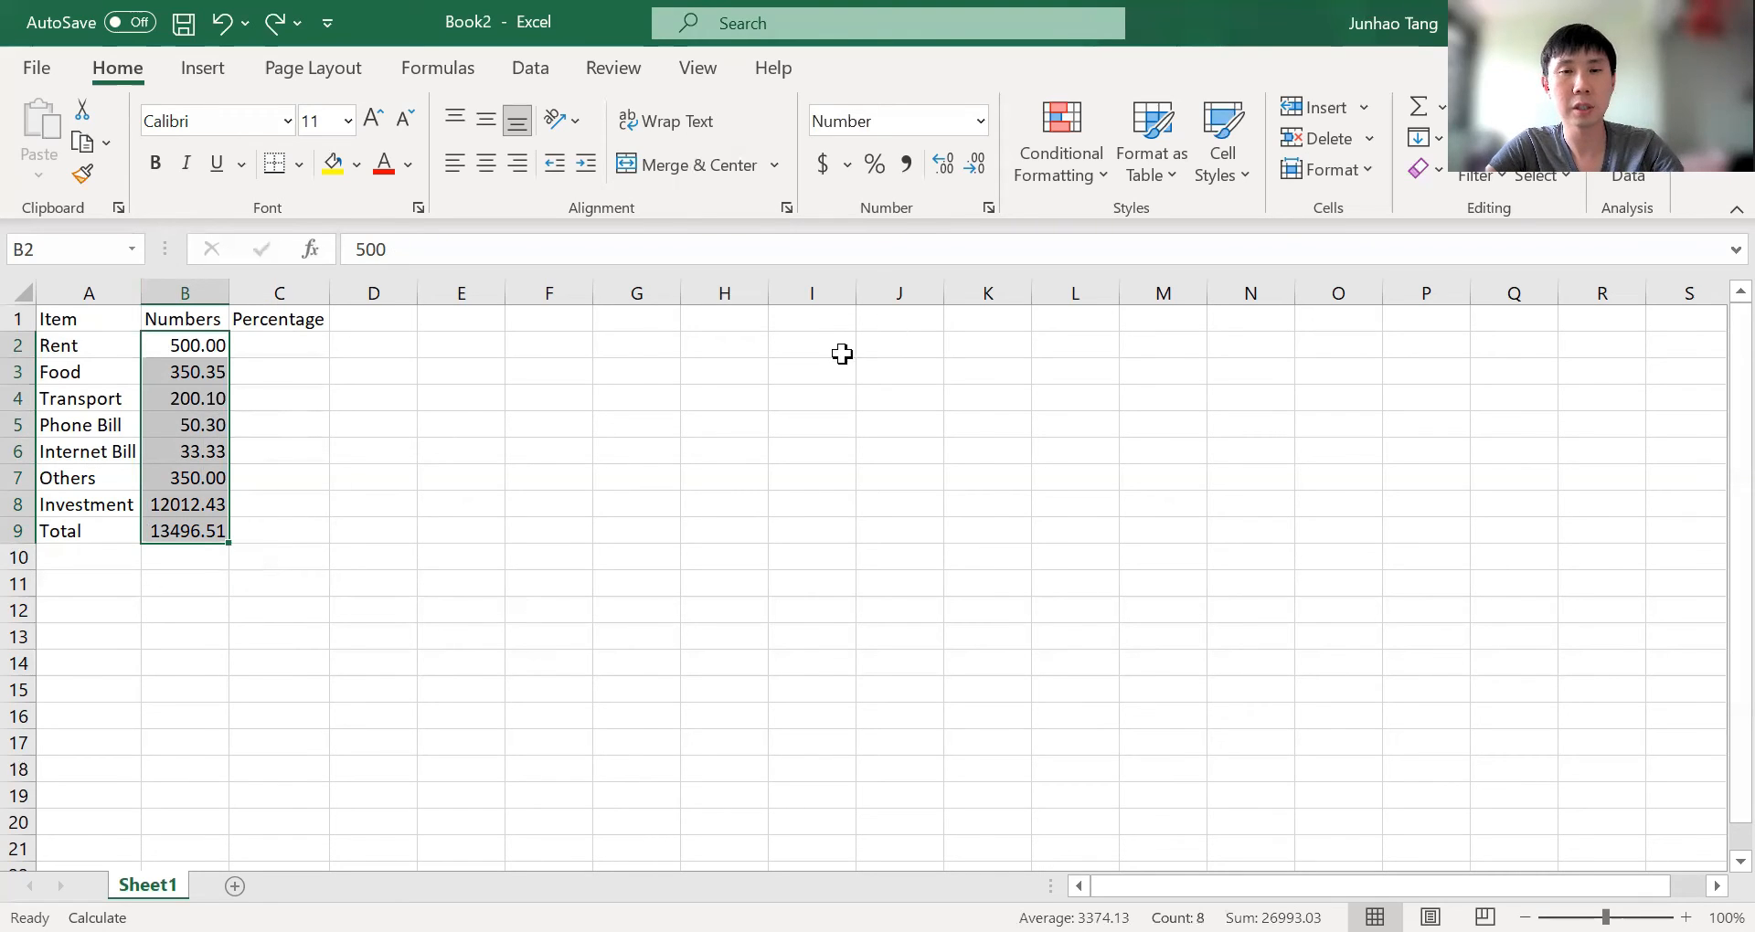
{"action": "left_click", "coordinate": [981, 121]}
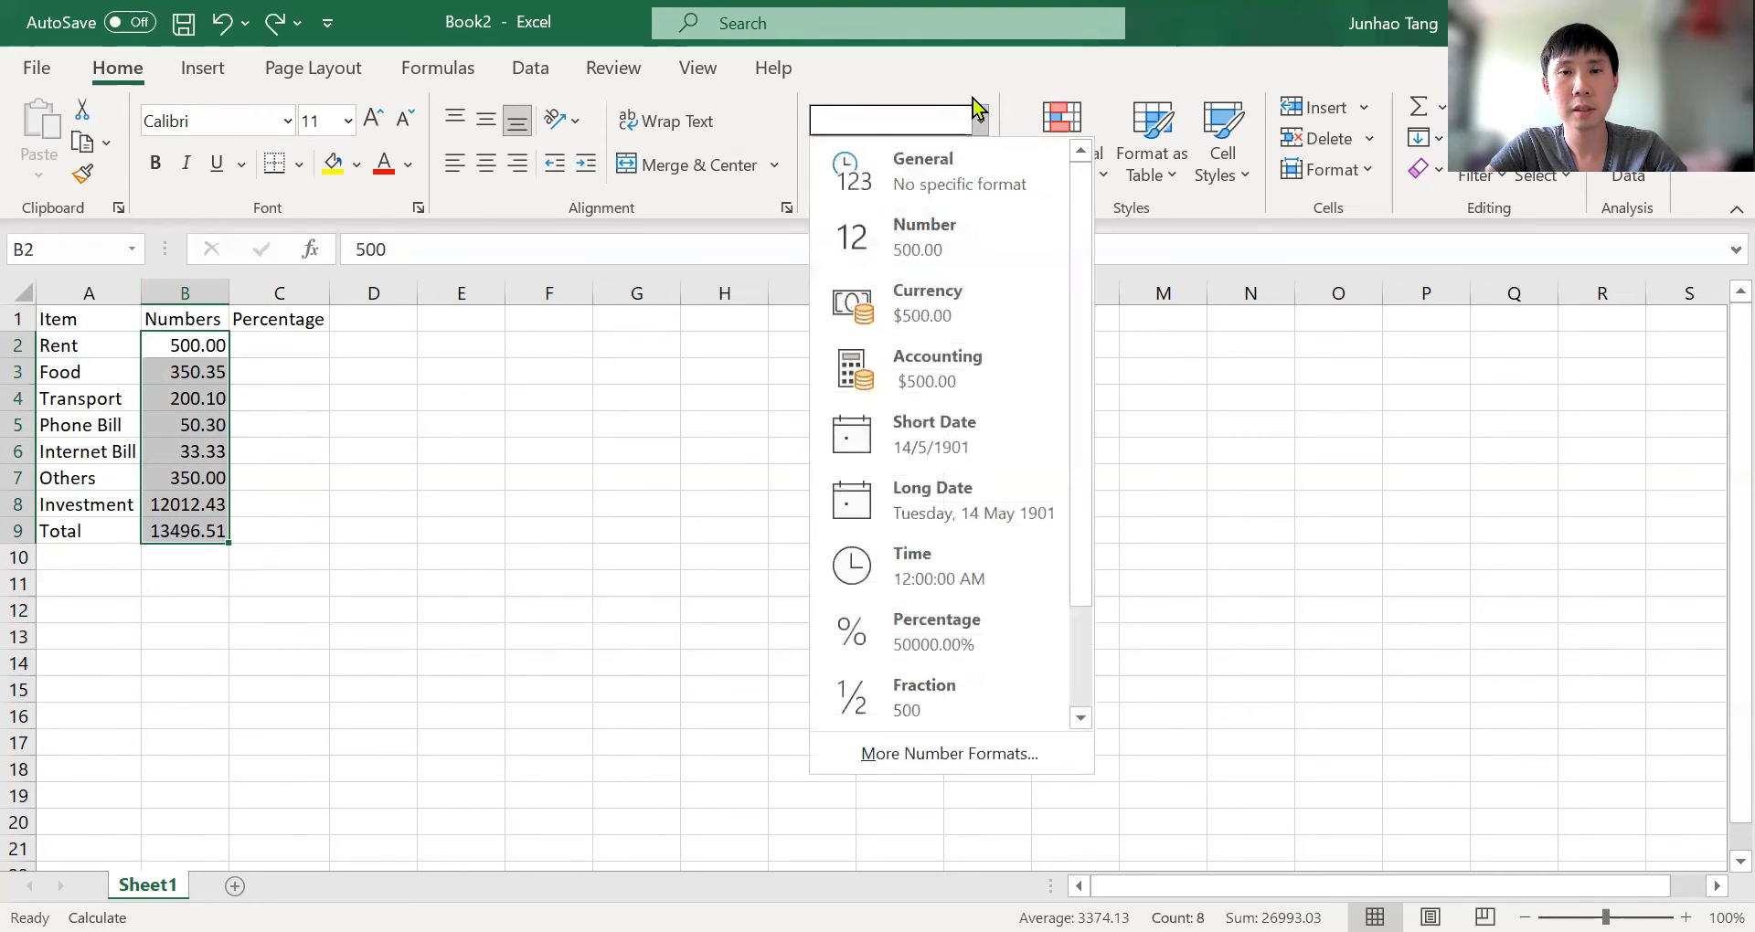
{"action": "left_click", "coordinate": [925, 236]}
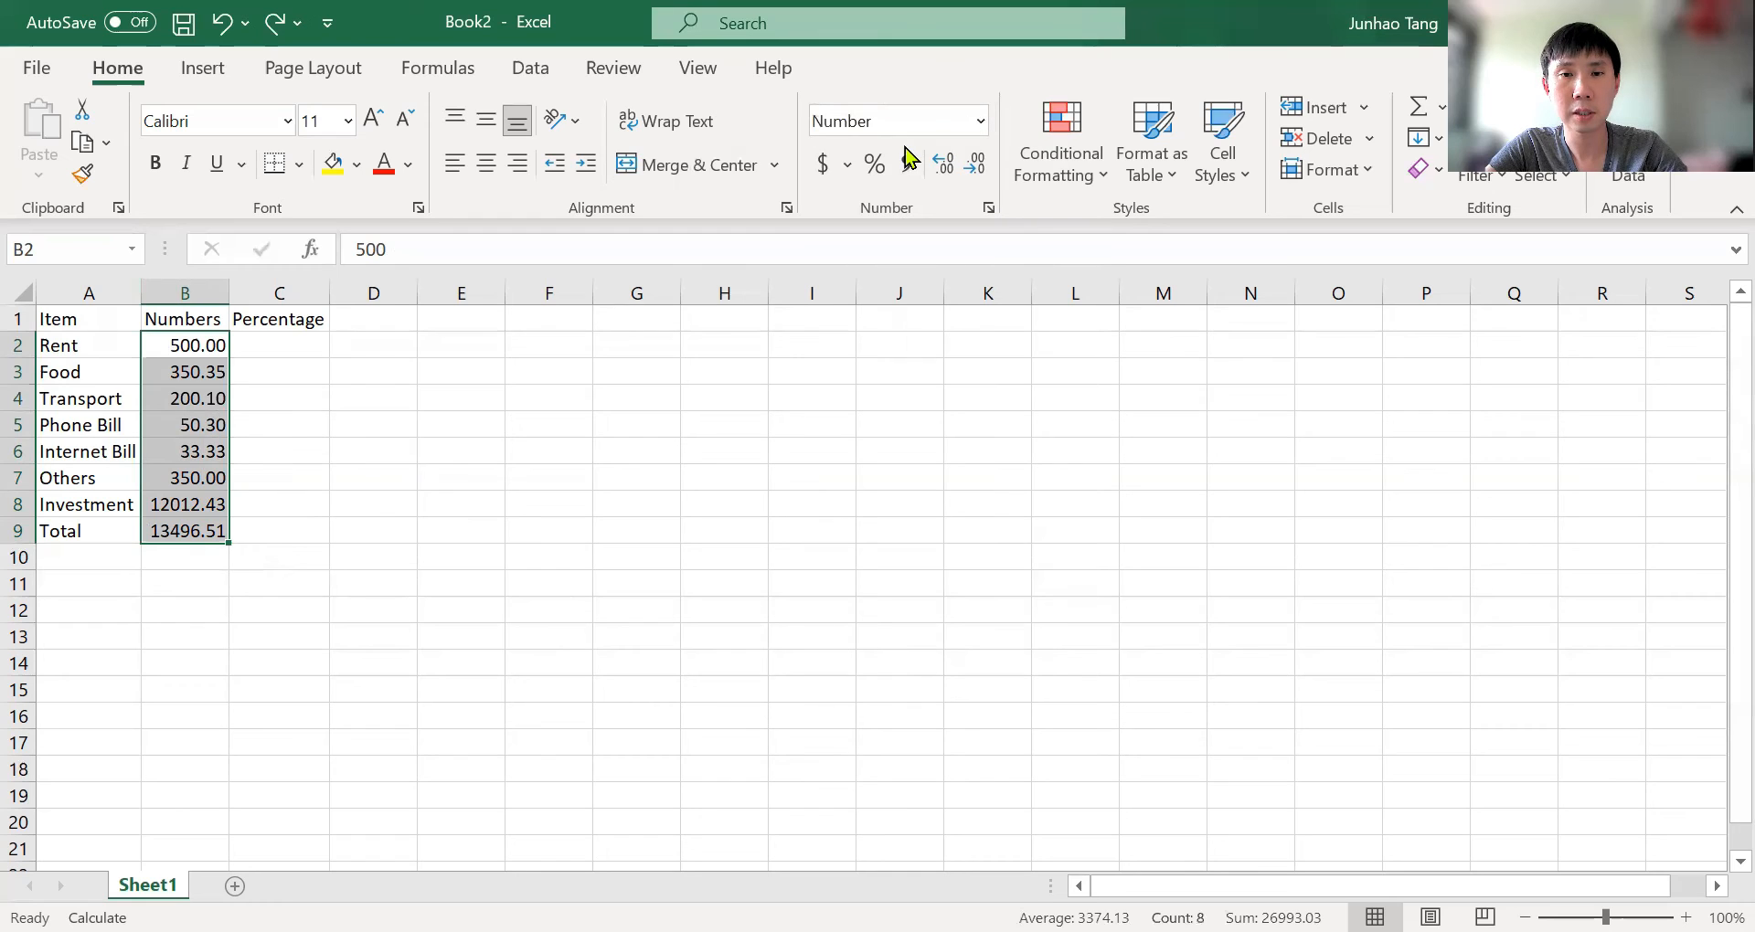
{"action": "mouse_move", "coordinate": [906, 164]}
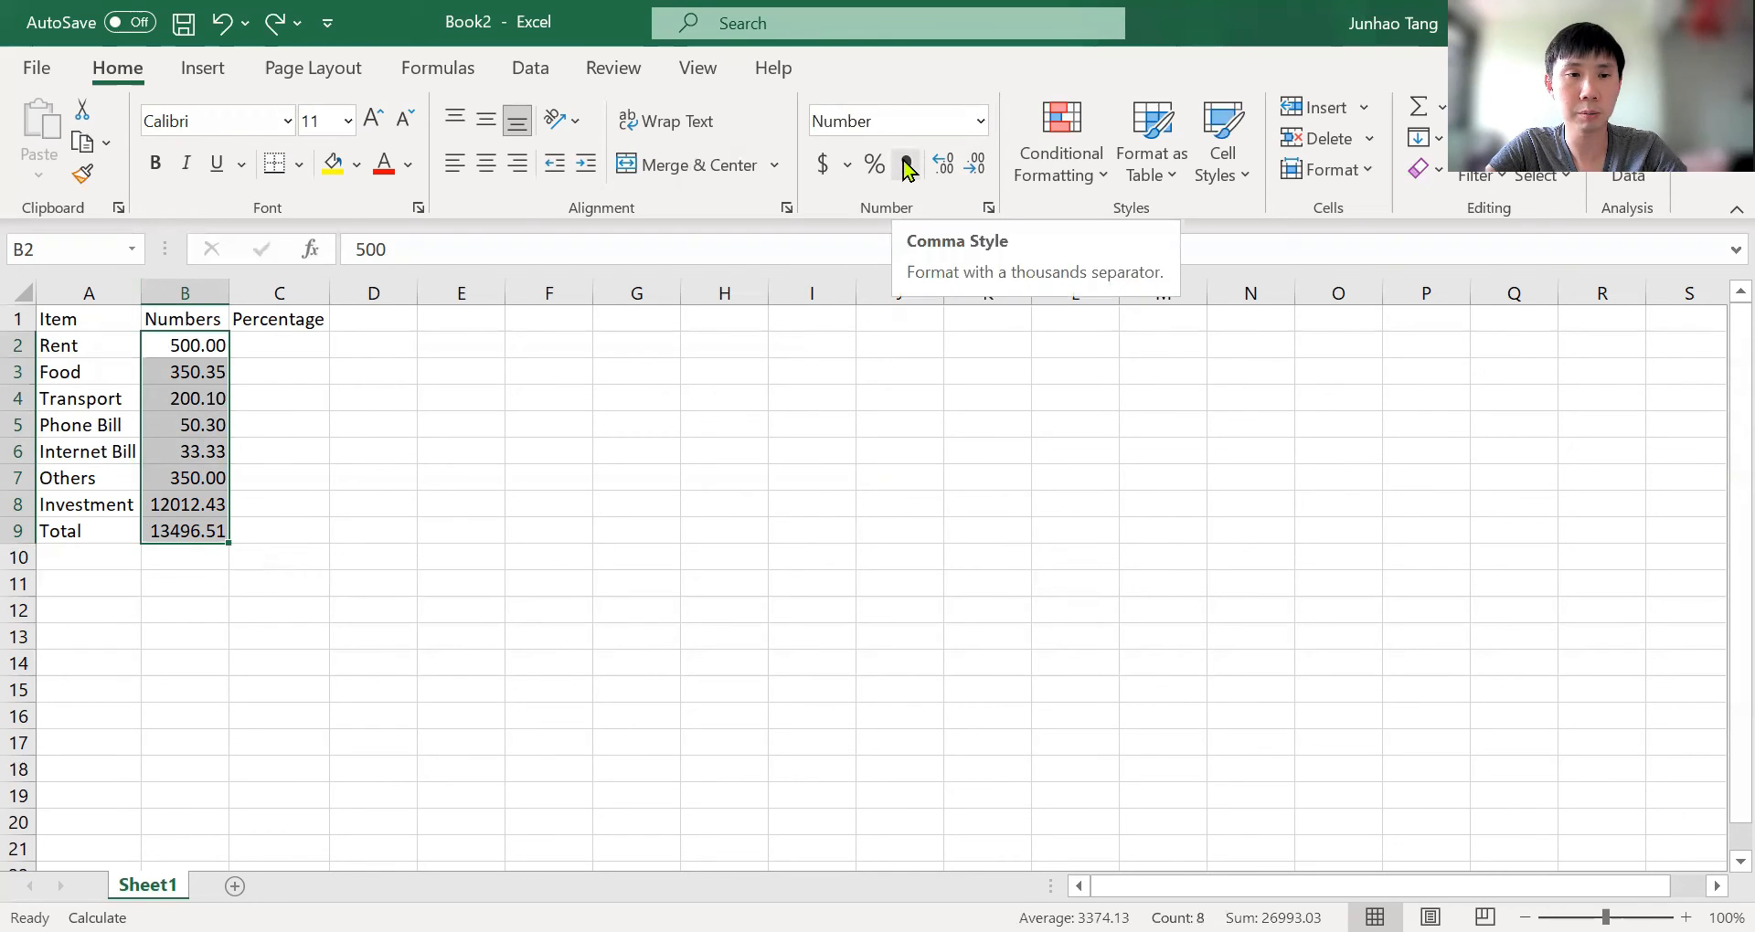
{"action": "left_click", "coordinate": [905, 164]}
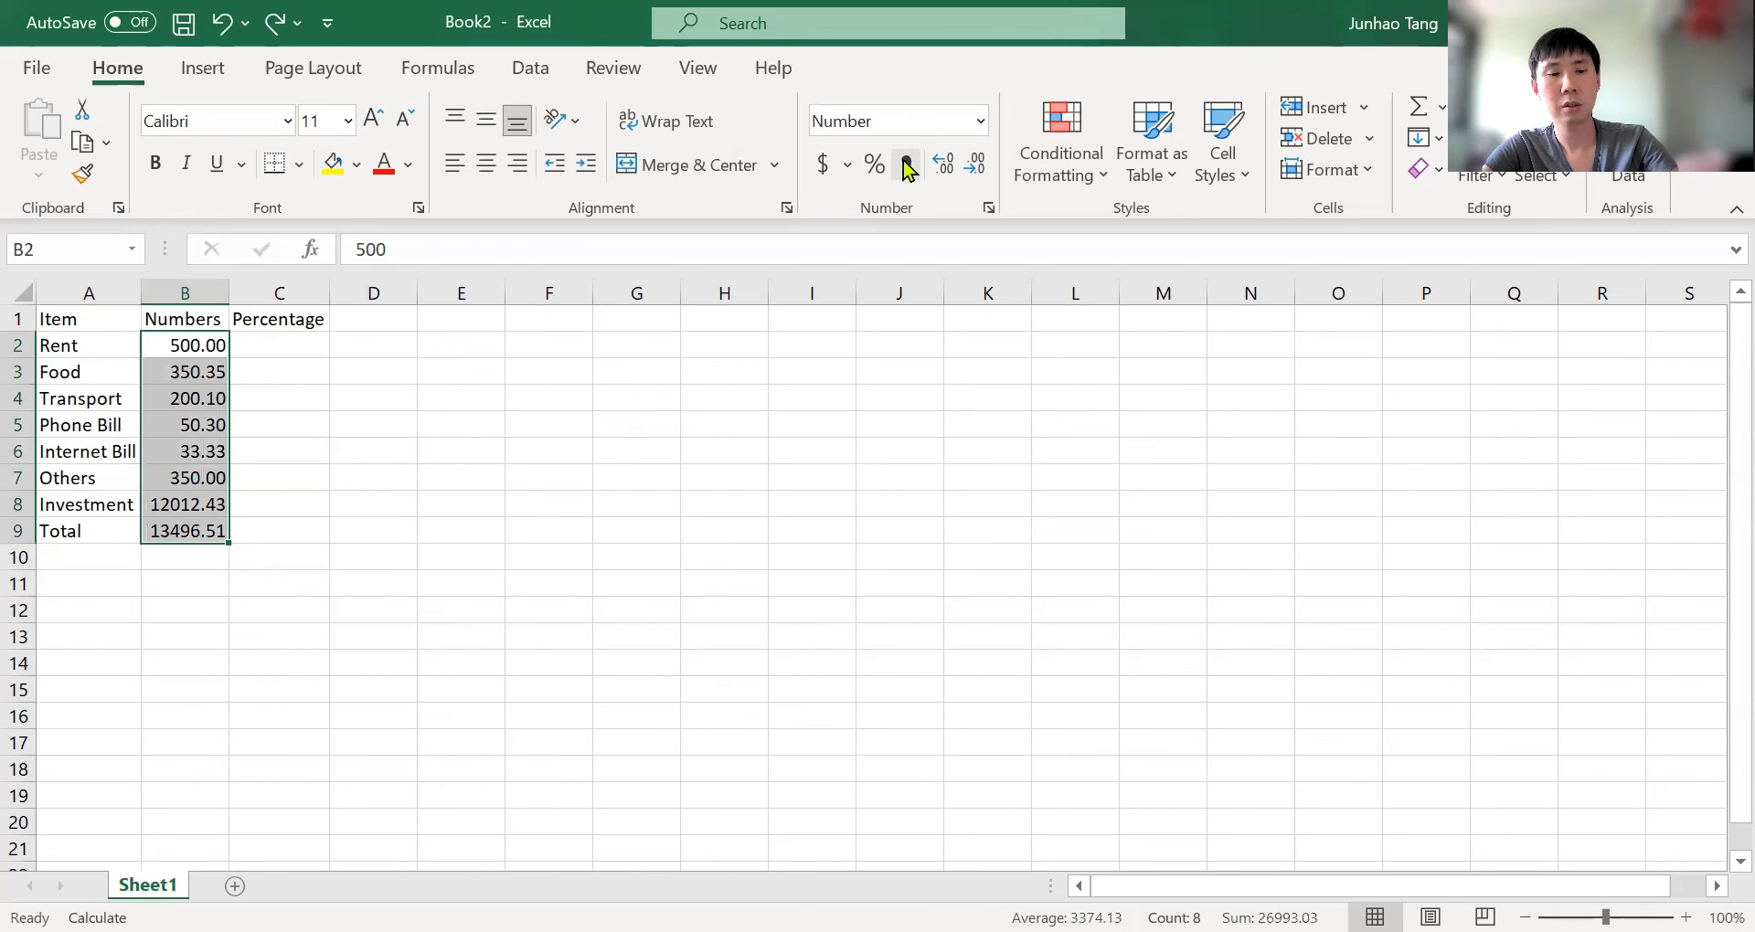
{"action": "left_click", "coordinate": [987, 209]}
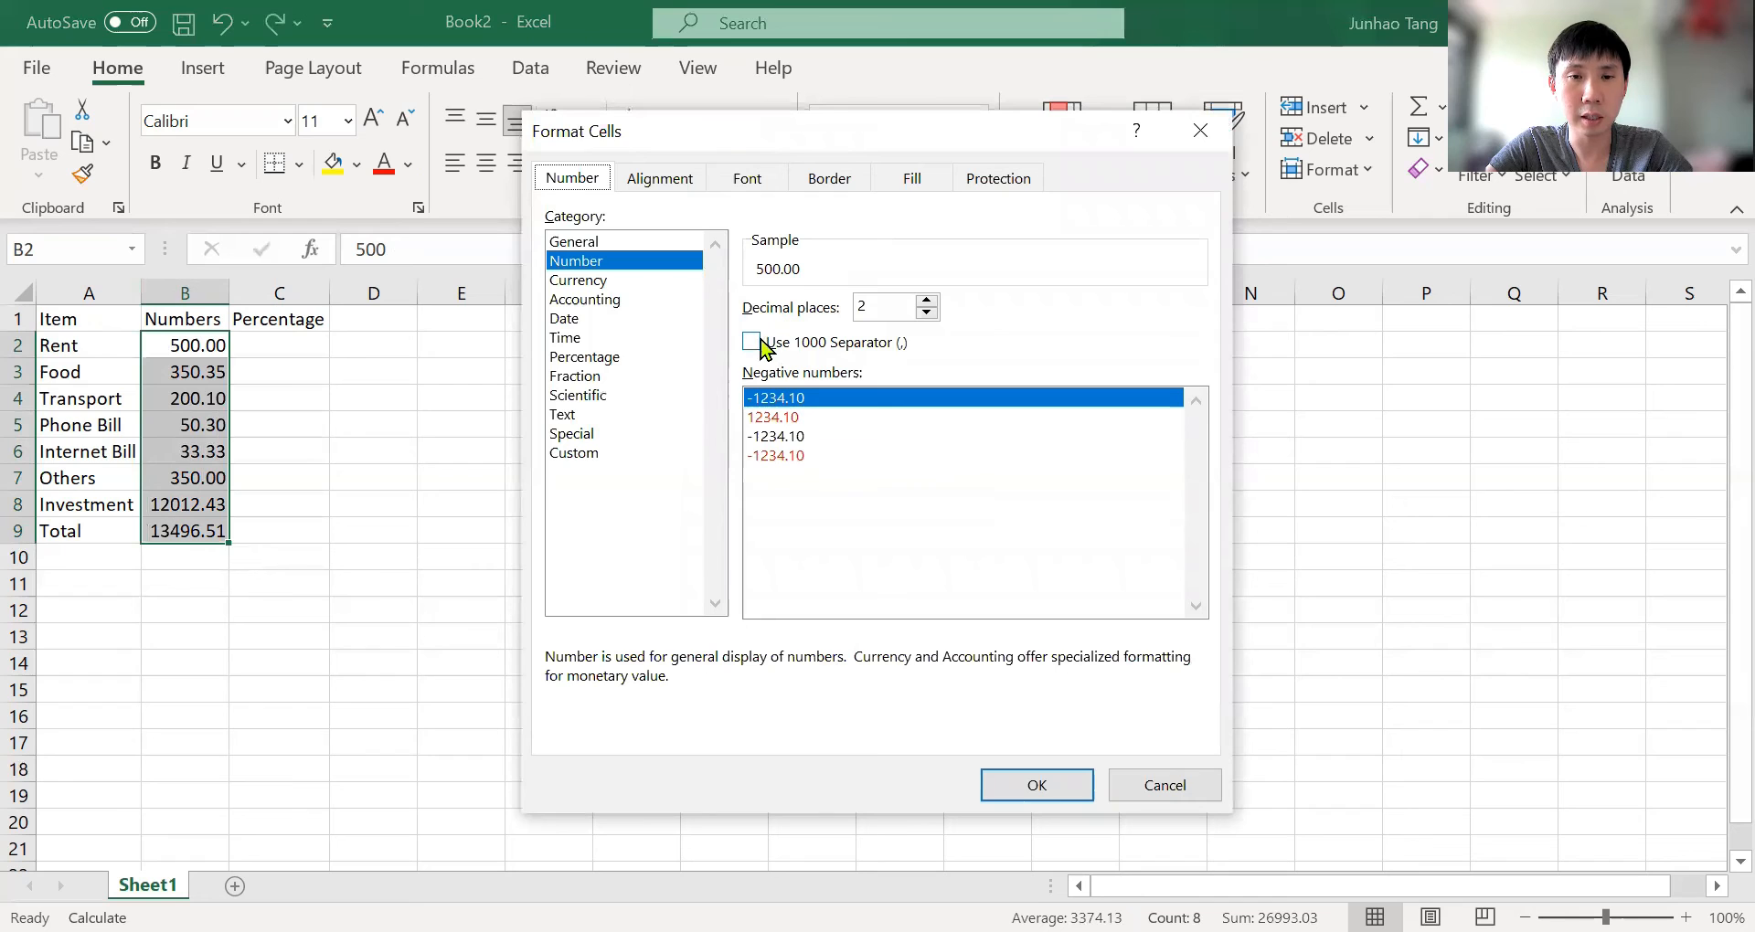
Step: Enable the 1000 separator with 2 decimals so Investment reads 12,012.43 and Total 13,496.51
{"action": "left_click", "coordinate": [751, 341]}
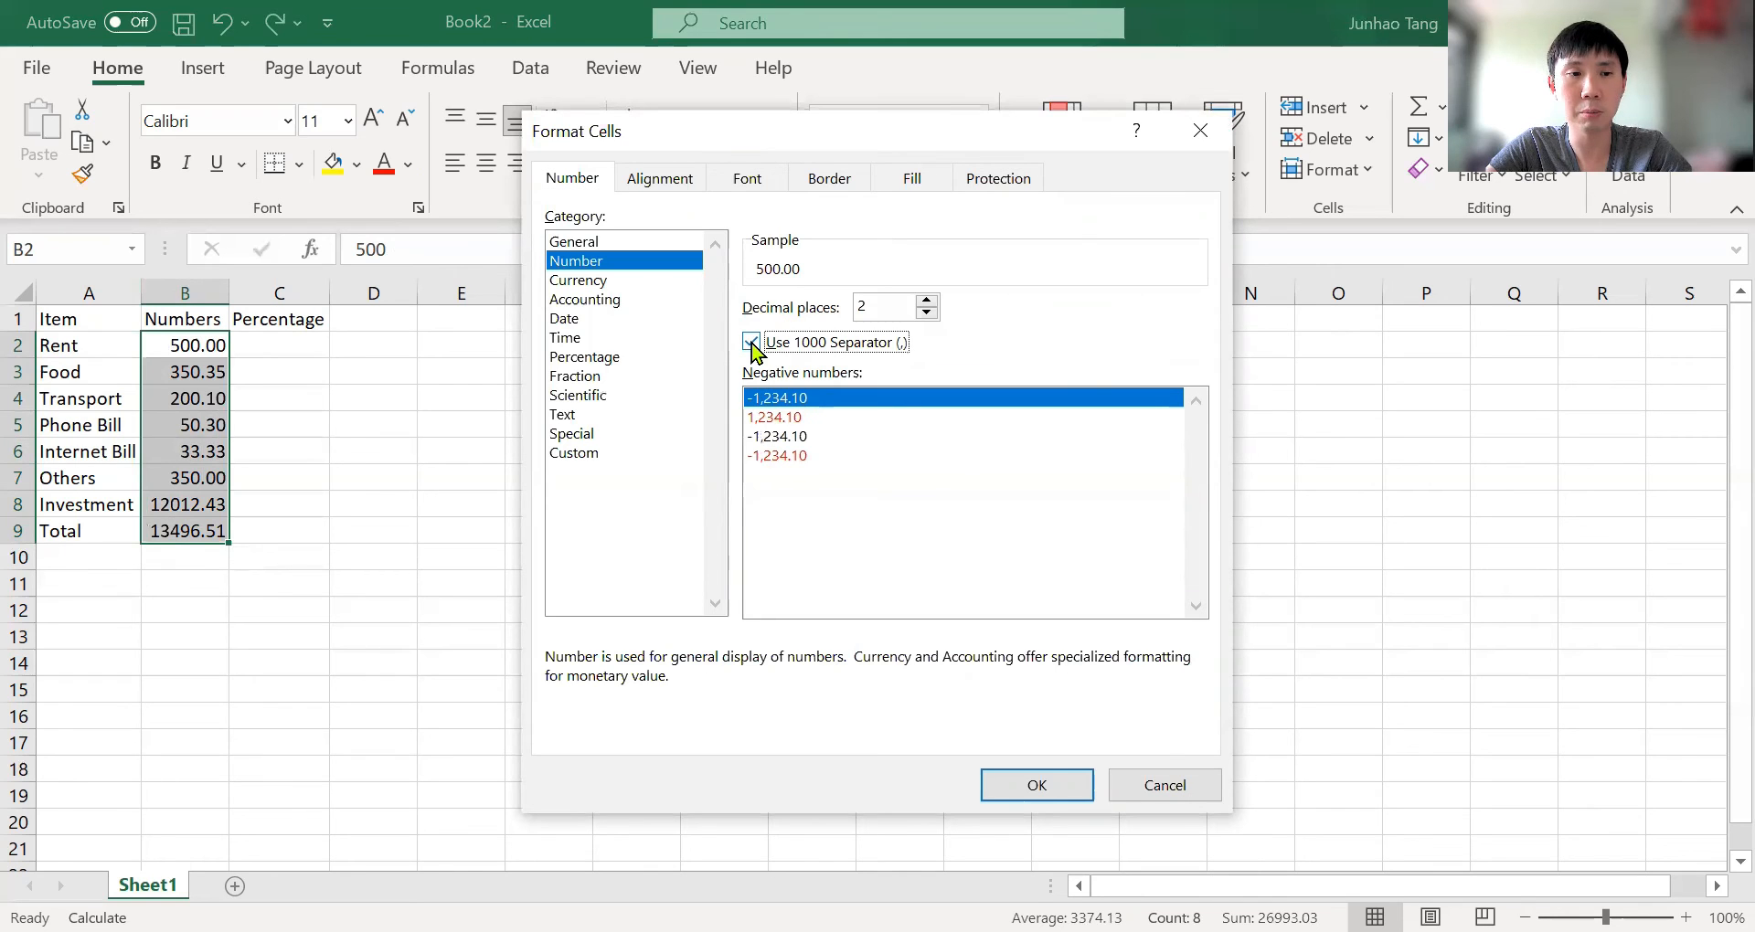
{"action": "left_click", "coordinate": [749, 341]}
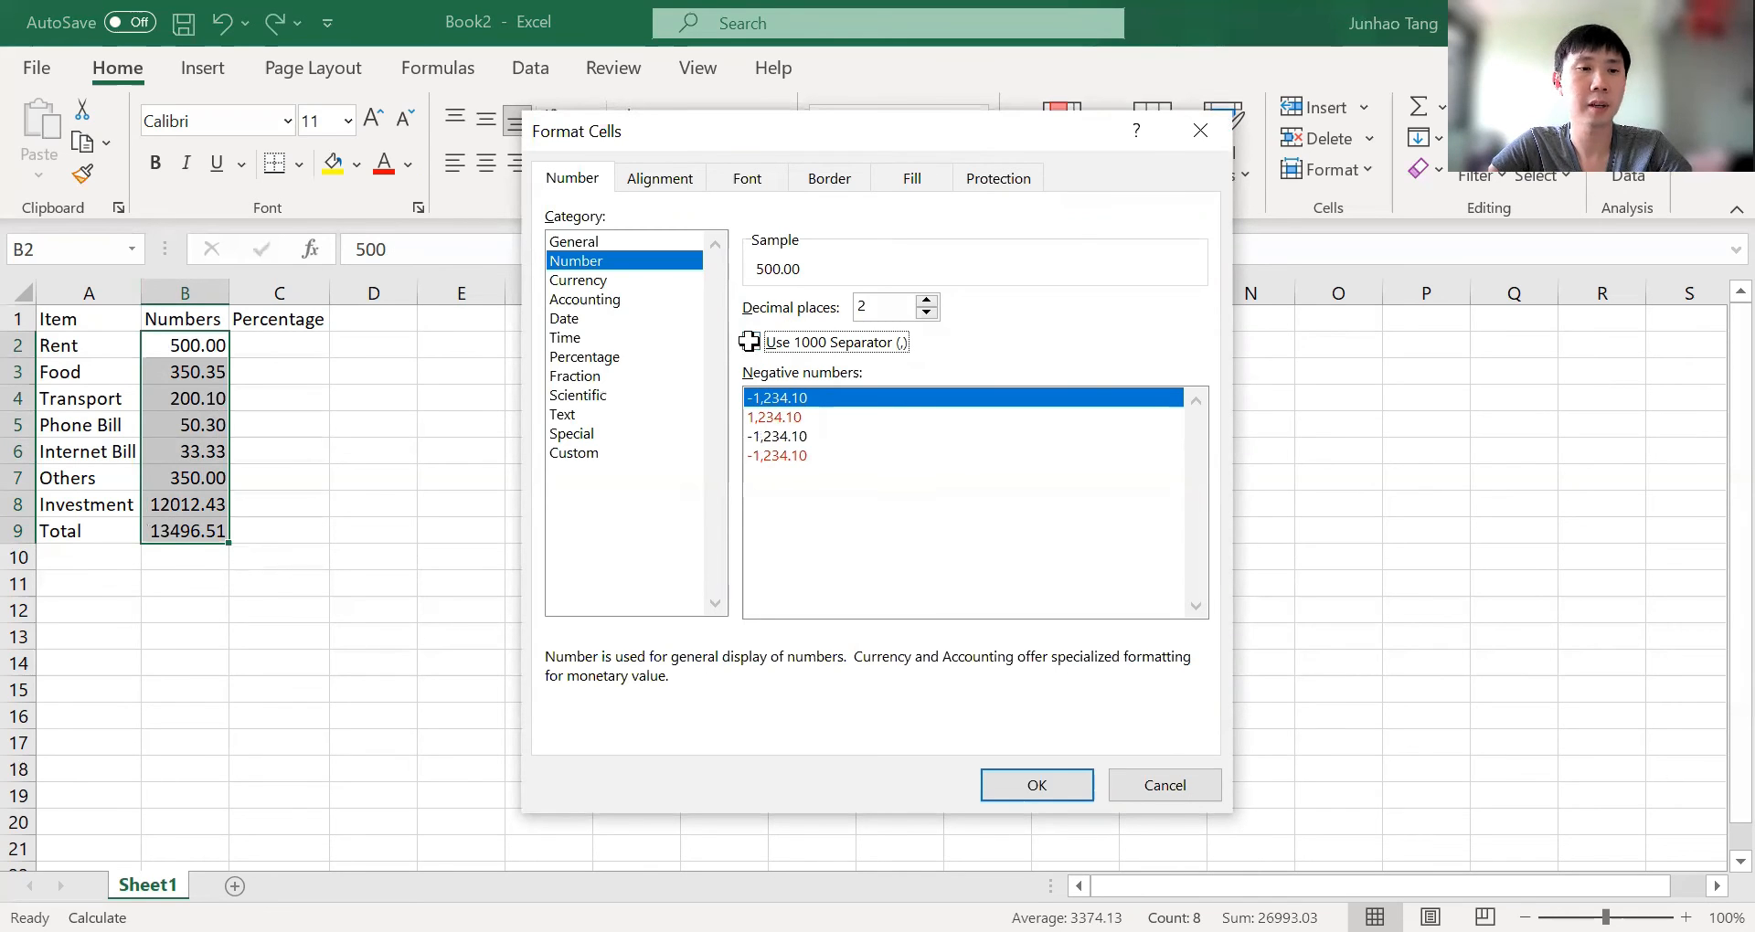
{"action": "left_click", "coordinate": [1035, 784]}
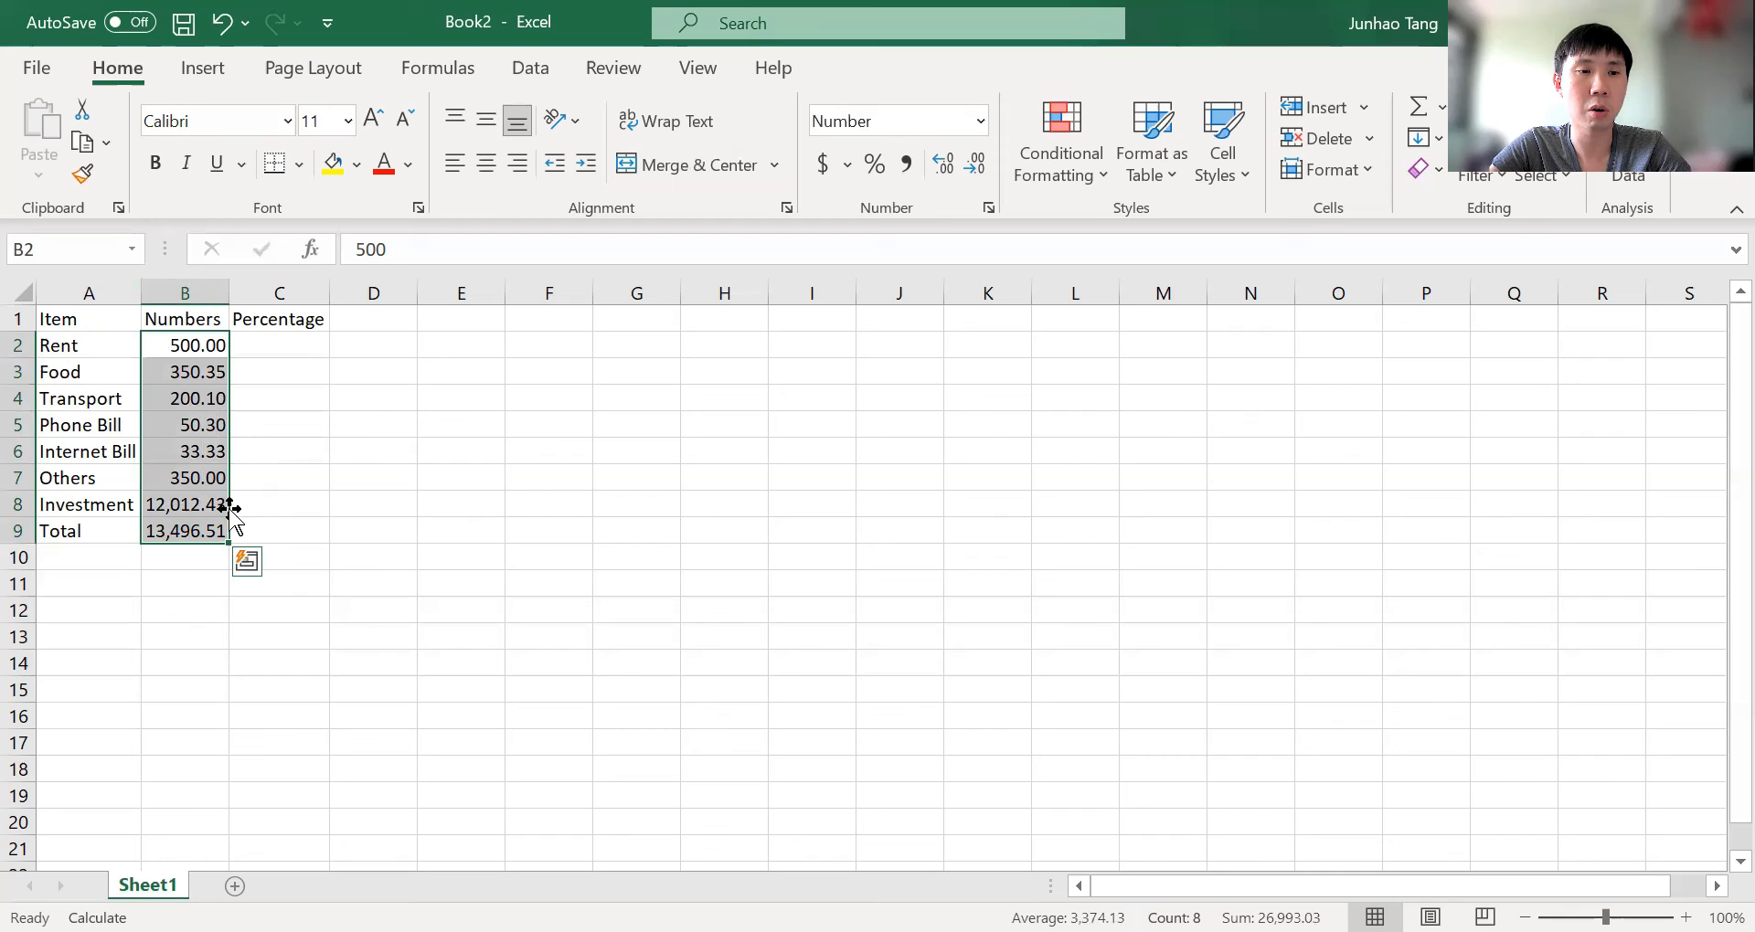
{"action": "mouse_move", "coordinate": [189, 426]}
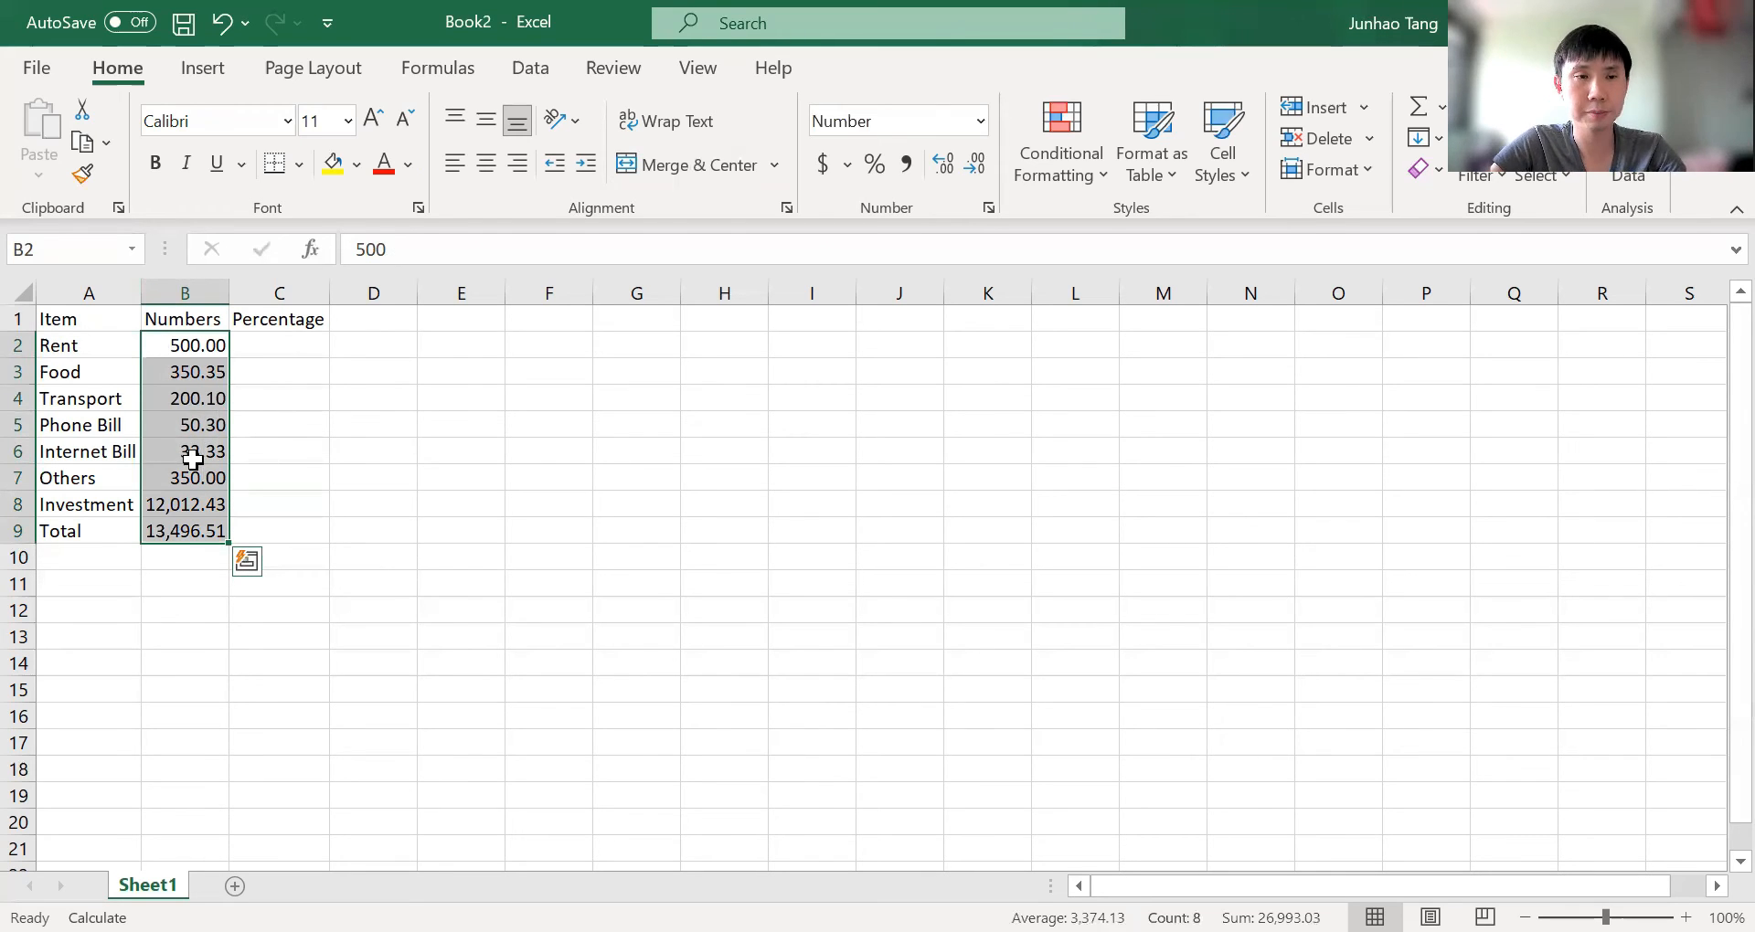
{"action": "left_click", "coordinate": [277, 346]}
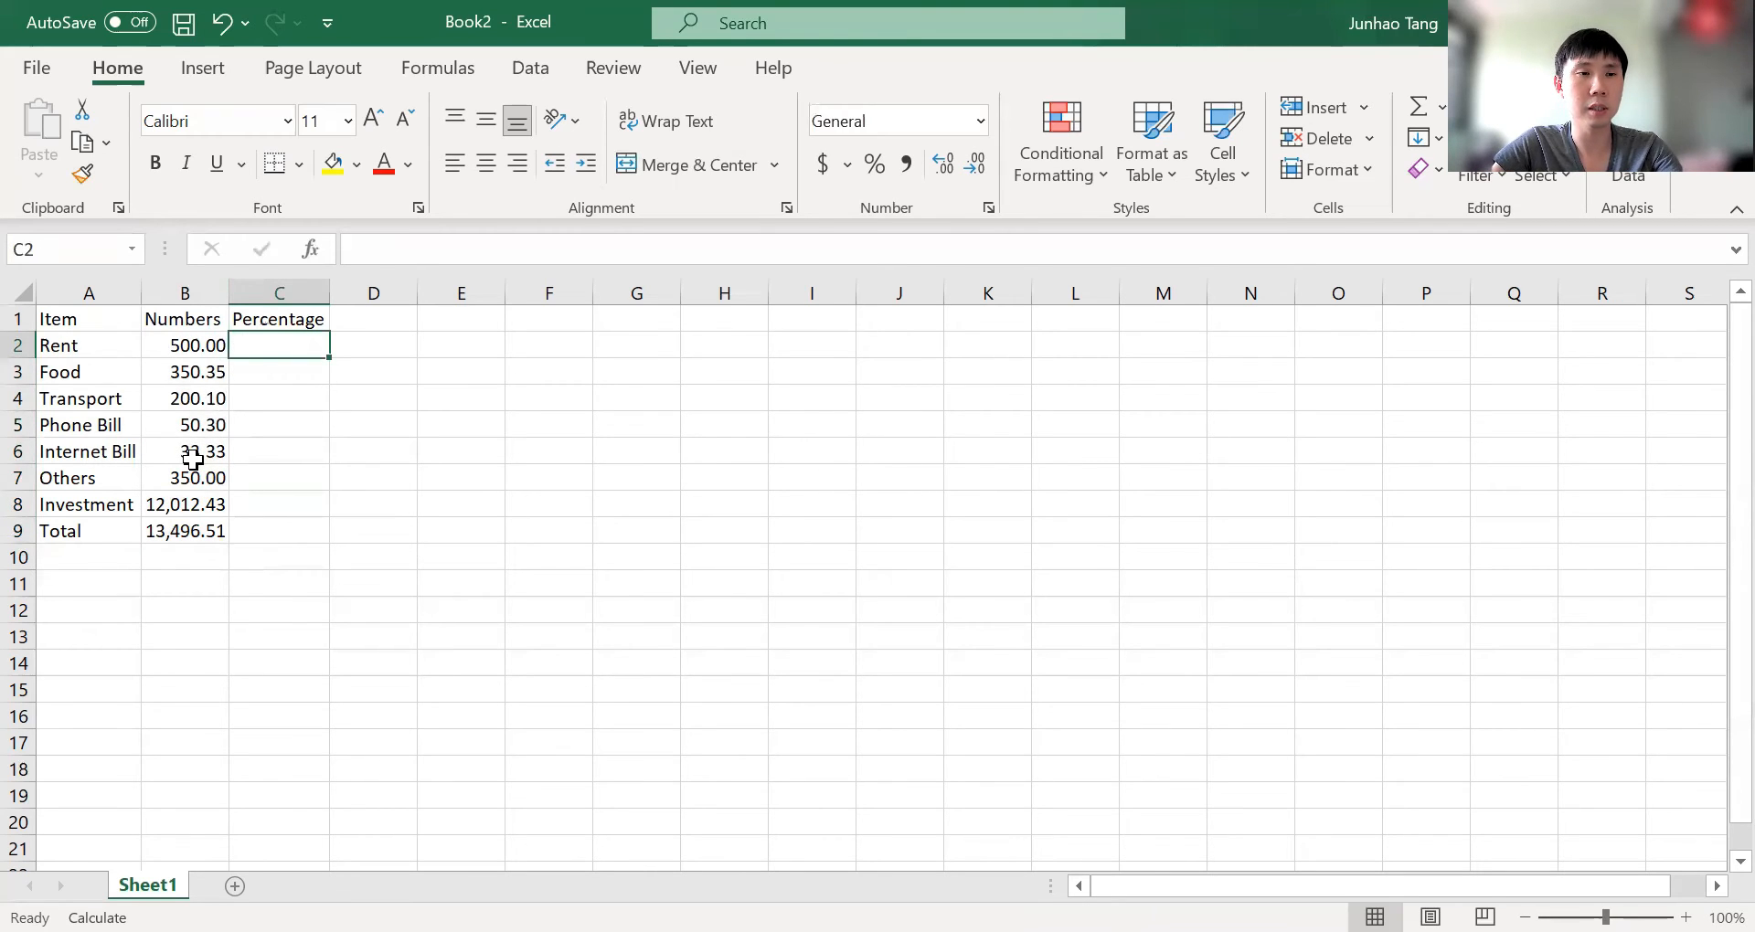
Step: Start the C2 formula =B2/$B$9, using F4 to make the Total reference absolute
{"action": "left_click", "coordinate": [184, 530]}
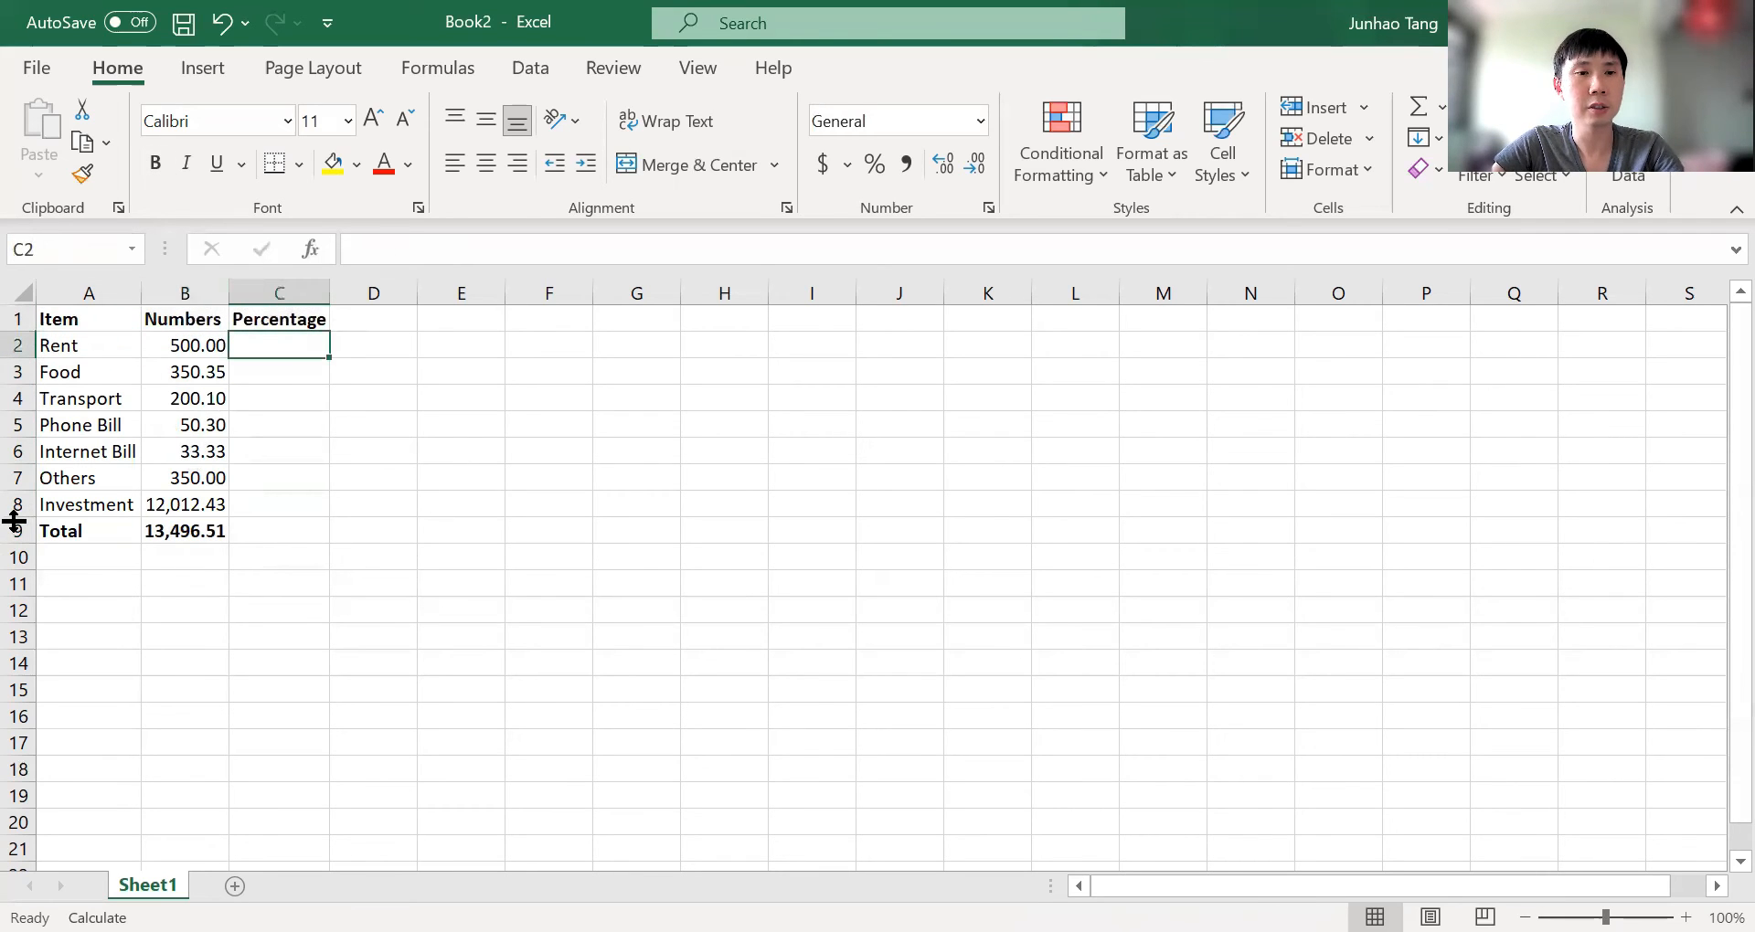
{"action": "type", "text": "=B2/B9"}
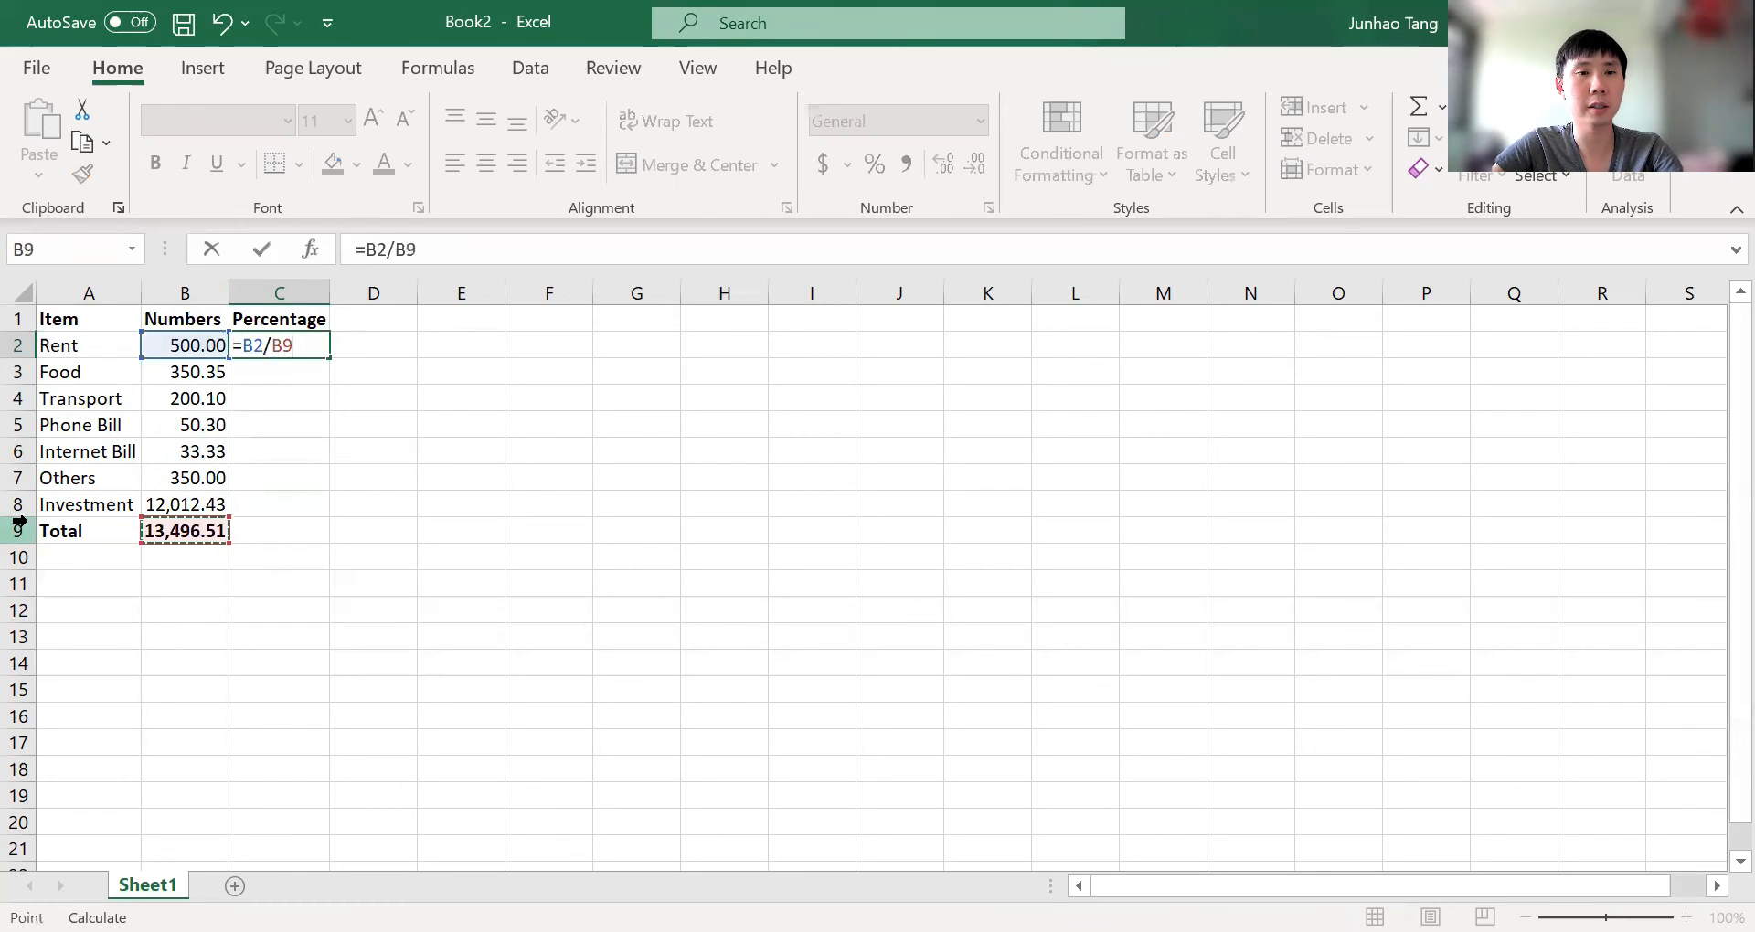
{"action": "key", "text": "f4"}
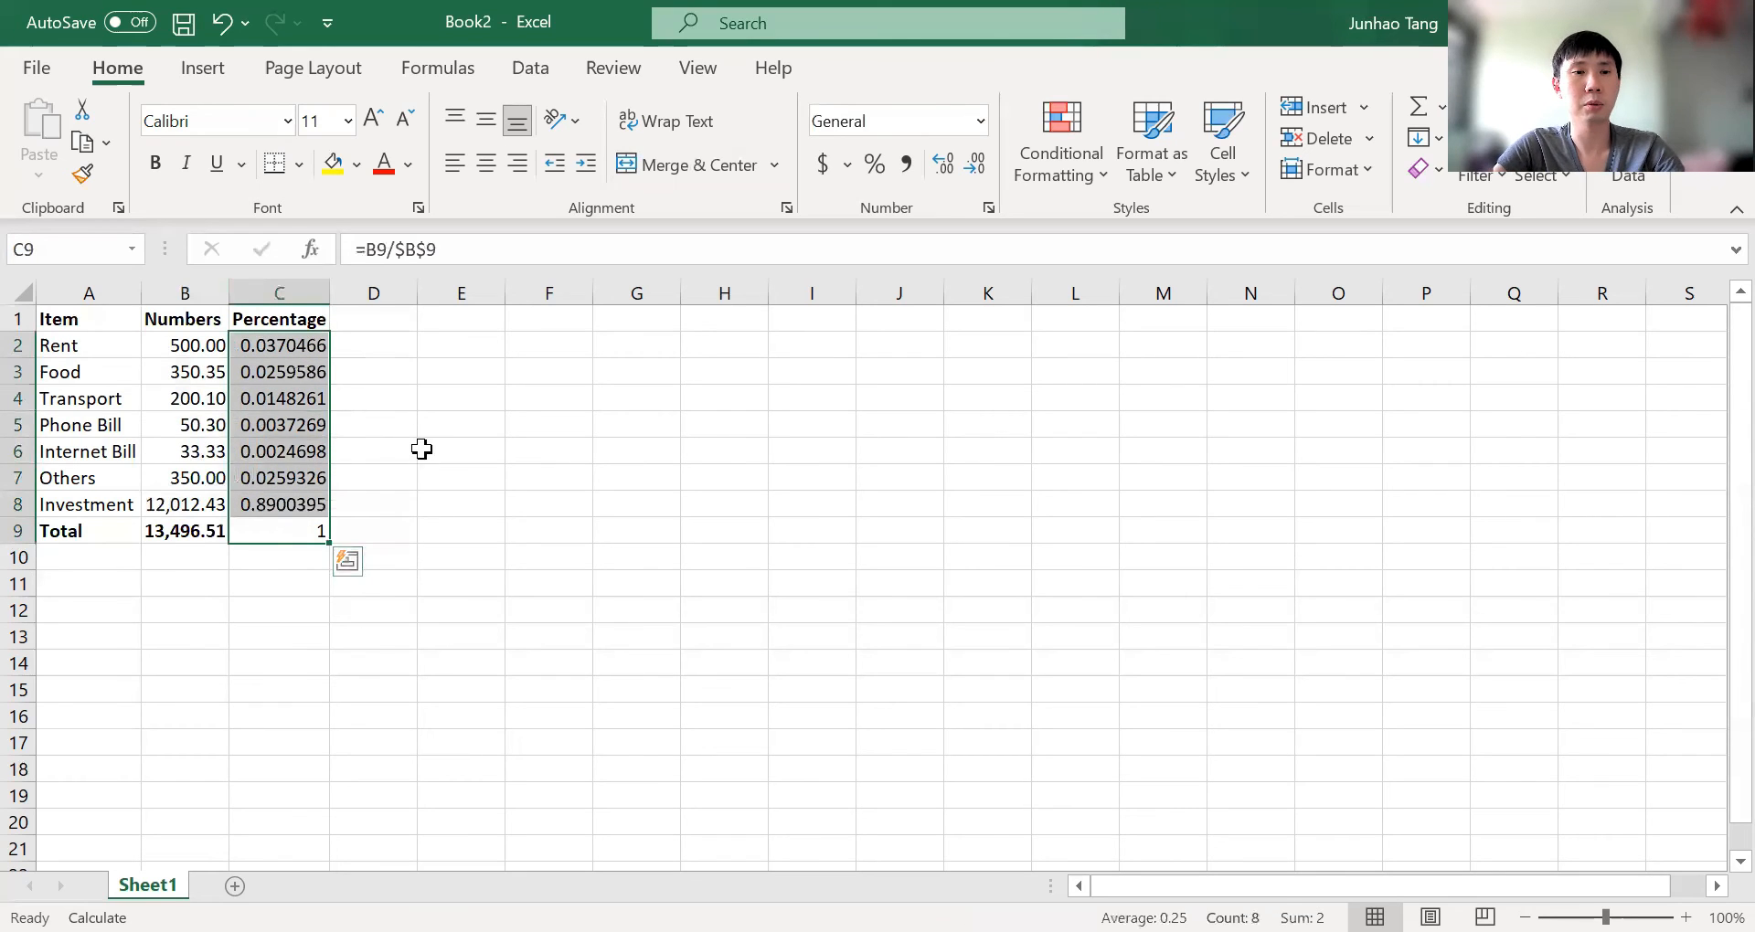
{"action": "mouse_move", "coordinate": [419, 517]}
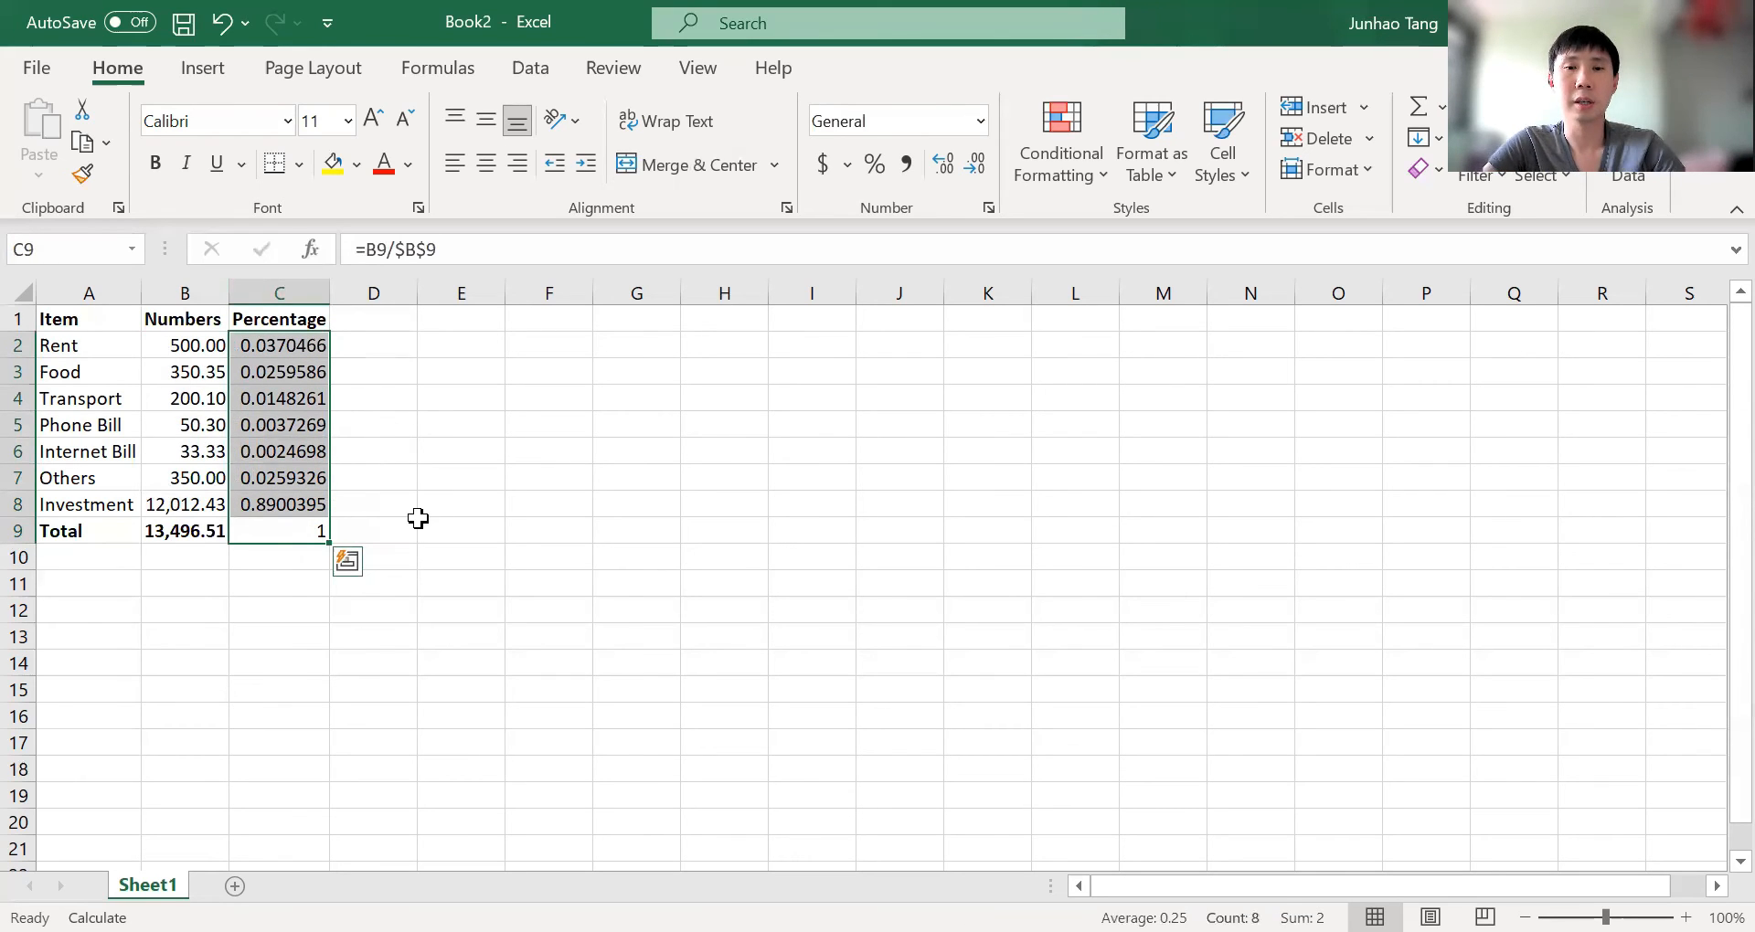
{"action": "mouse_move", "coordinate": [284, 345]}
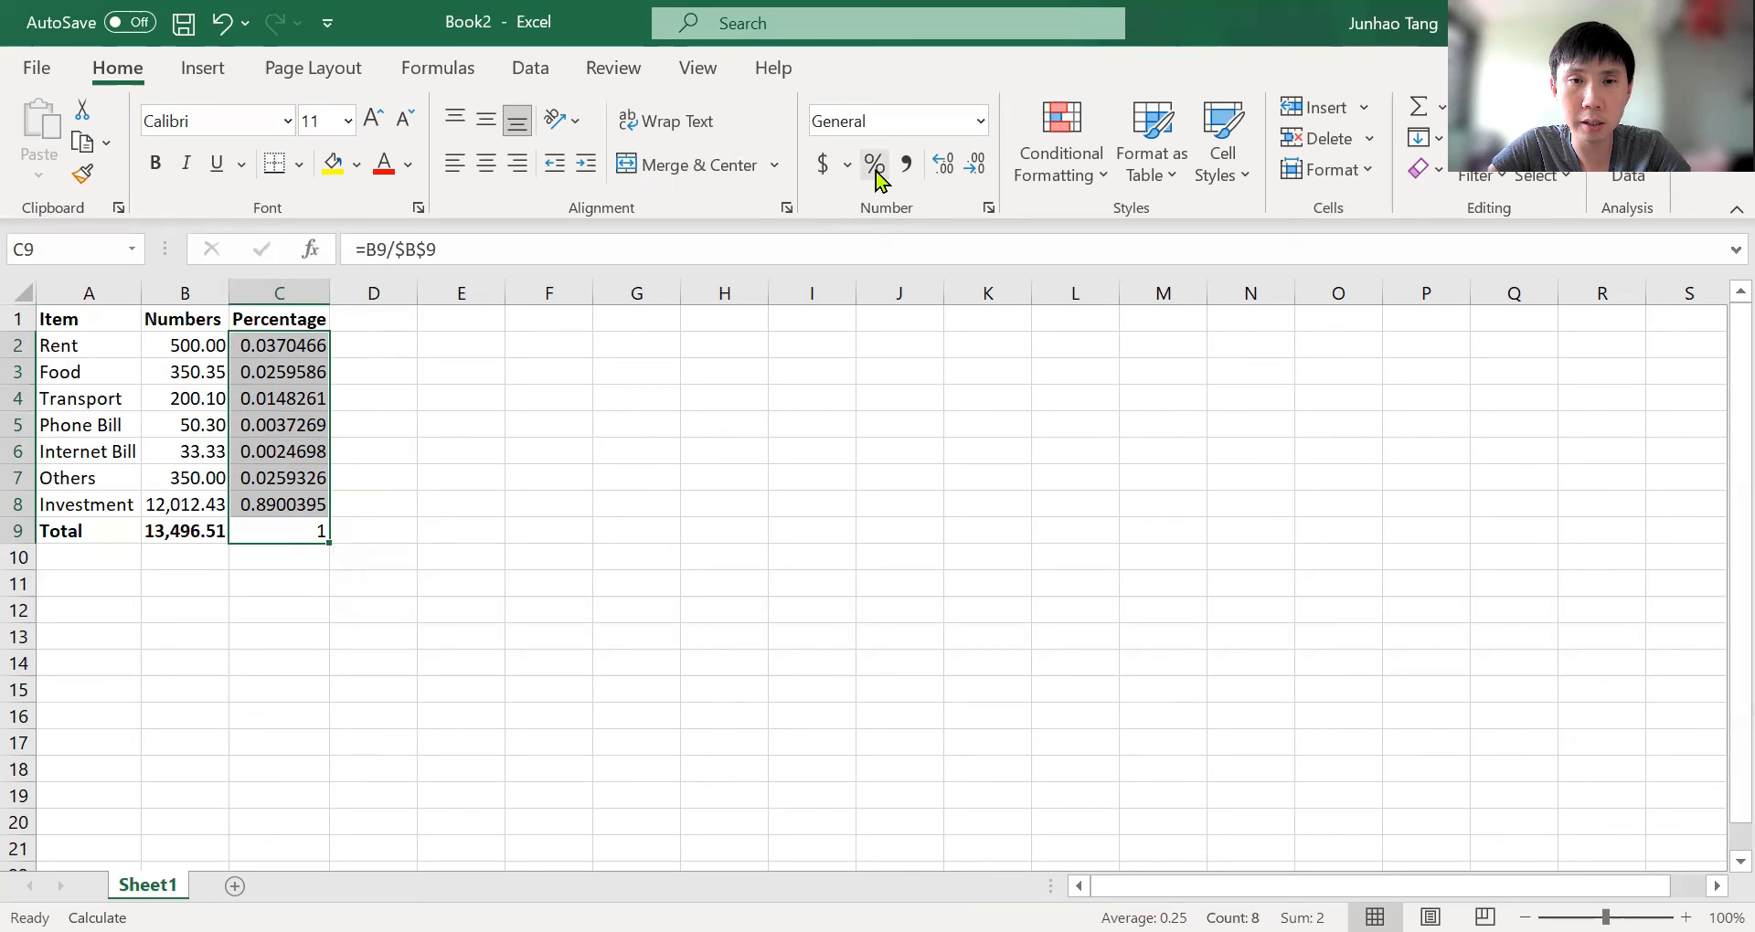
Step: Format the C2:C9 shares as percentages with one decimal, from 3.7% to 100.0%
{"action": "left_click", "coordinate": [872, 164]}
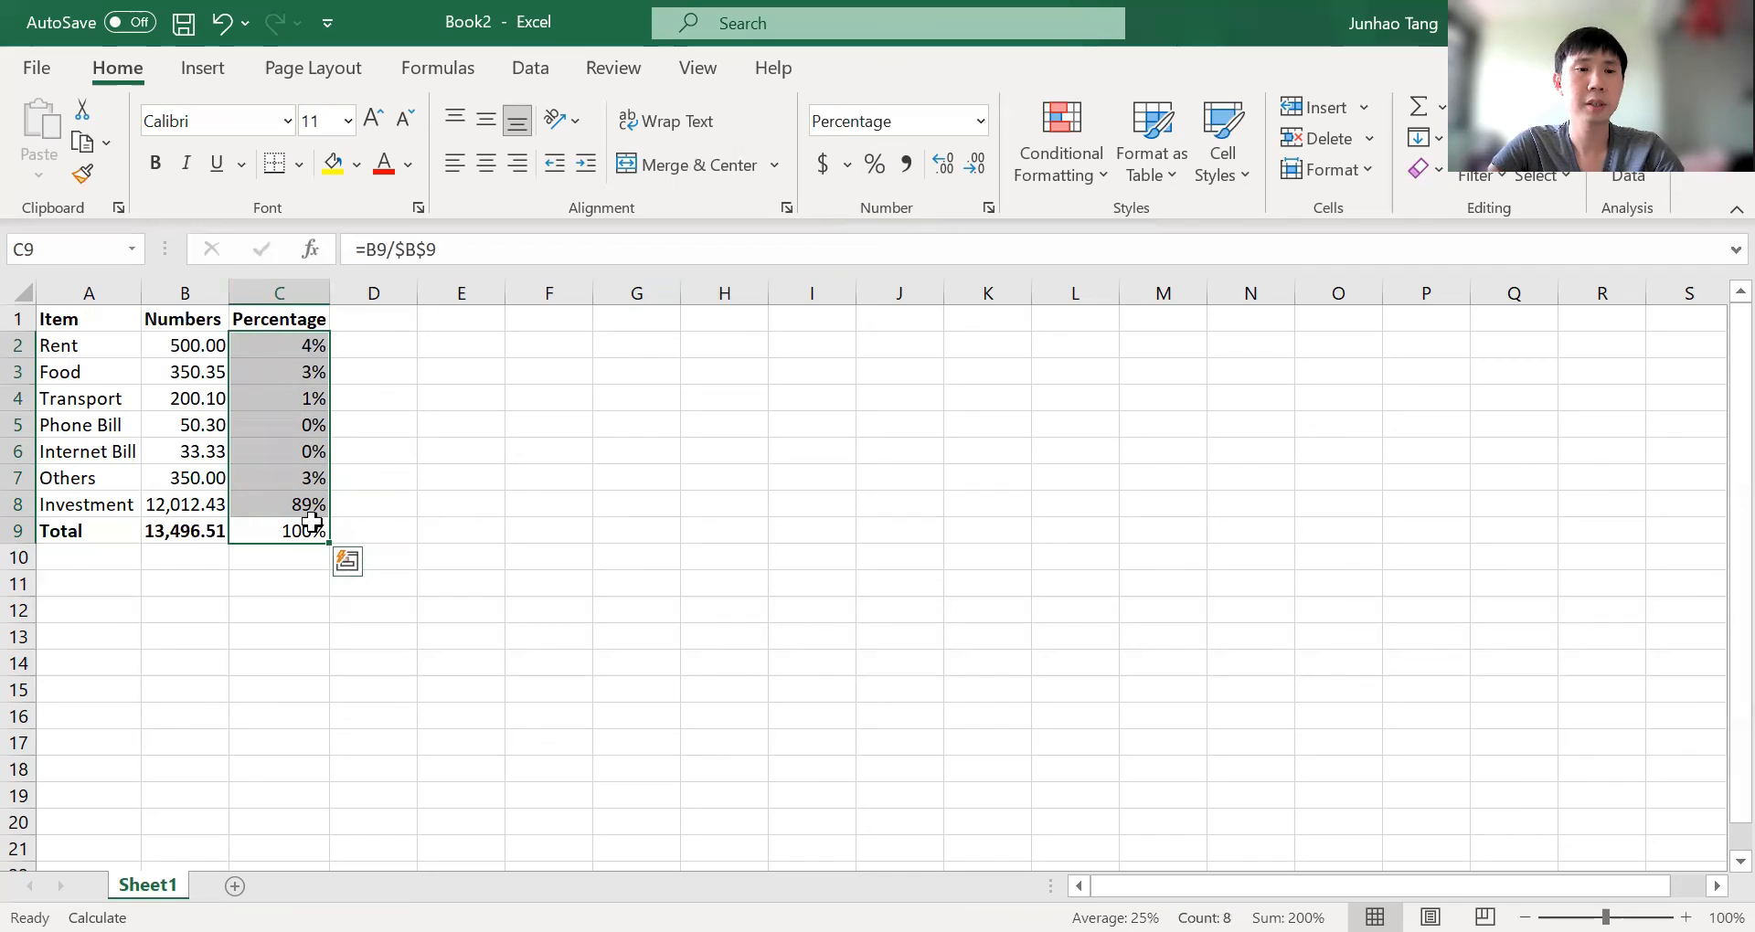
{"action": "mouse_move", "coordinate": [407, 524]}
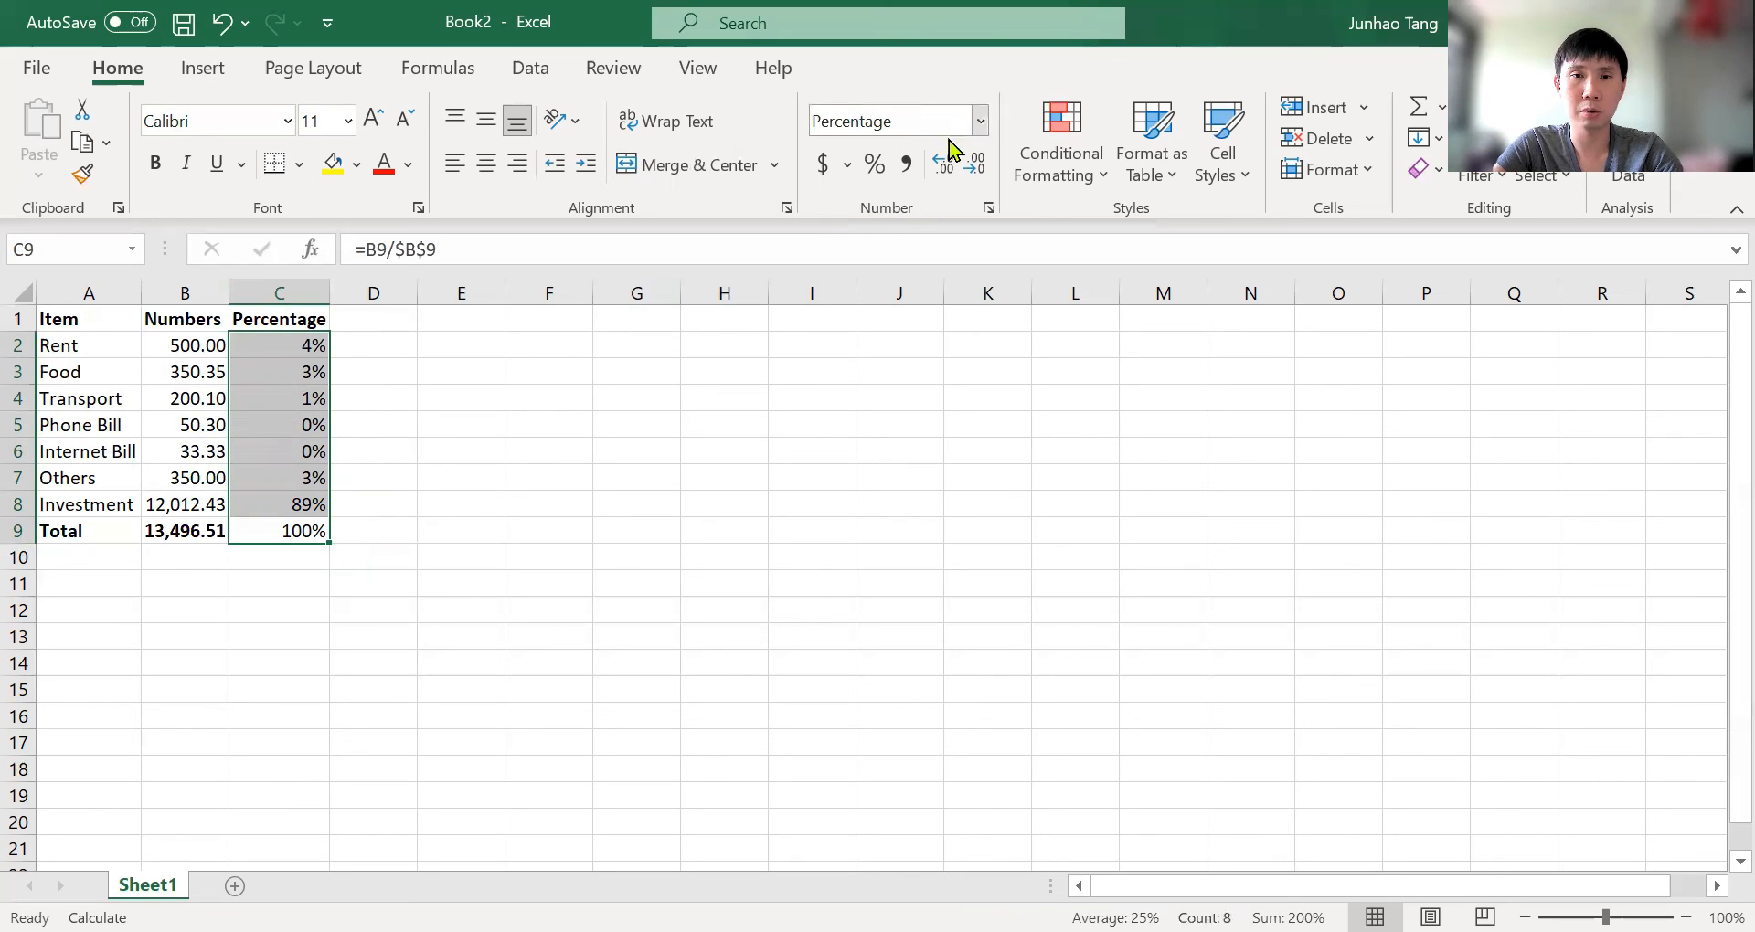
{"action": "left_click", "coordinate": [943, 163]}
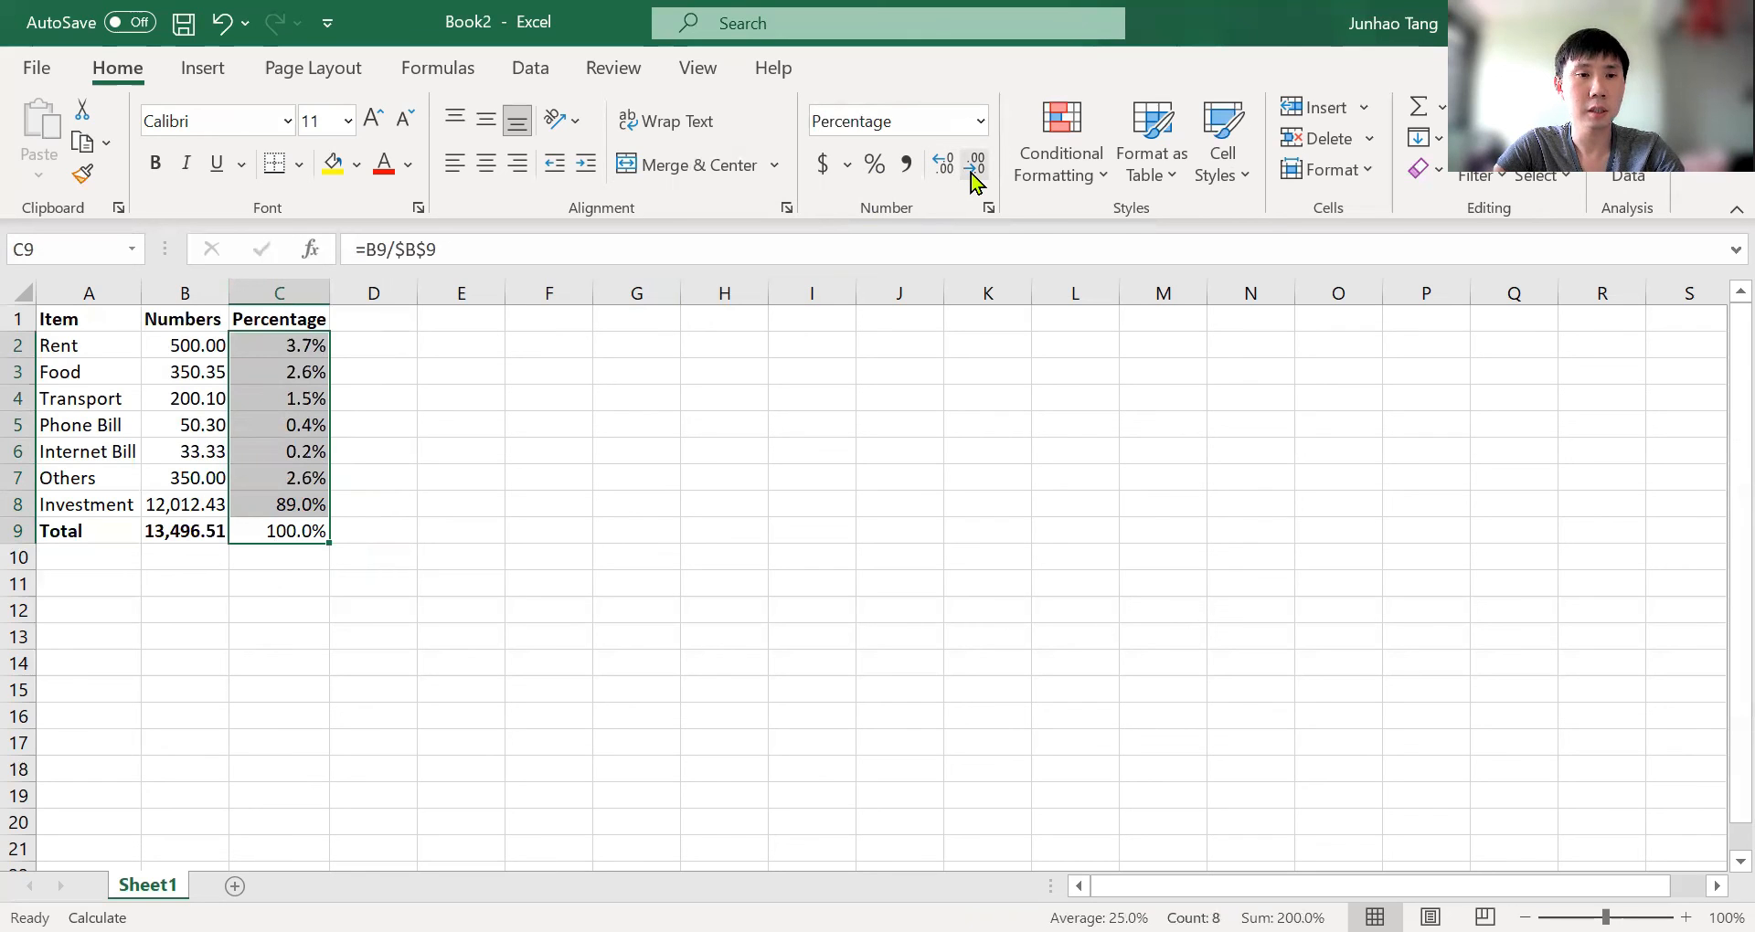
{"action": "right_click", "coordinate": [974, 162]}
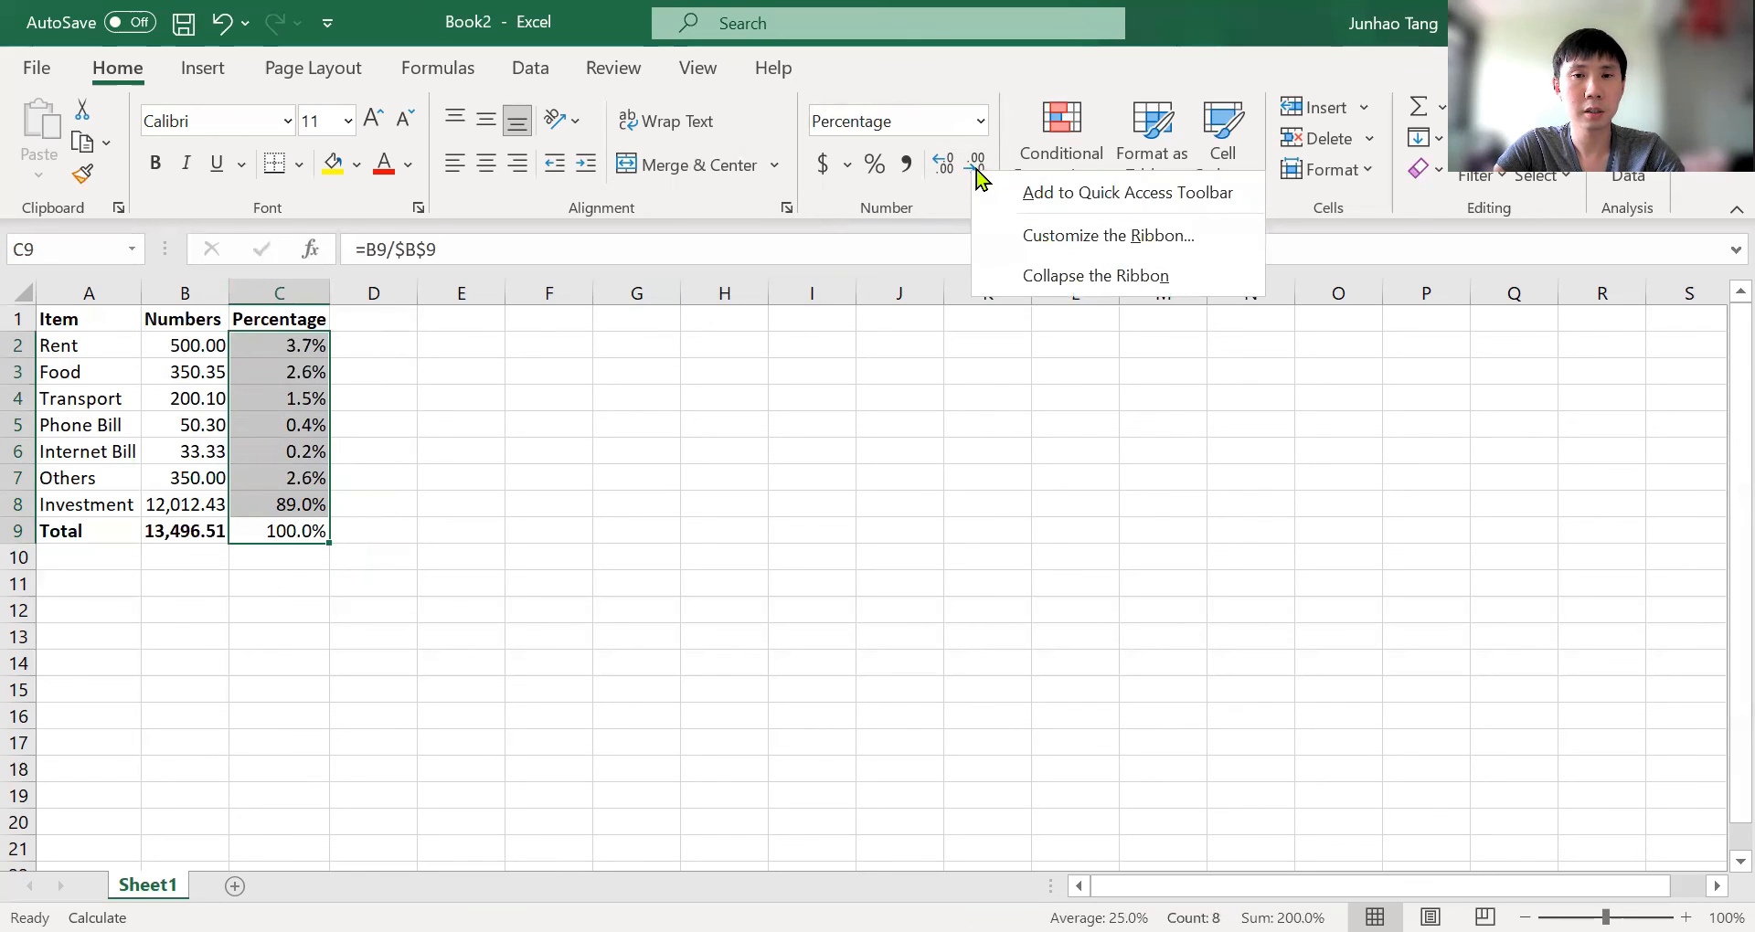
{"action": "mouse_move", "coordinate": [978, 168]}
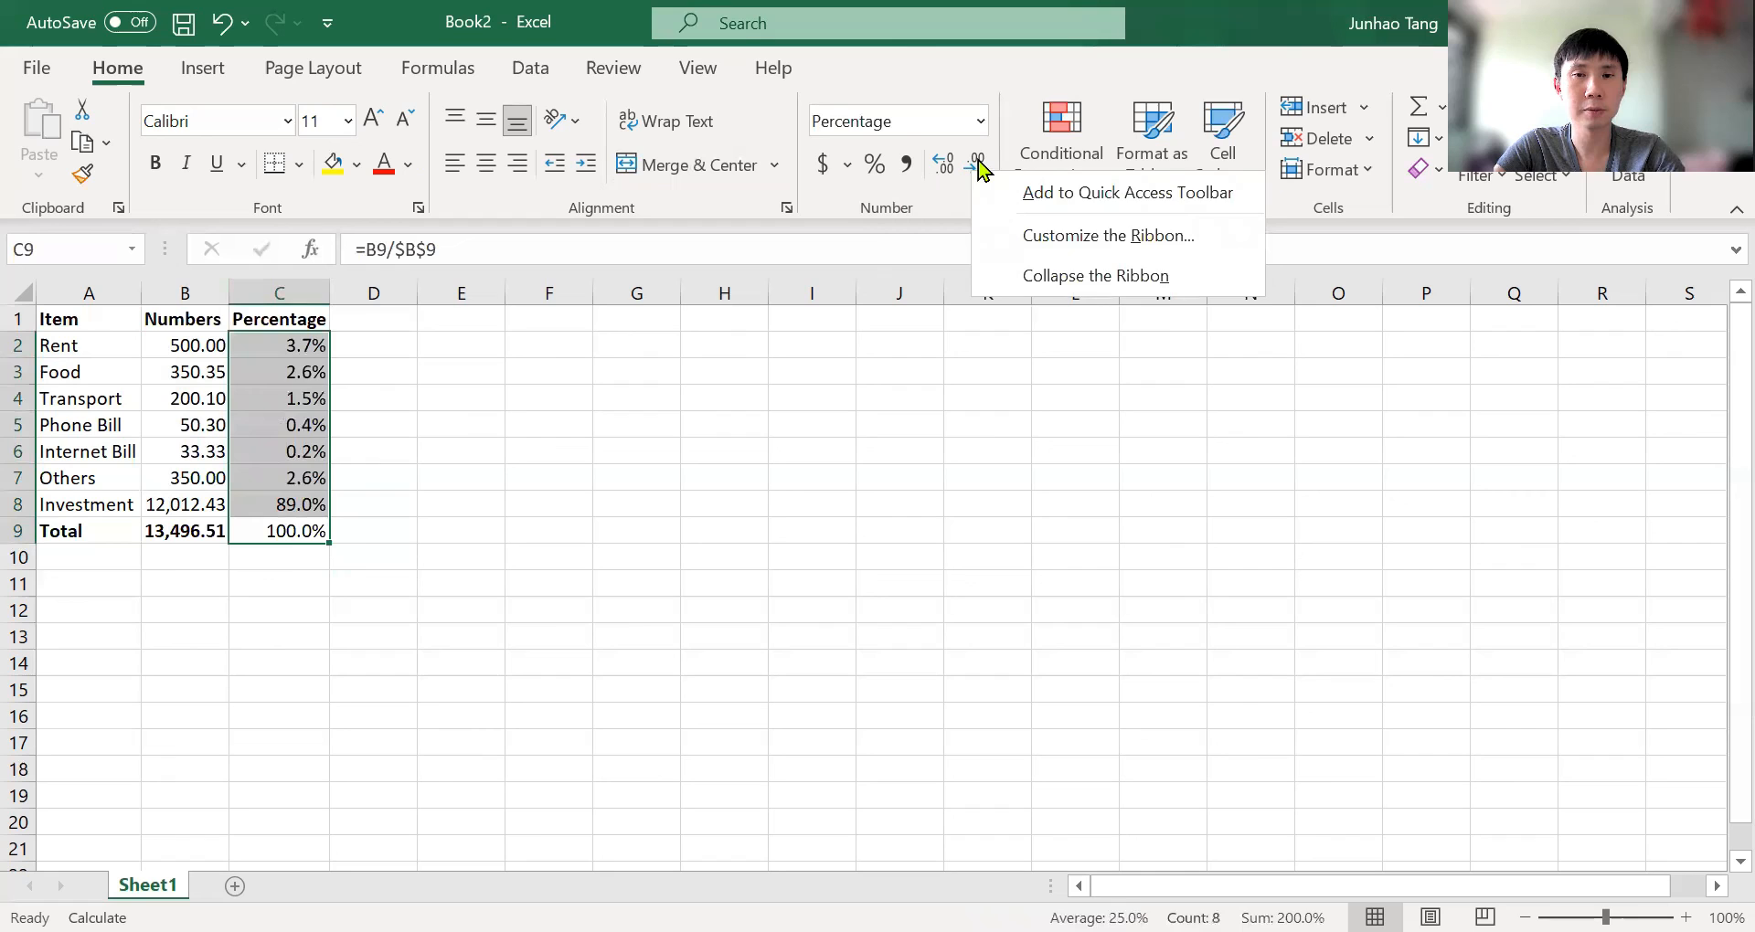
{"action": "left_click", "coordinate": [943, 162]}
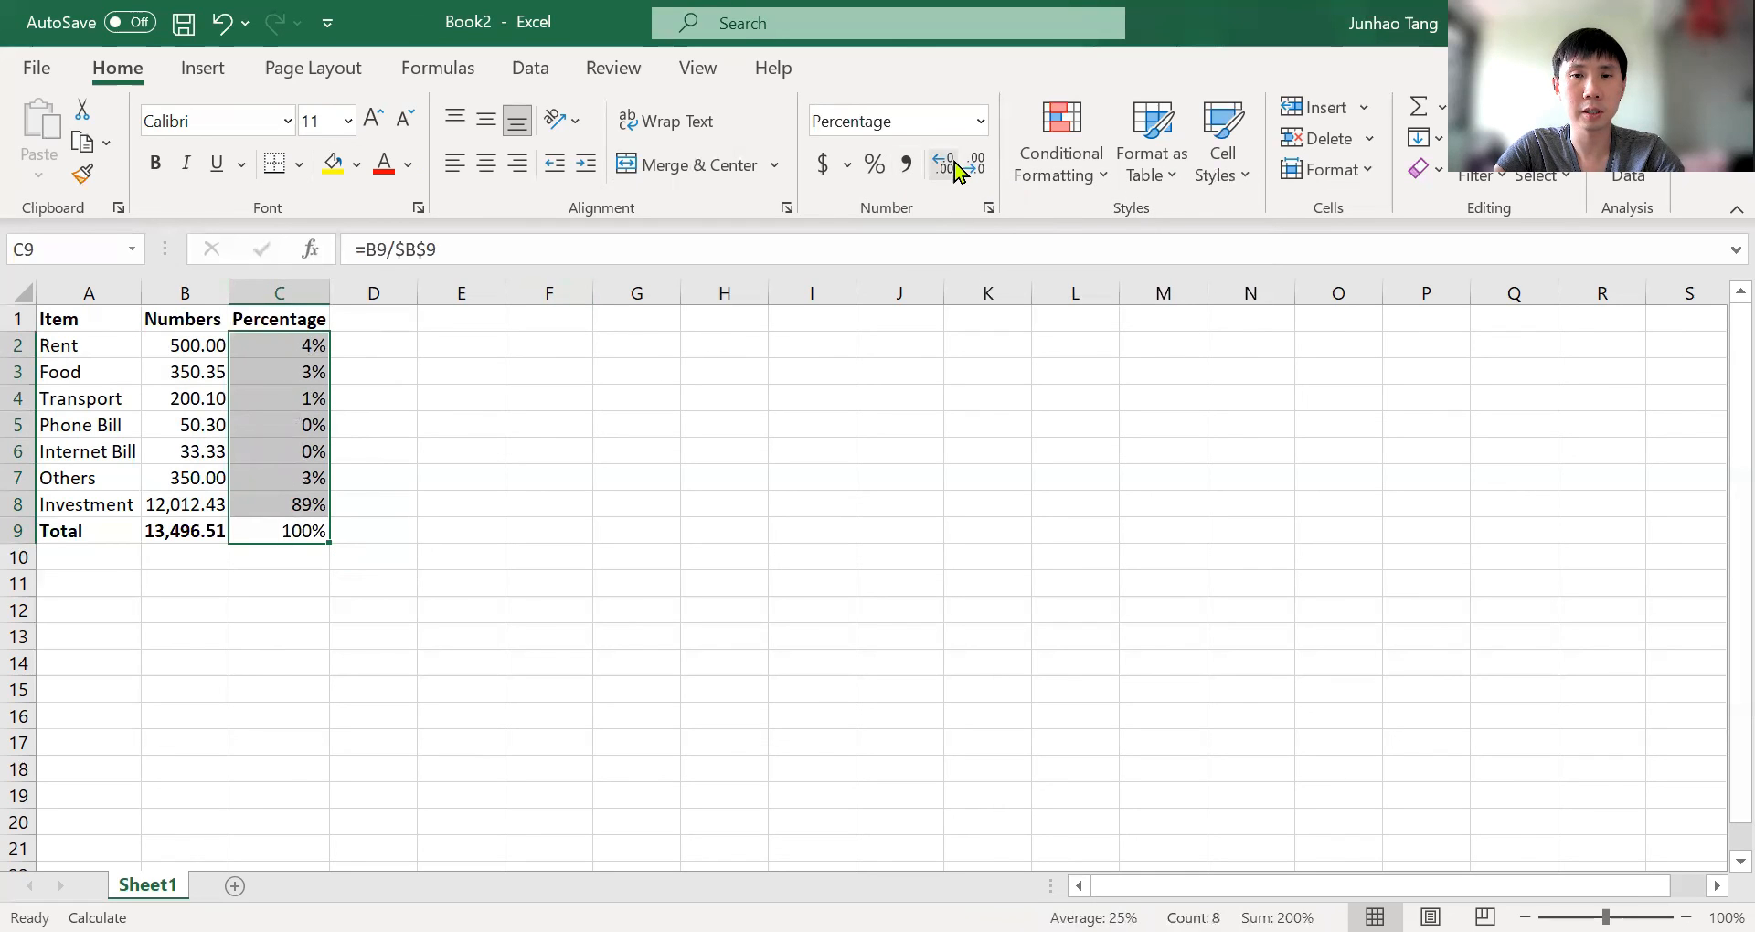
{"action": "left_click", "coordinate": [943, 163]}
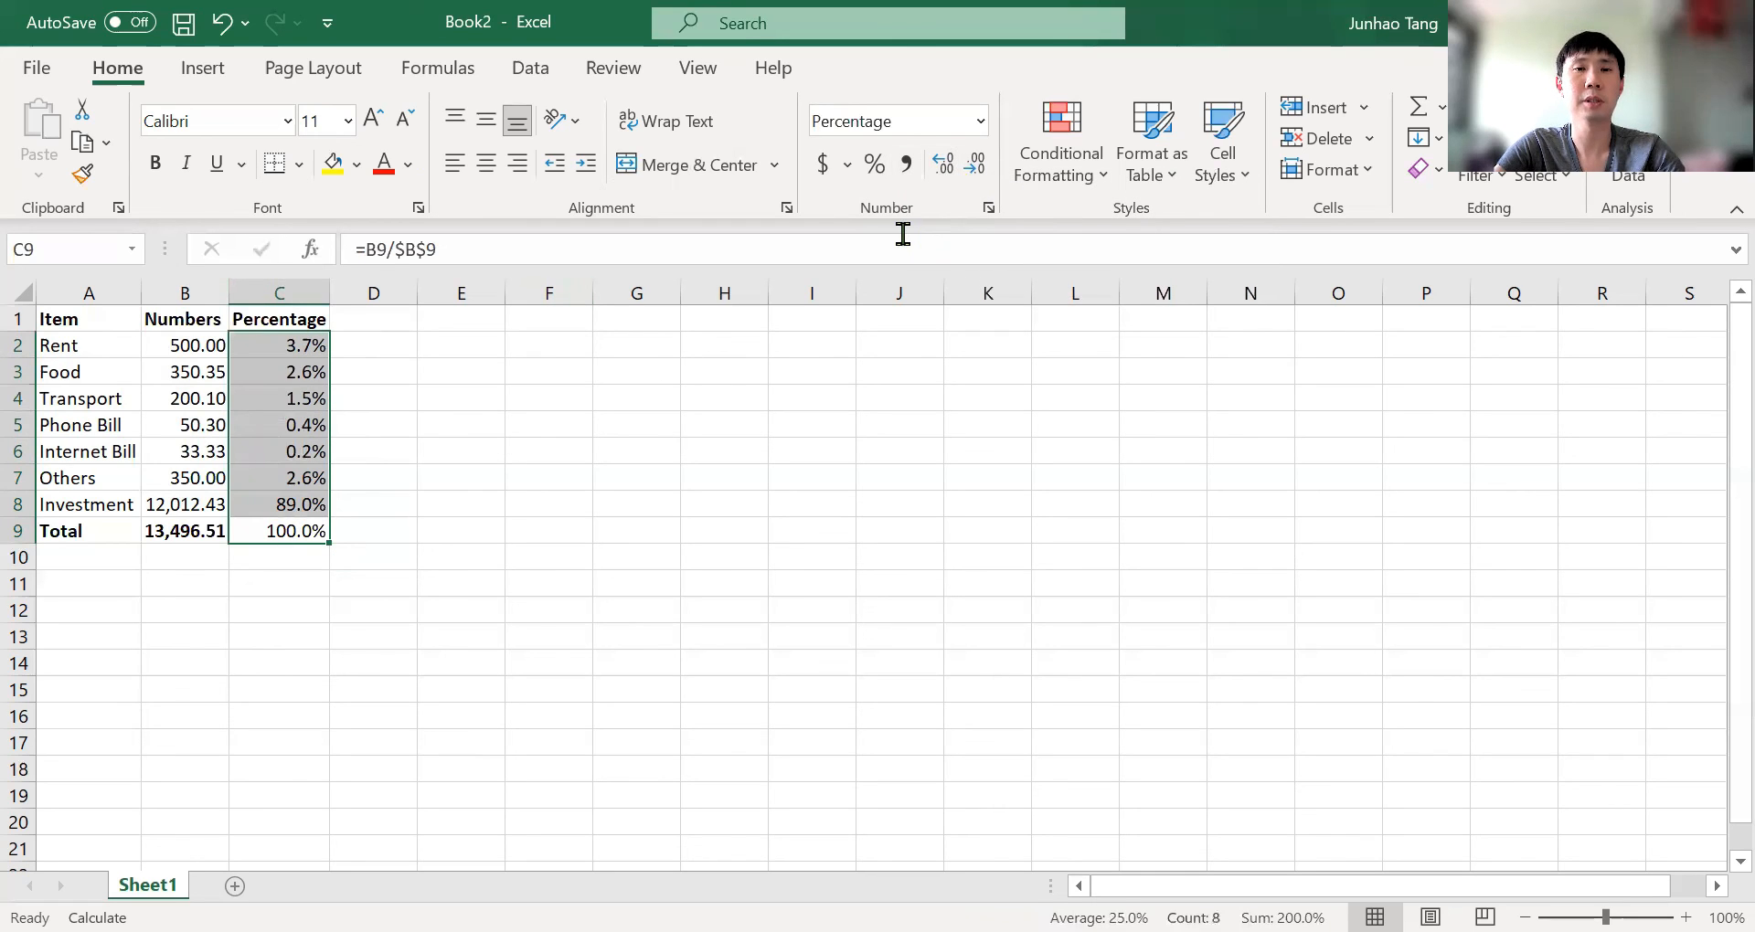
{"action": "left_click", "coordinate": [943, 163]}
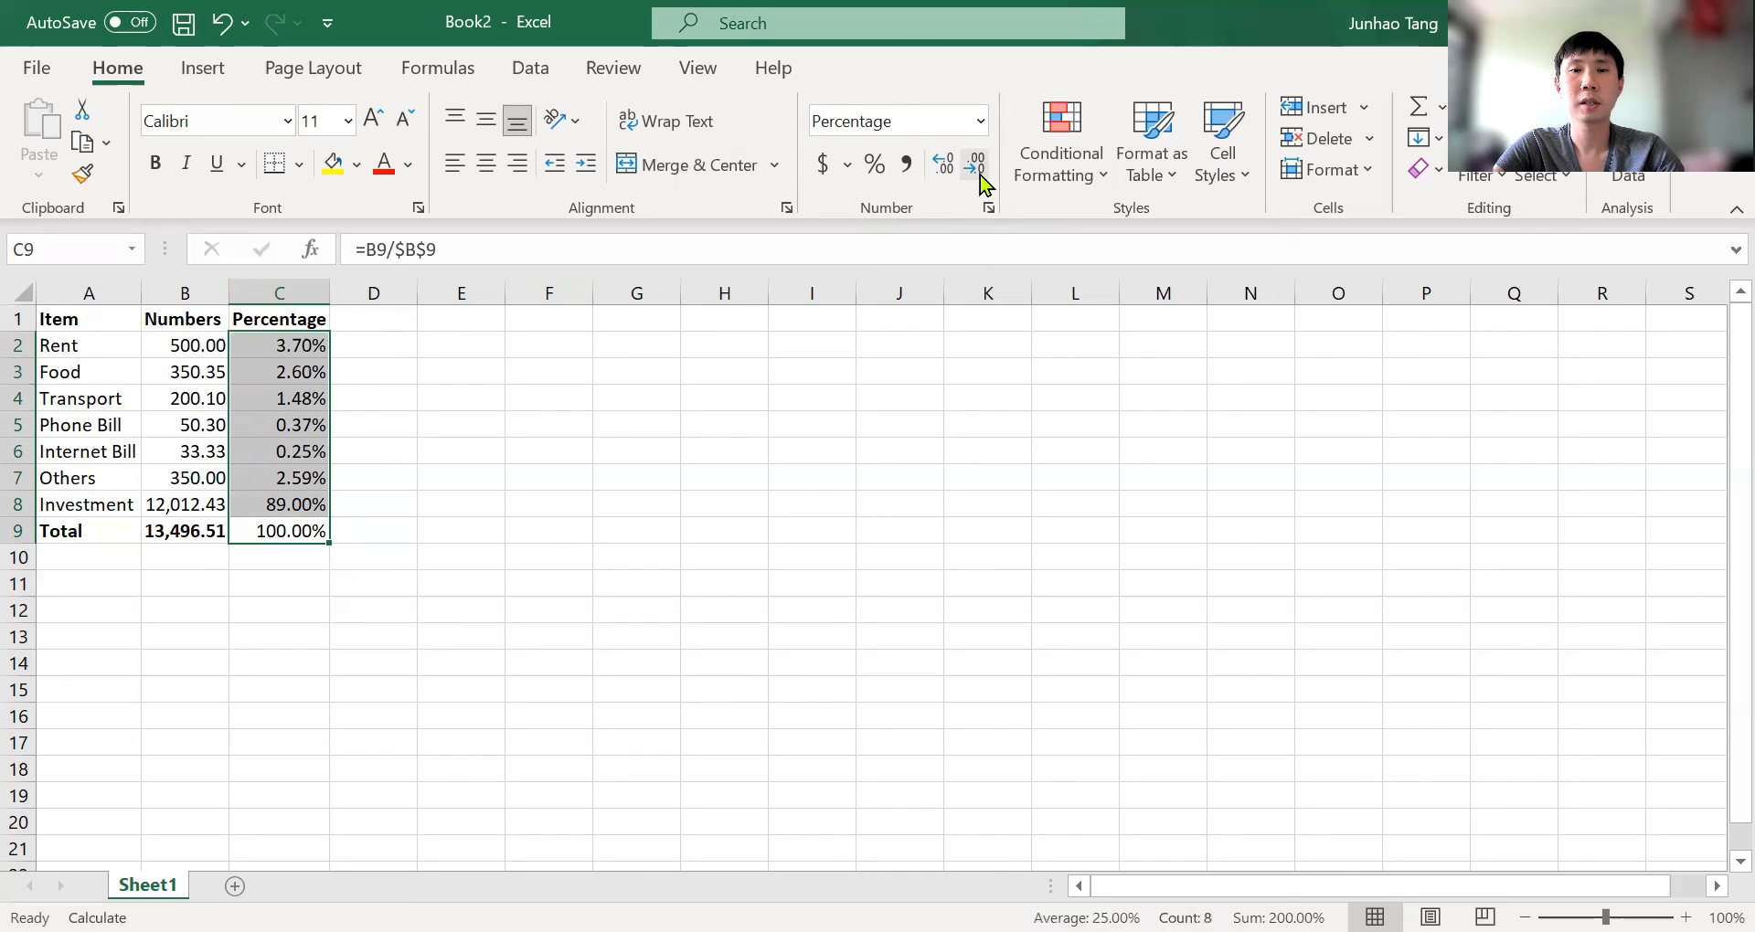
{"action": "left_click", "coordinate": [976, 164]}
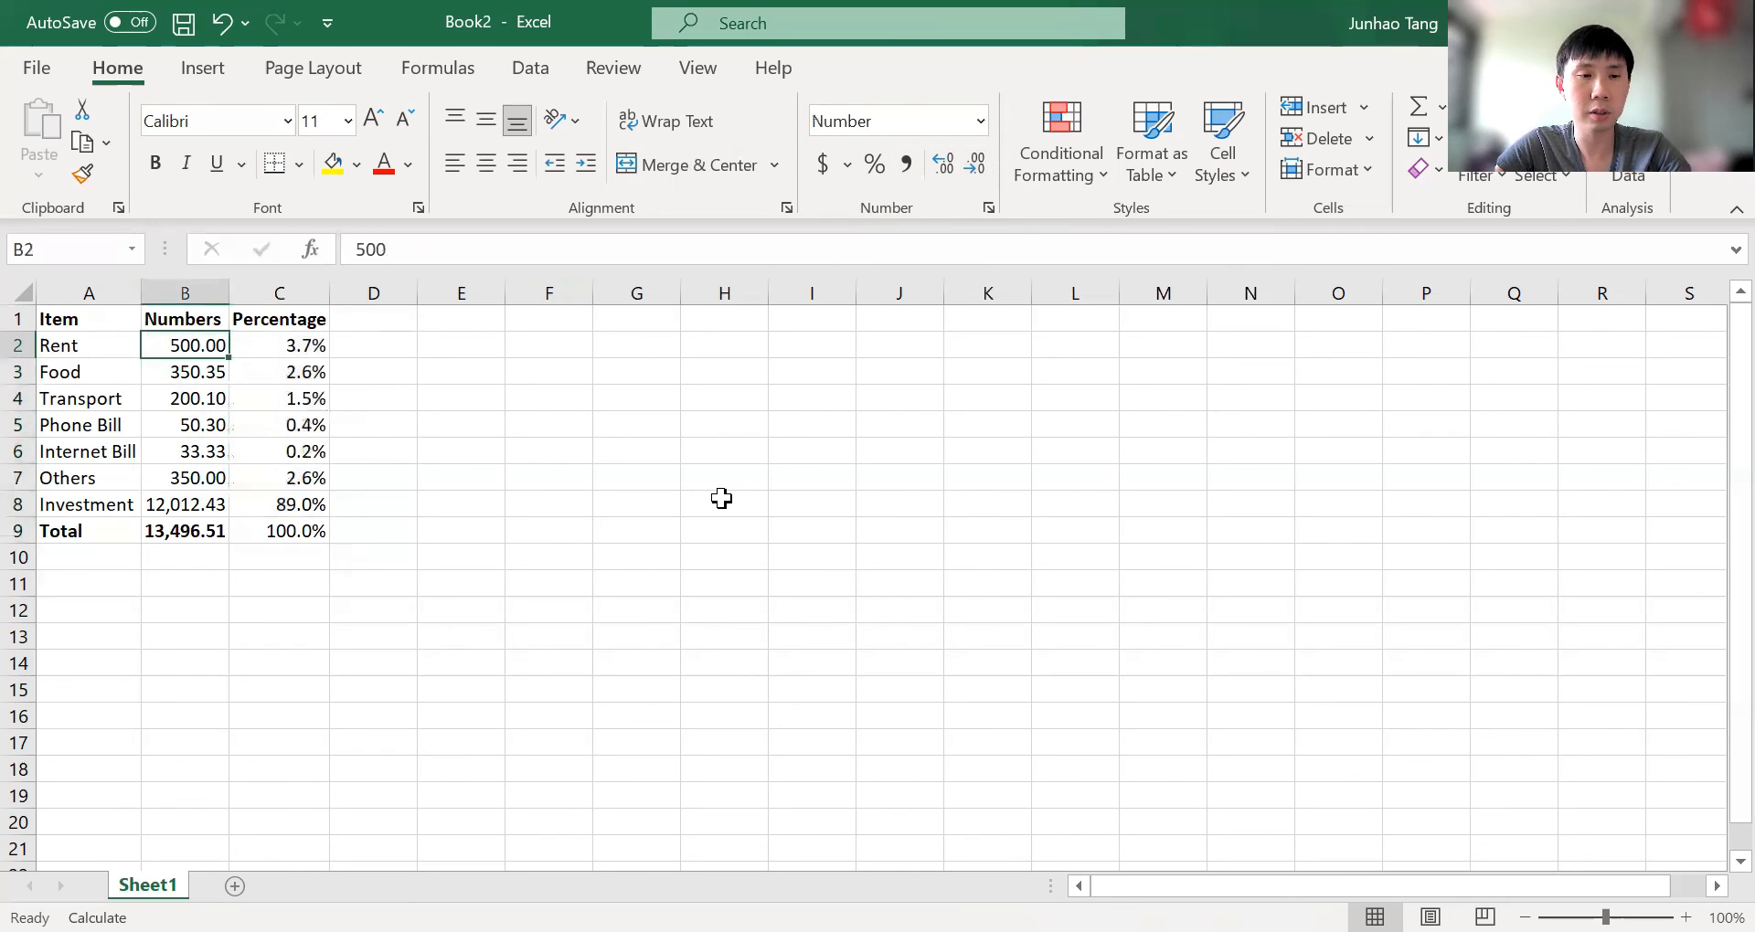
{"action": "left_click_drag", "start_coordinate": [185, 345], "coordinate": [185, 530]}
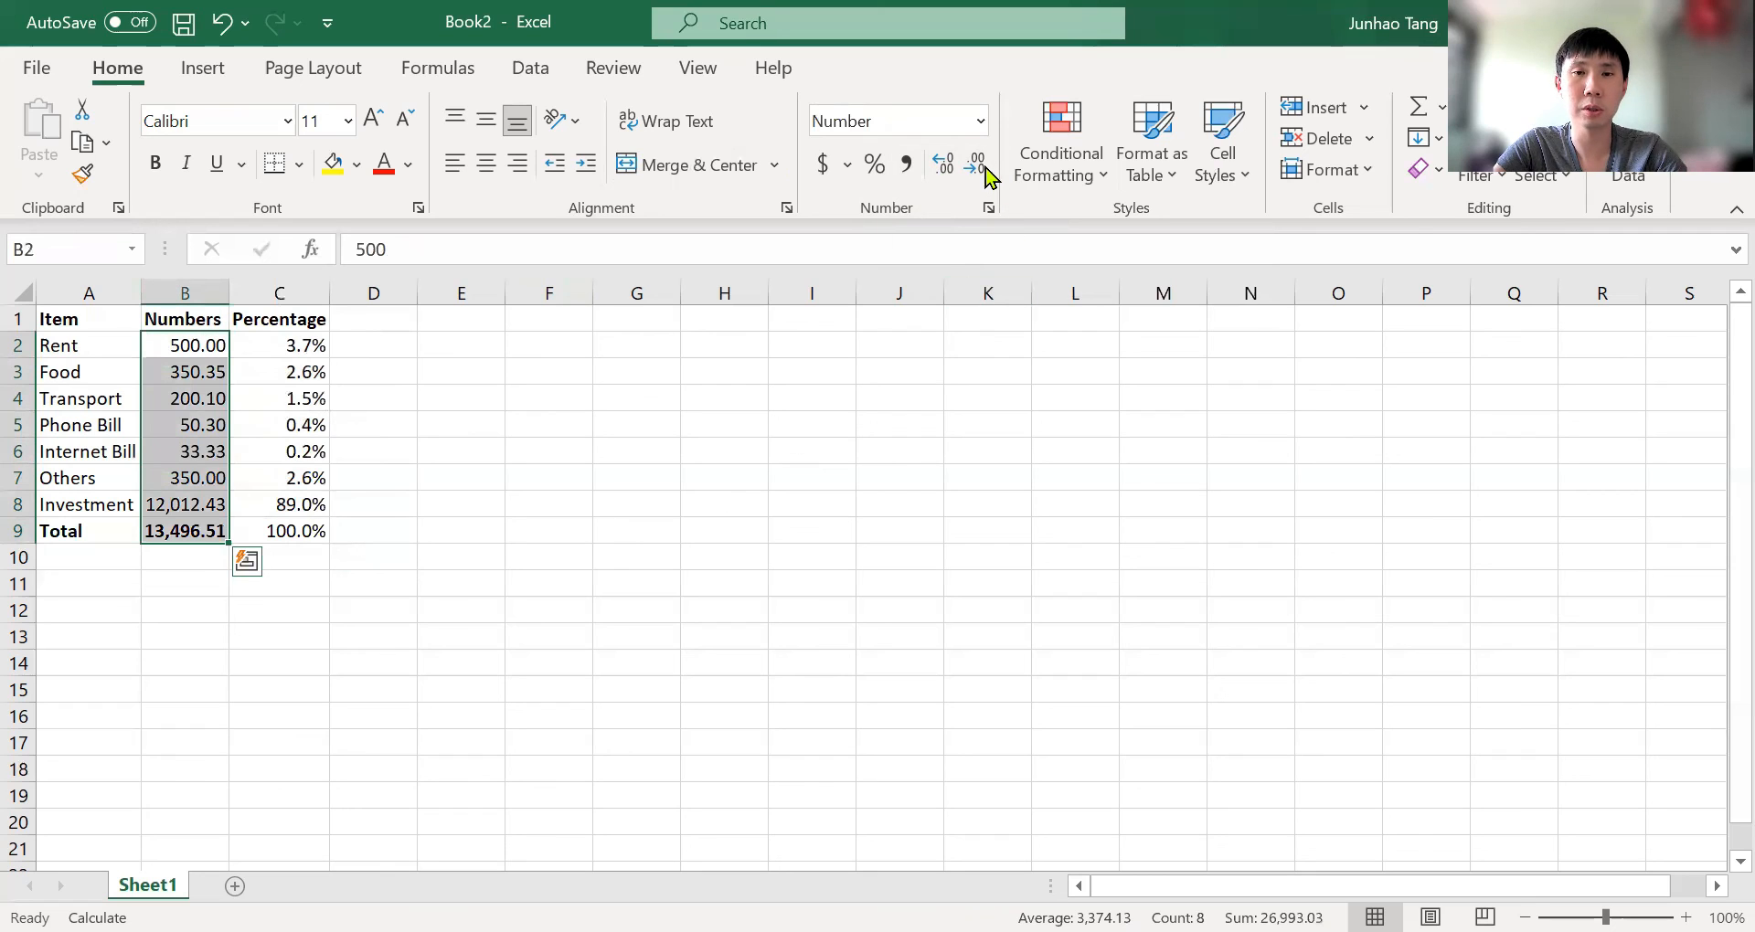
{"action": "left_click", "coordinate": [974, 163]}
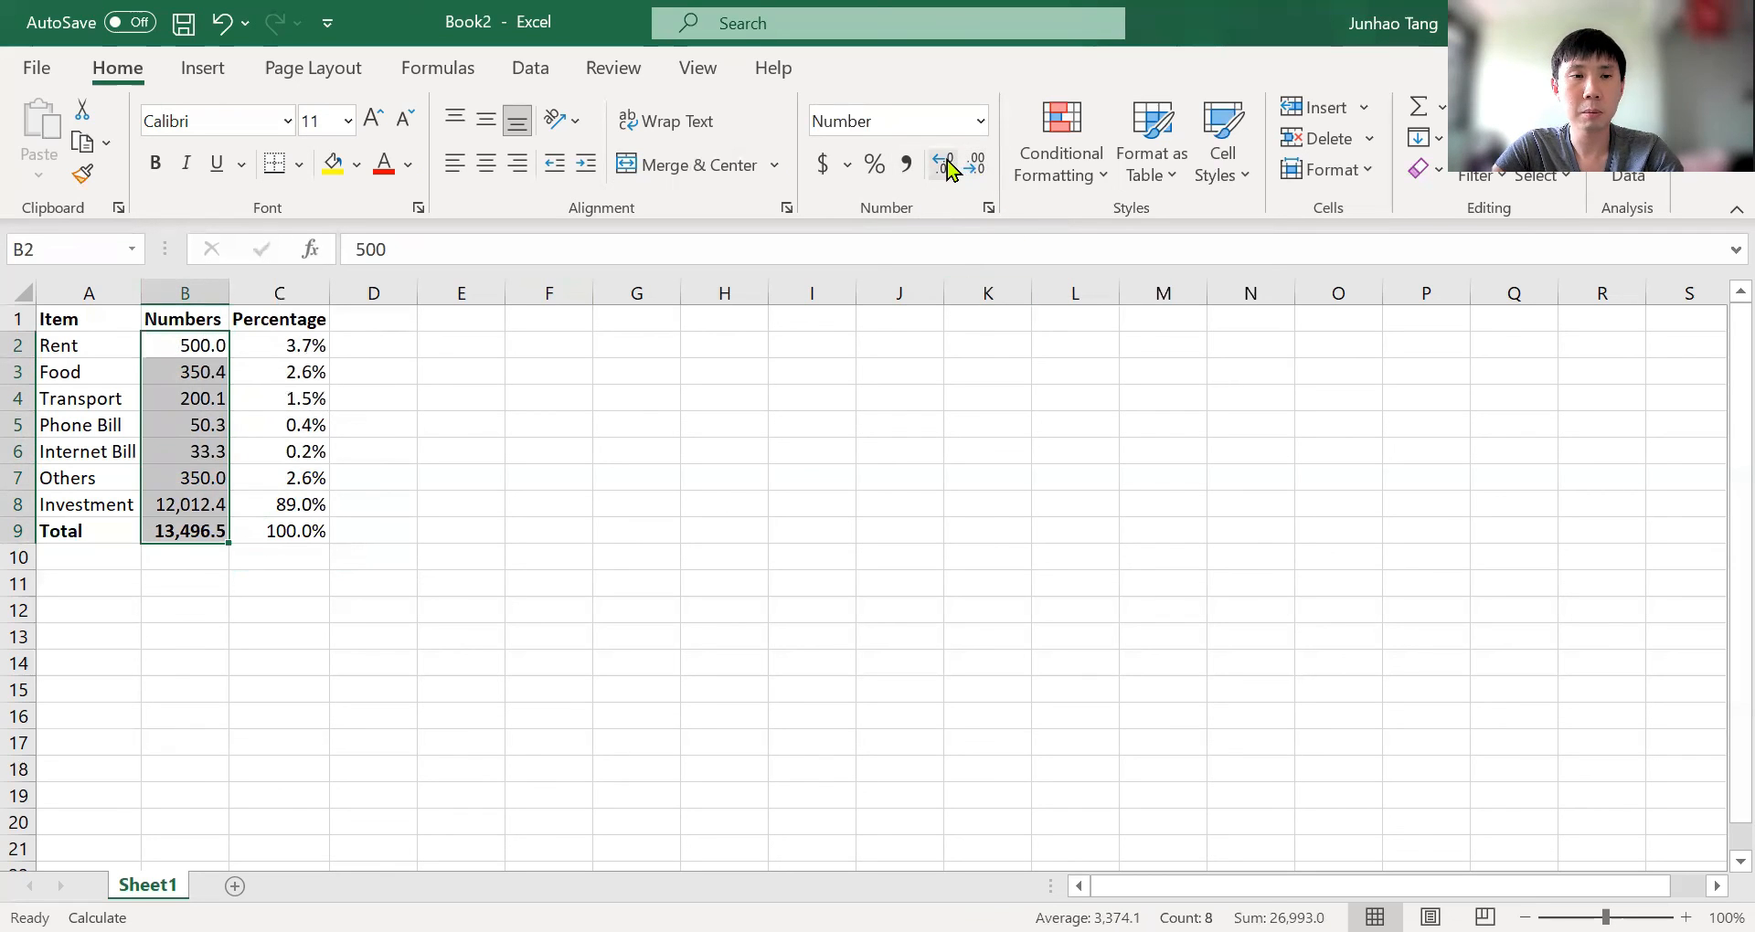
{"action": "left_click", "coordinate": [974, 163]}
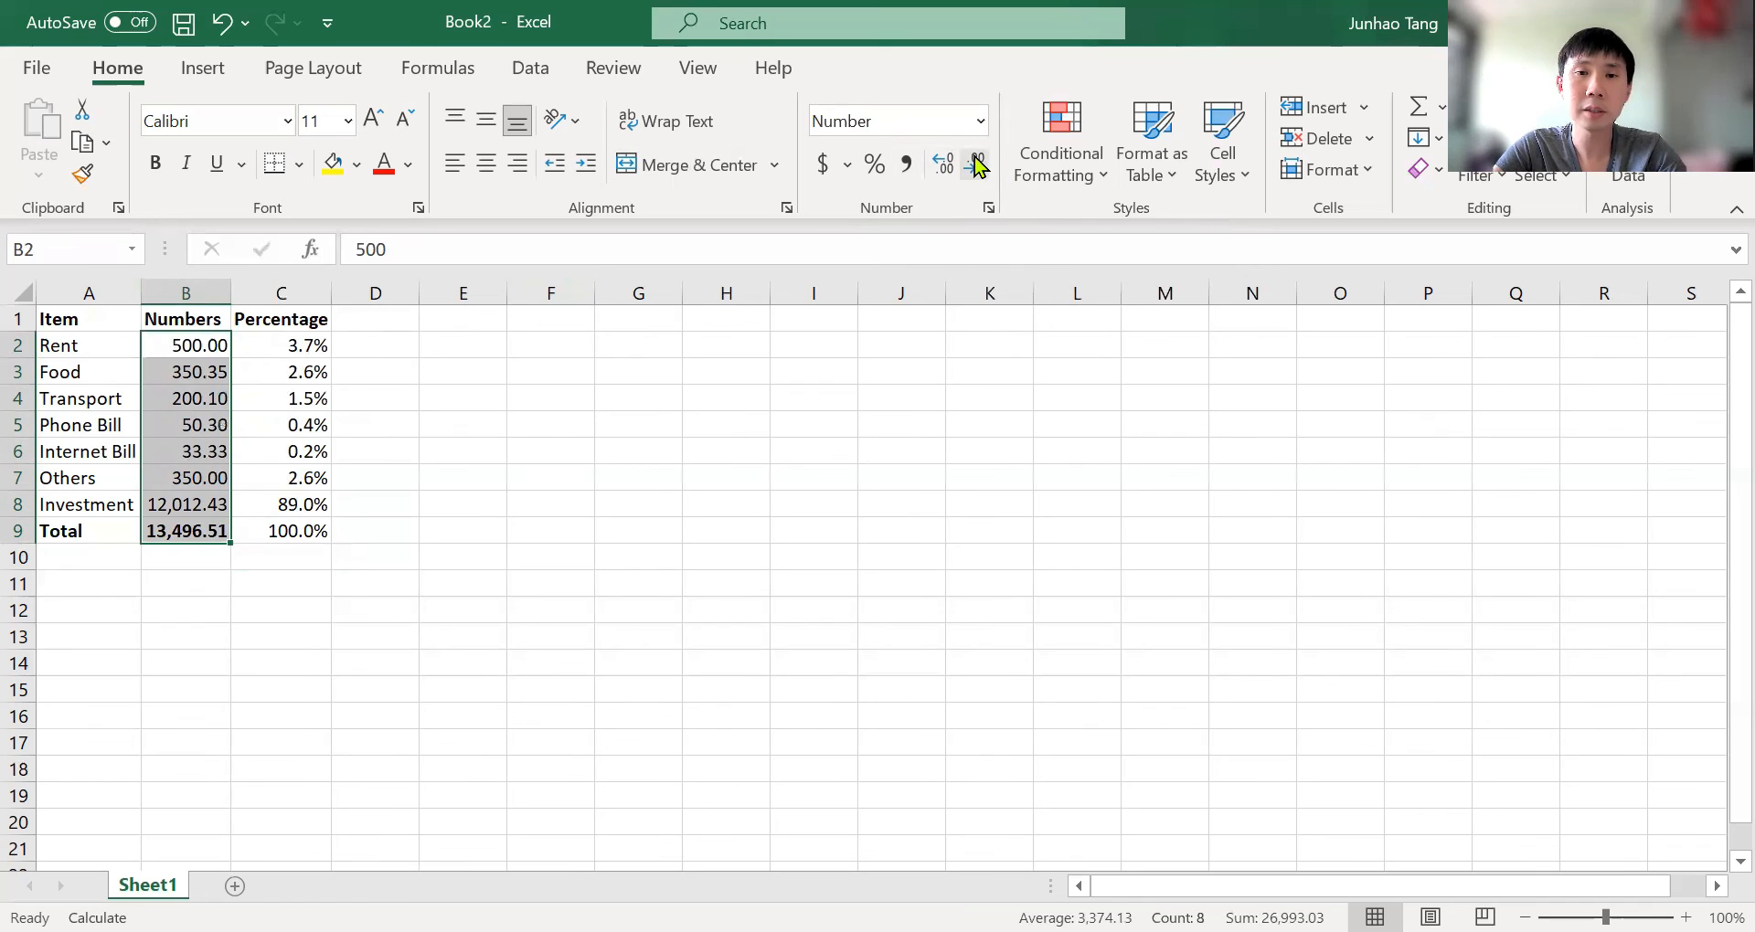
{"action": "mouse_move", "coordinate": [976, 164]}
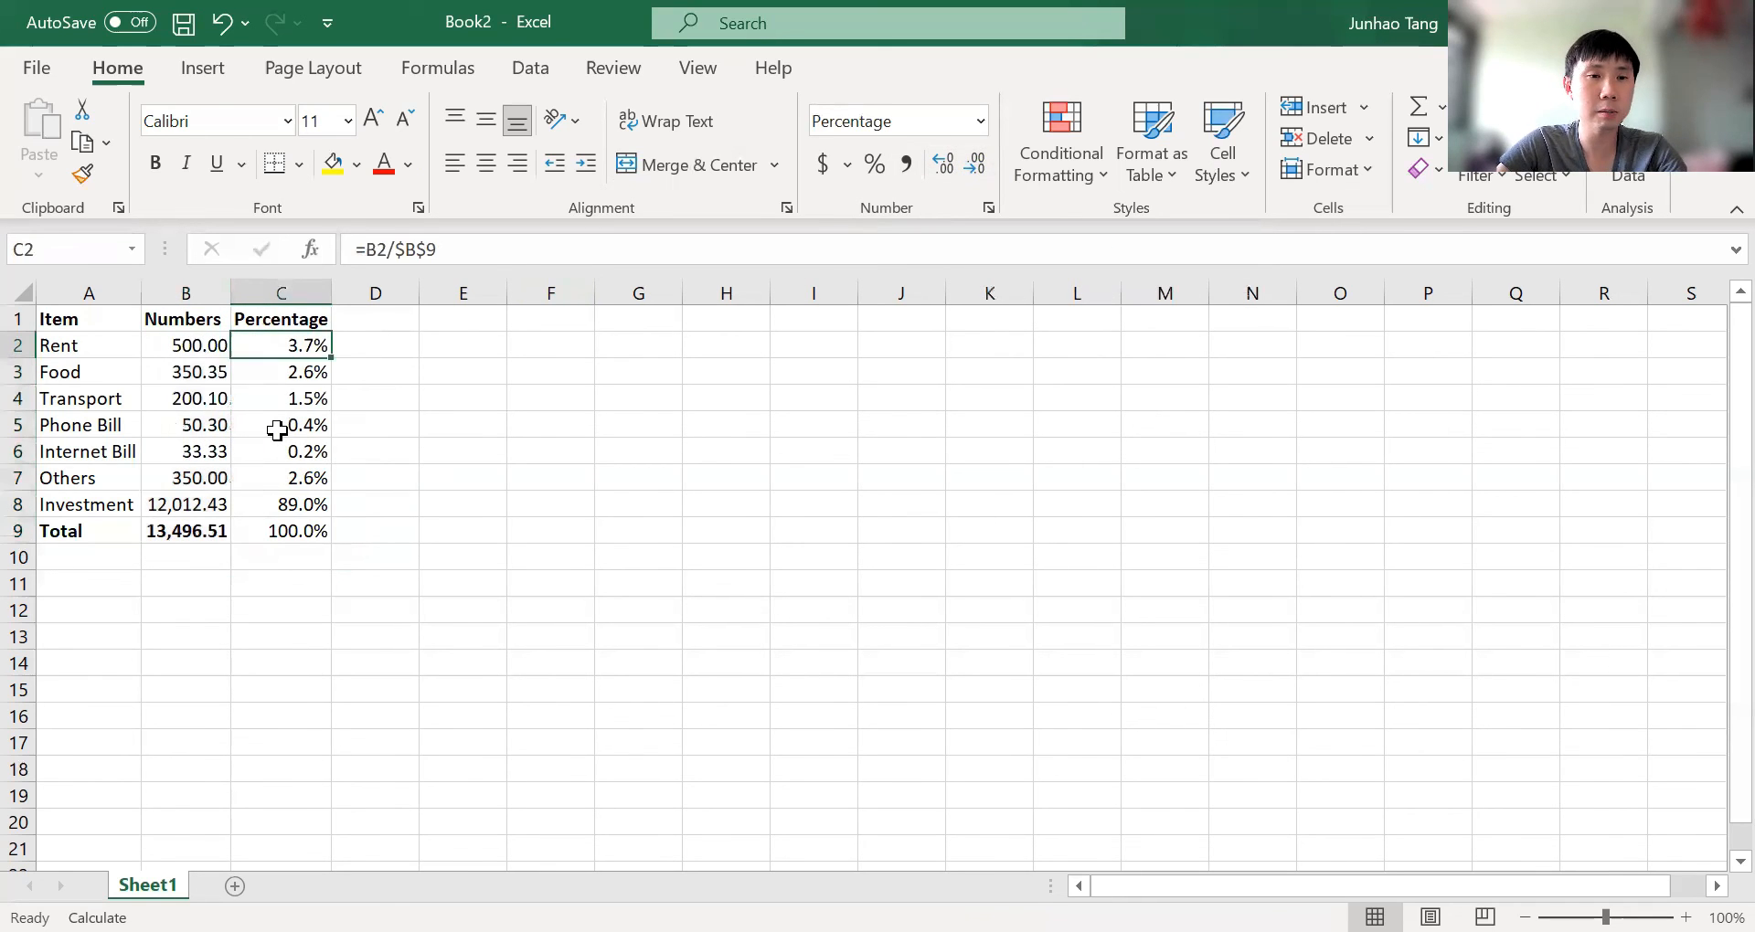
{"action": "left_click_drag", "start_coordinate": [282, 346], "coordinate": [282, 530]}
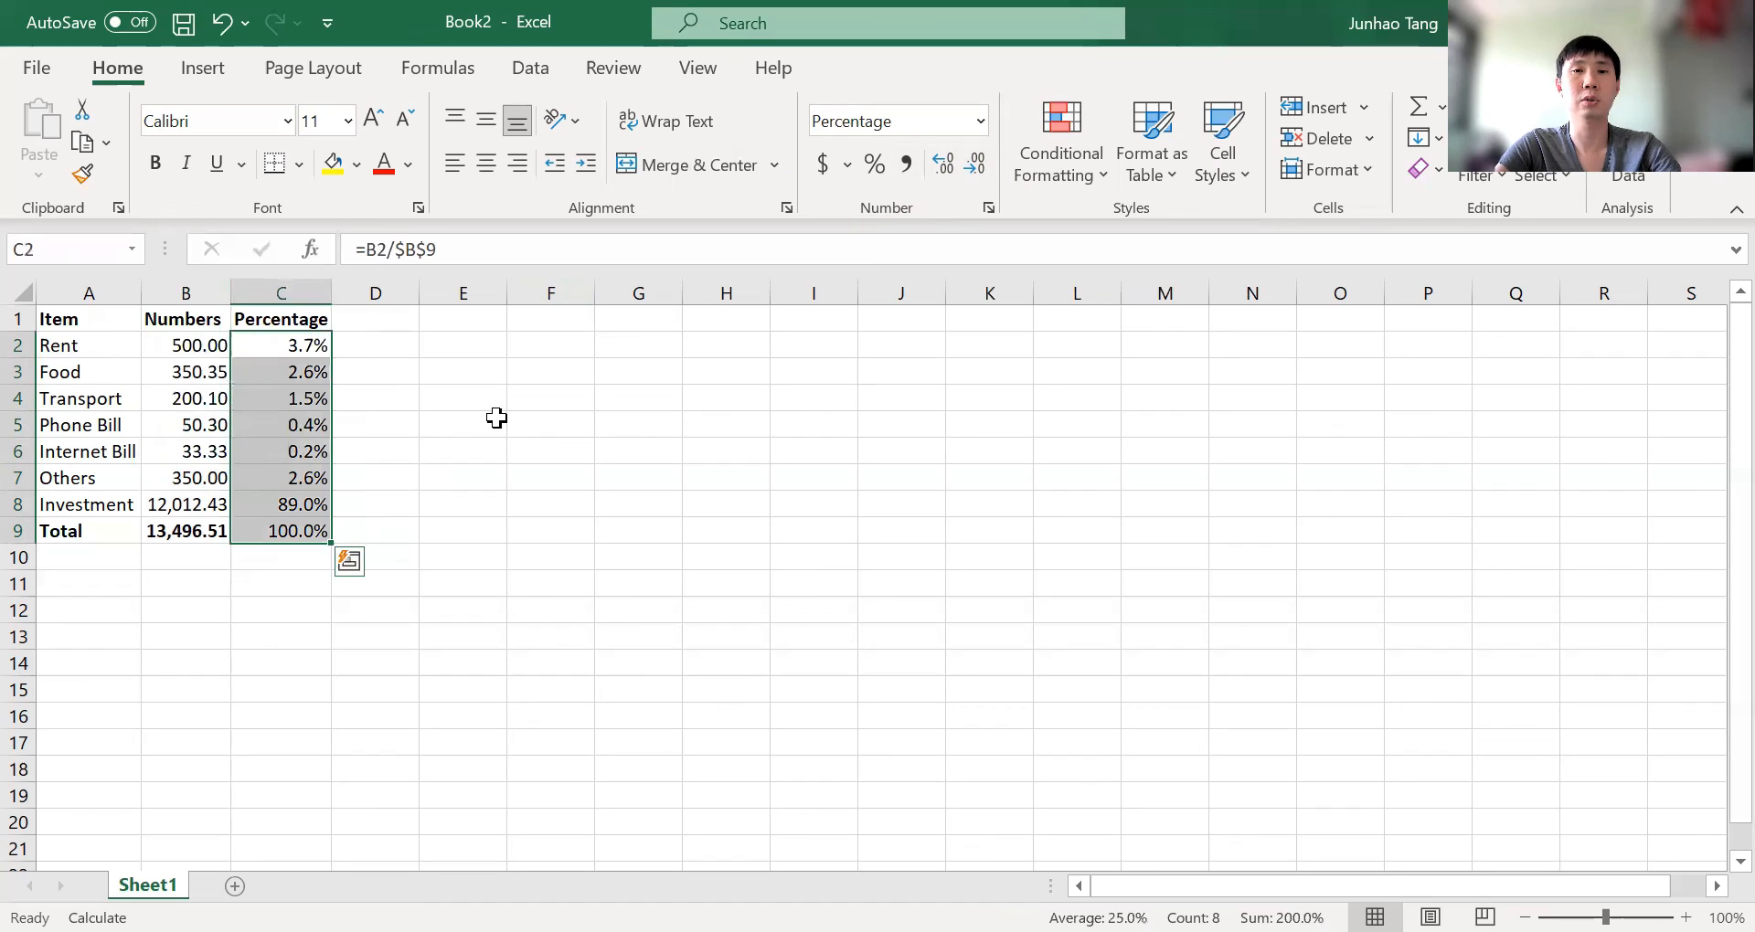